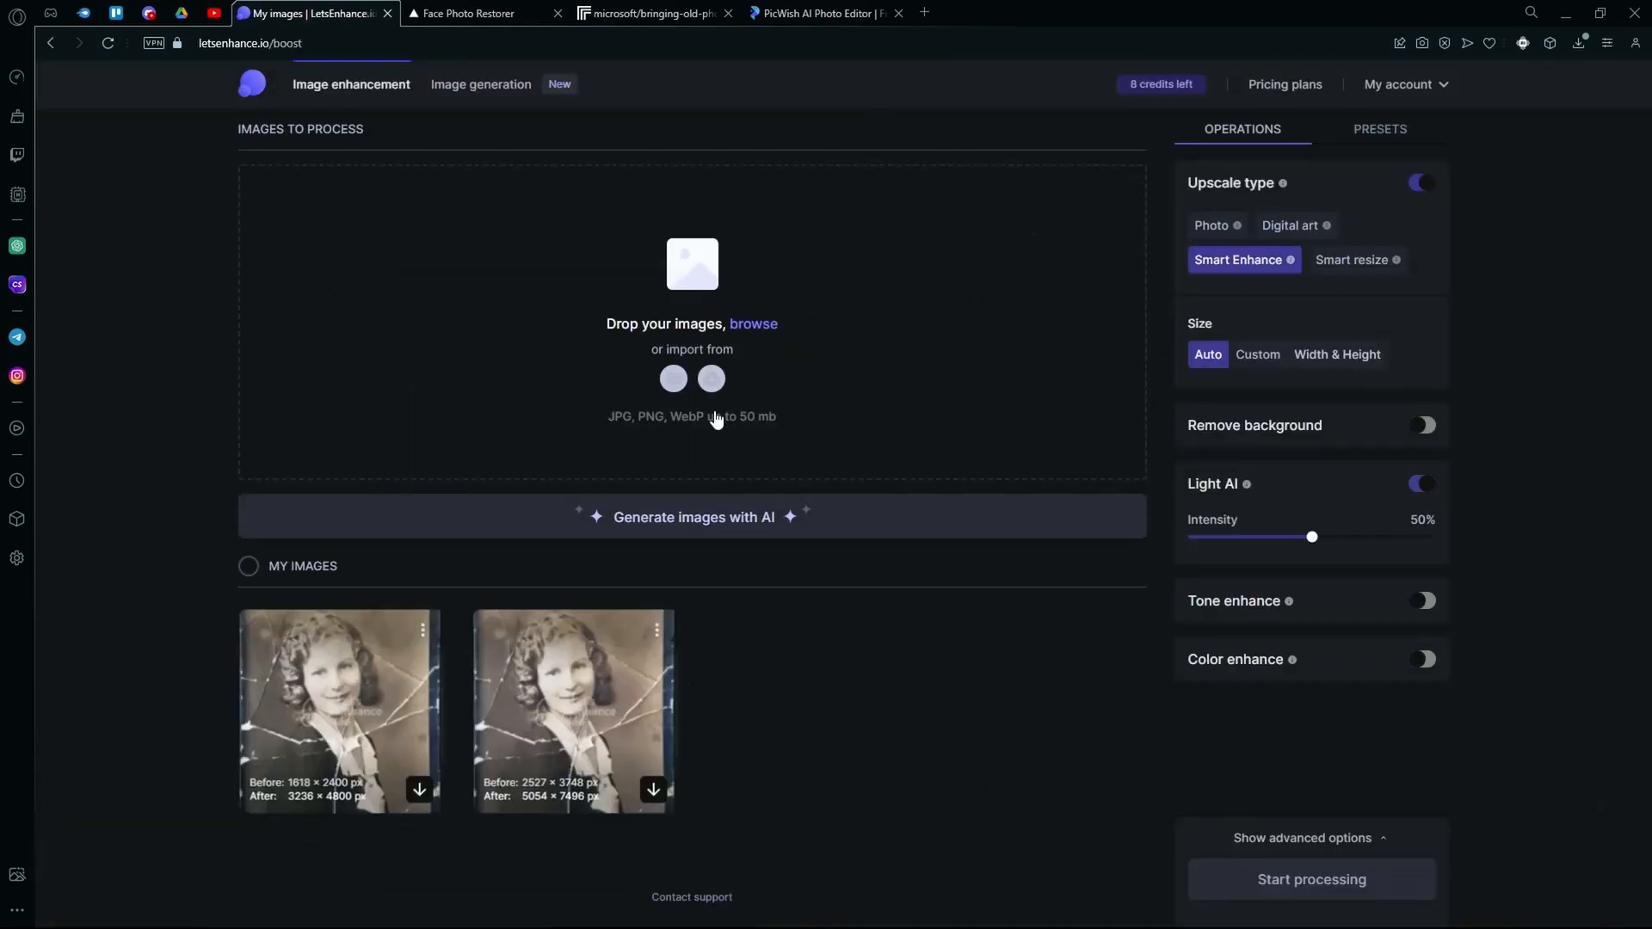
Step: Browse to Documents > work > Actual work > Resources and upload the '-new' man's portrait
left_click(752, 324)
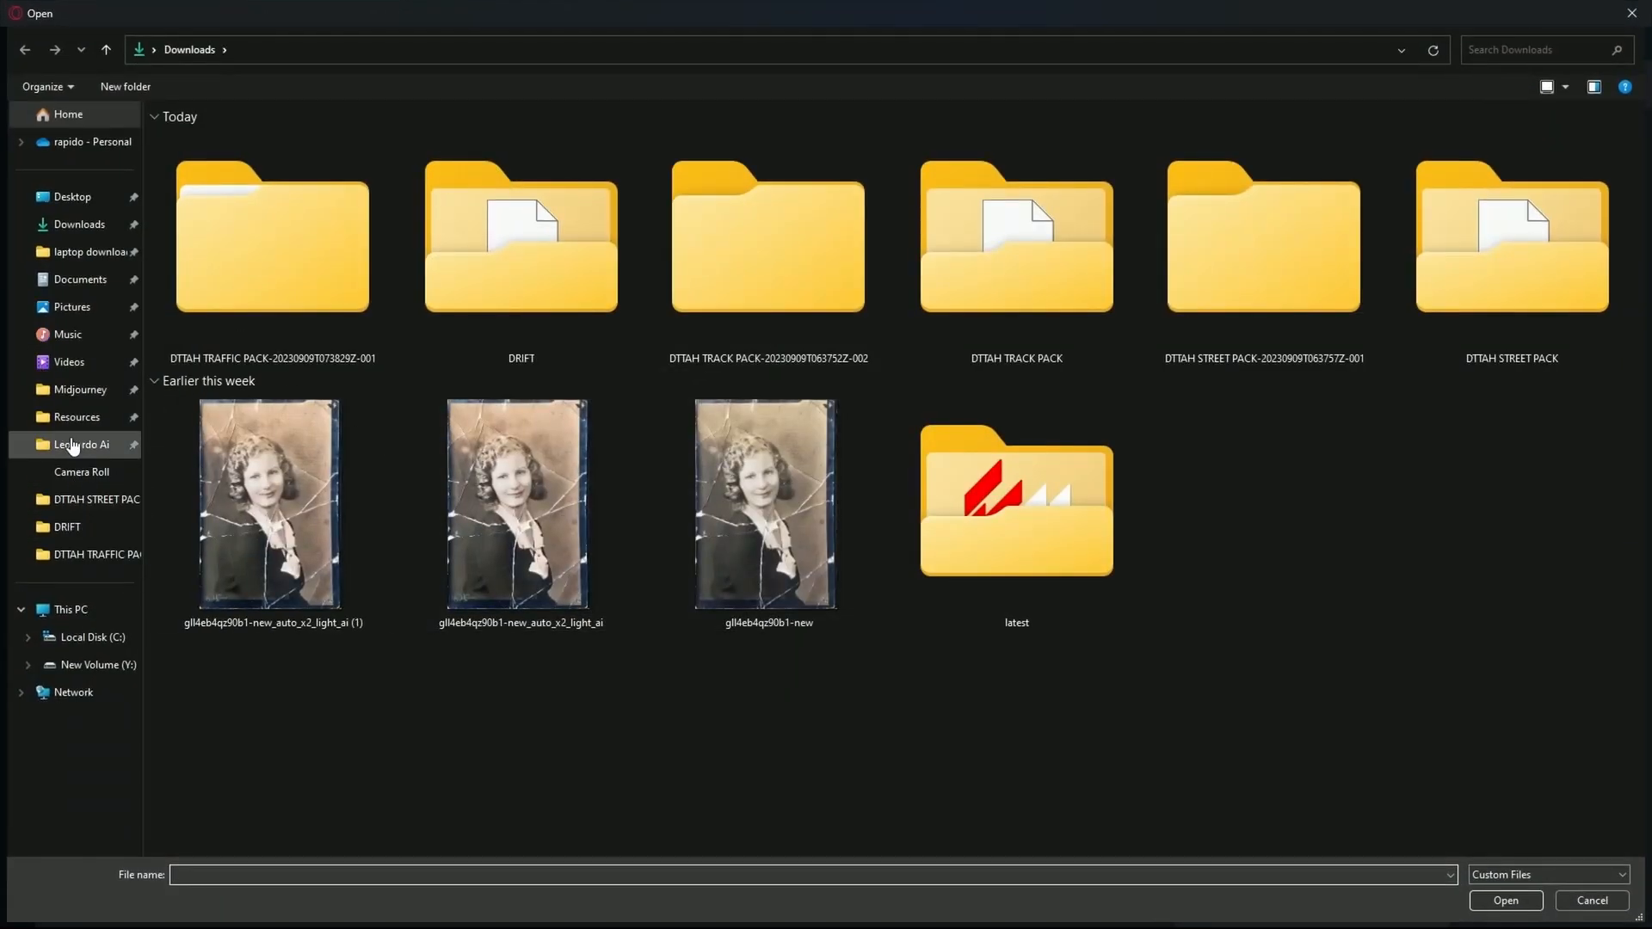
left_click(75, 416)
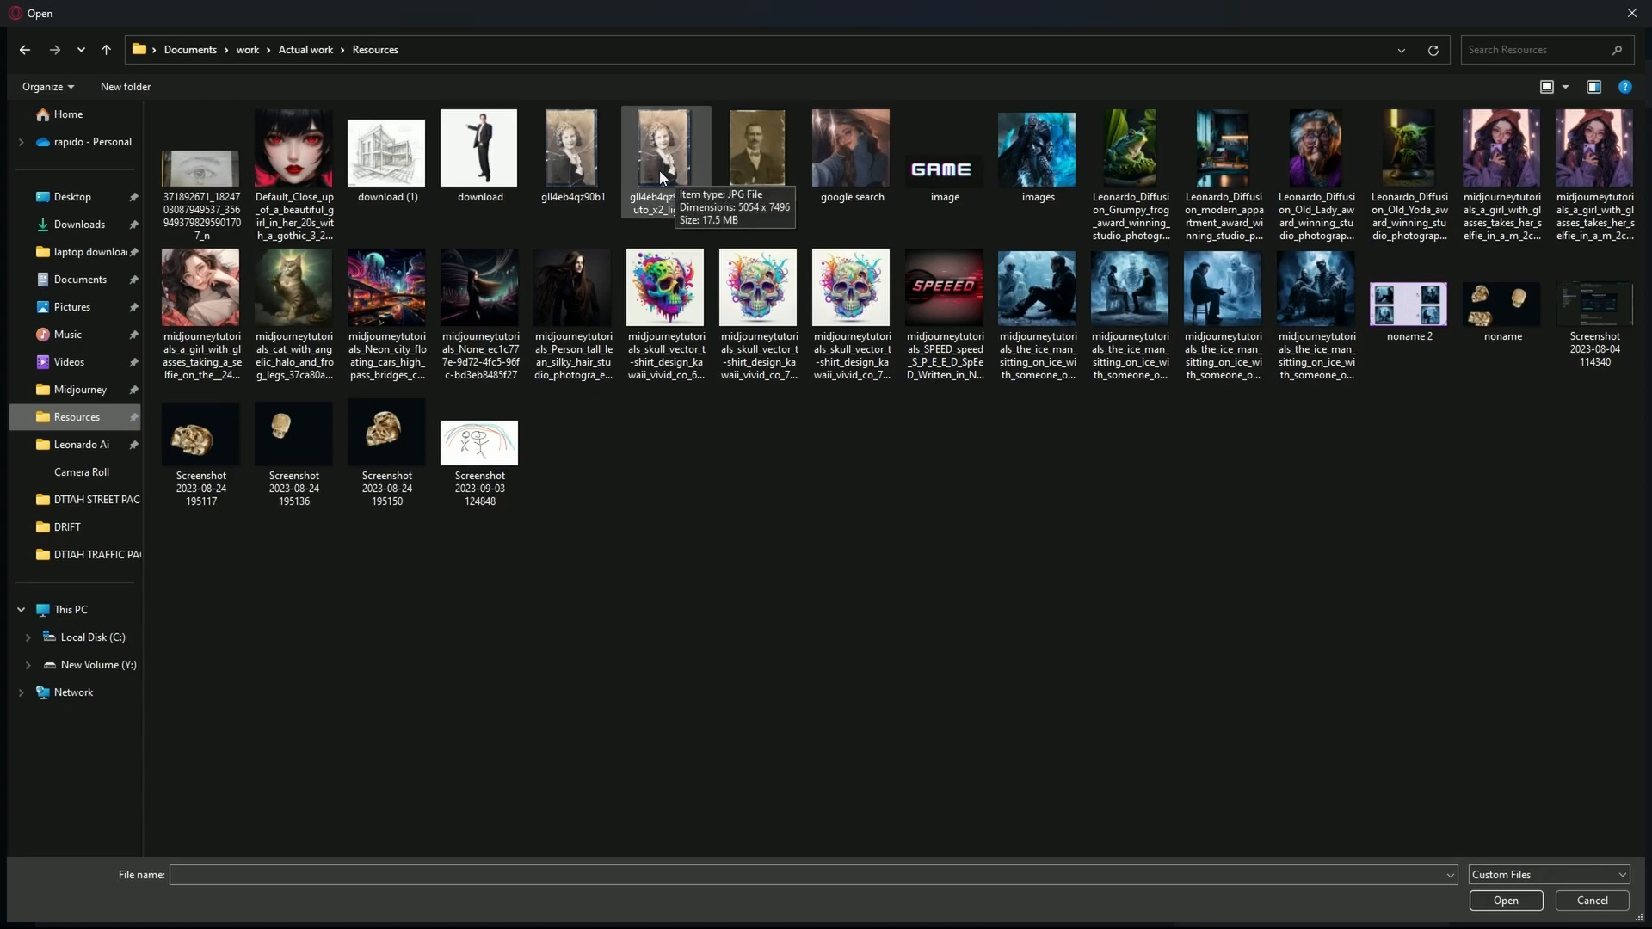
left_click(665, 152)
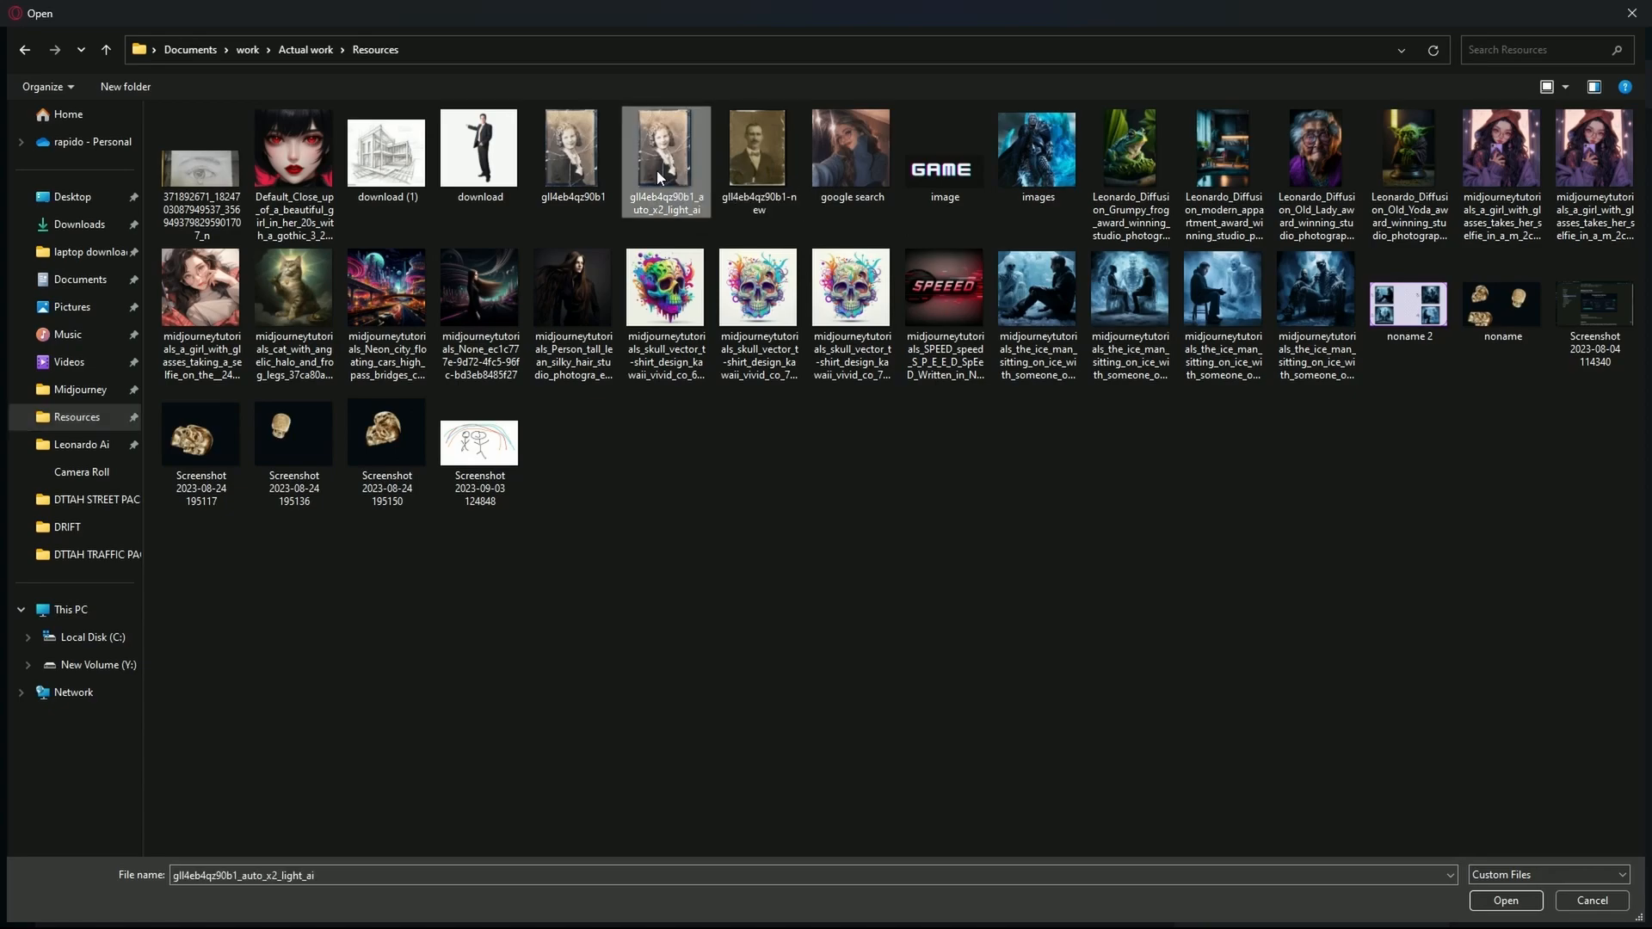
left_click(757, 148)
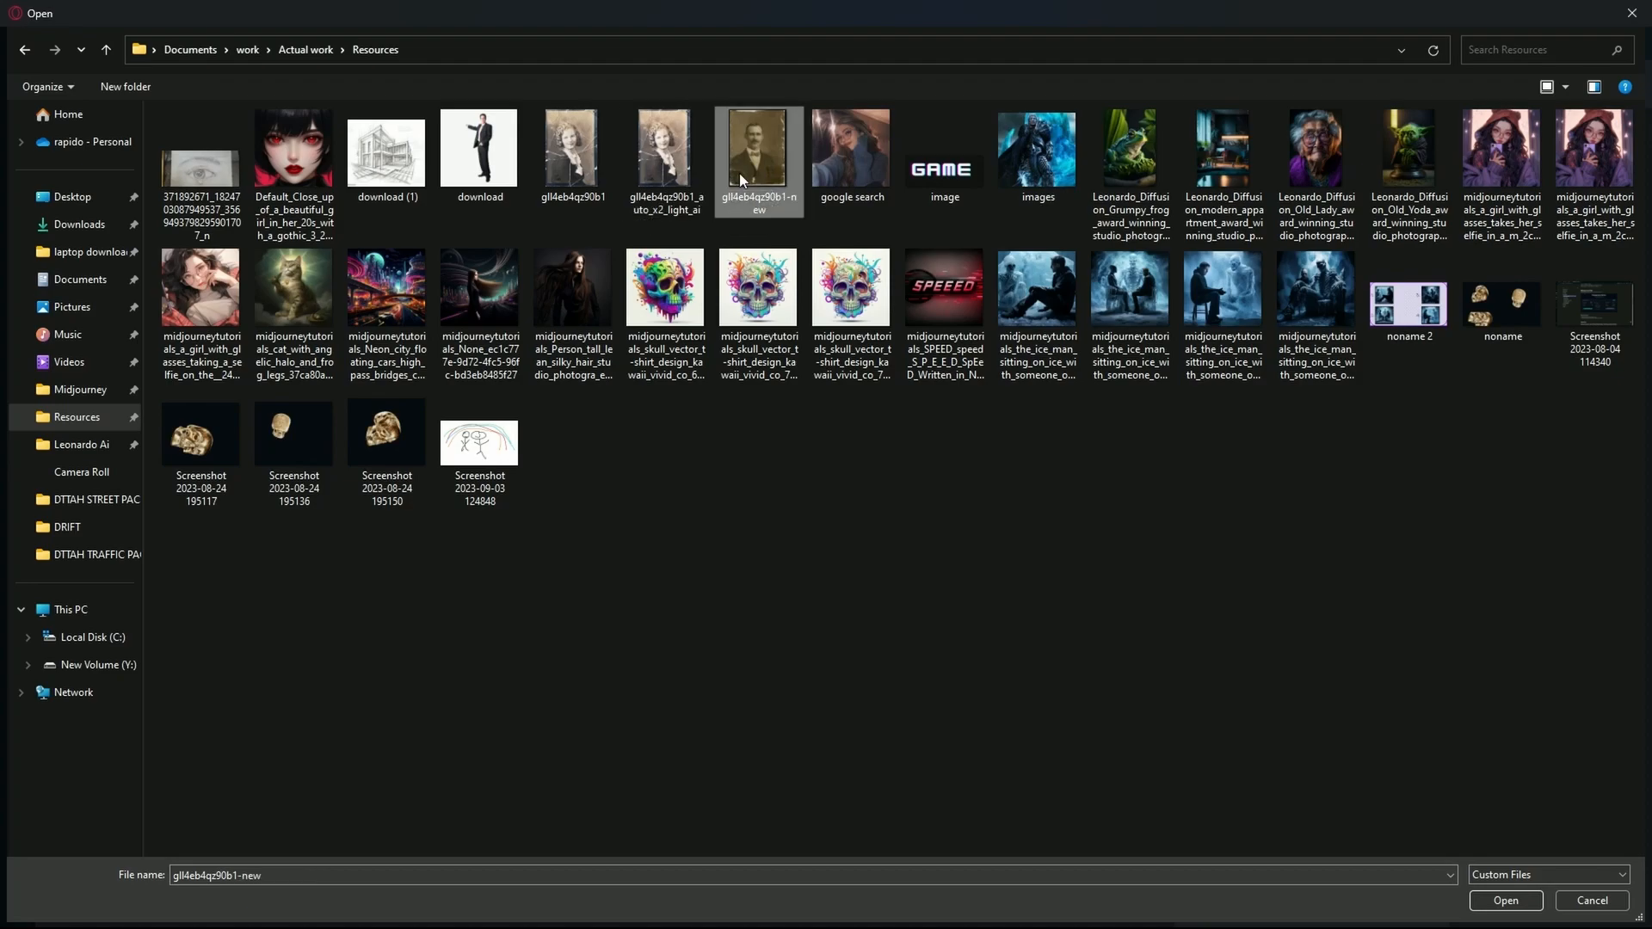
left_click(1504, 900)
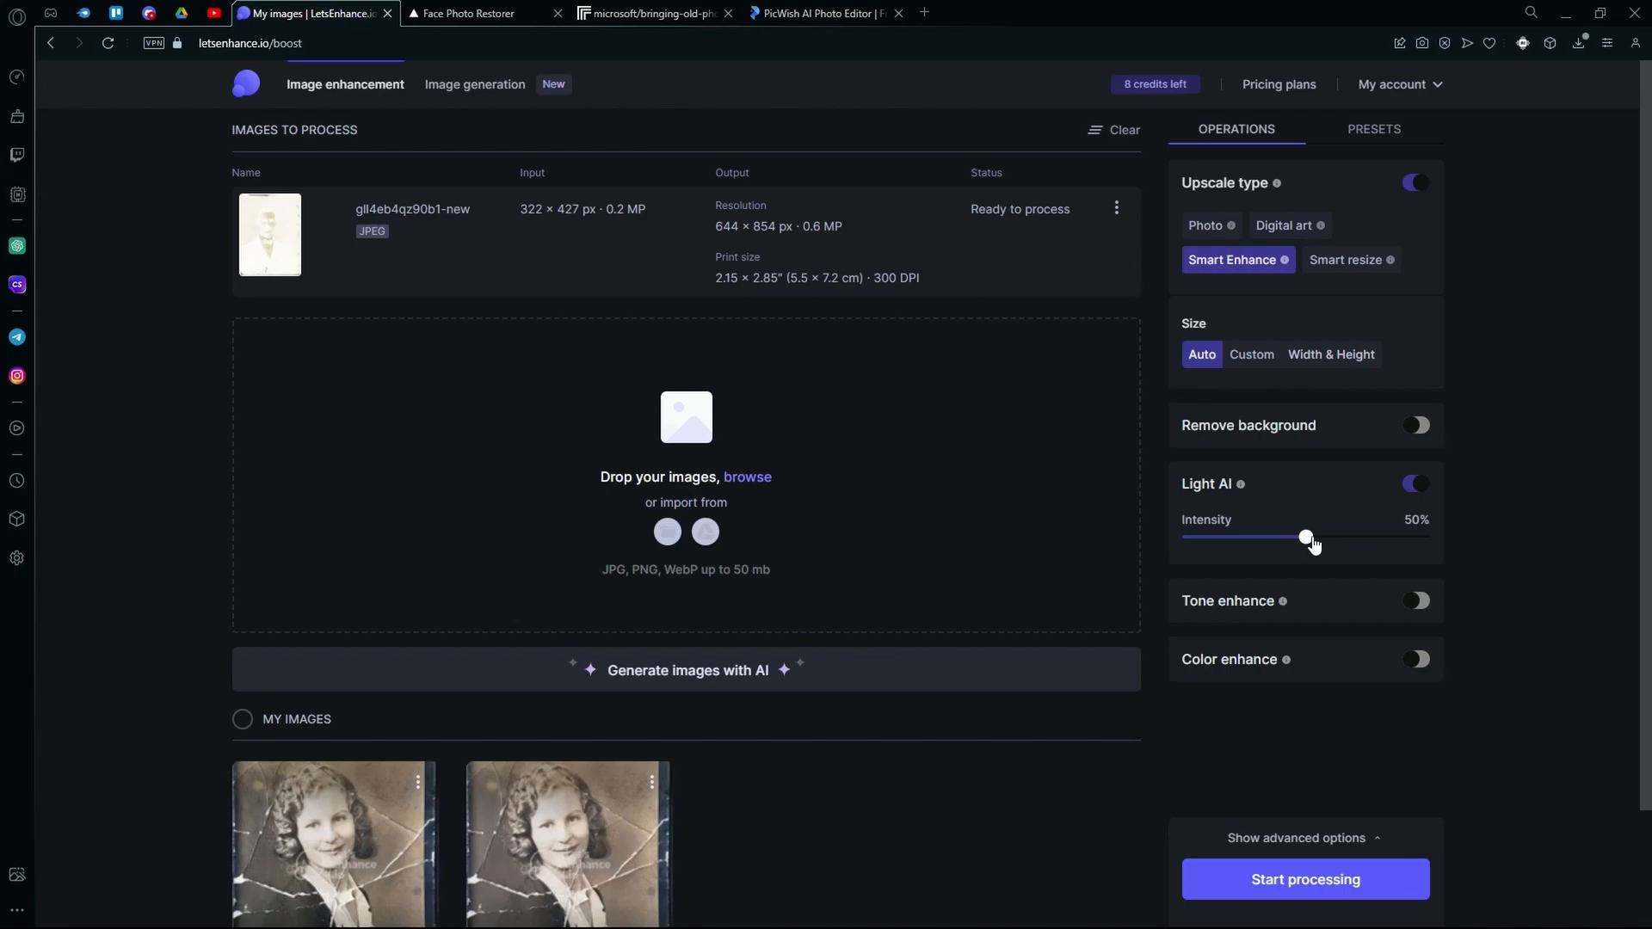
mouse_move(1310, 532)
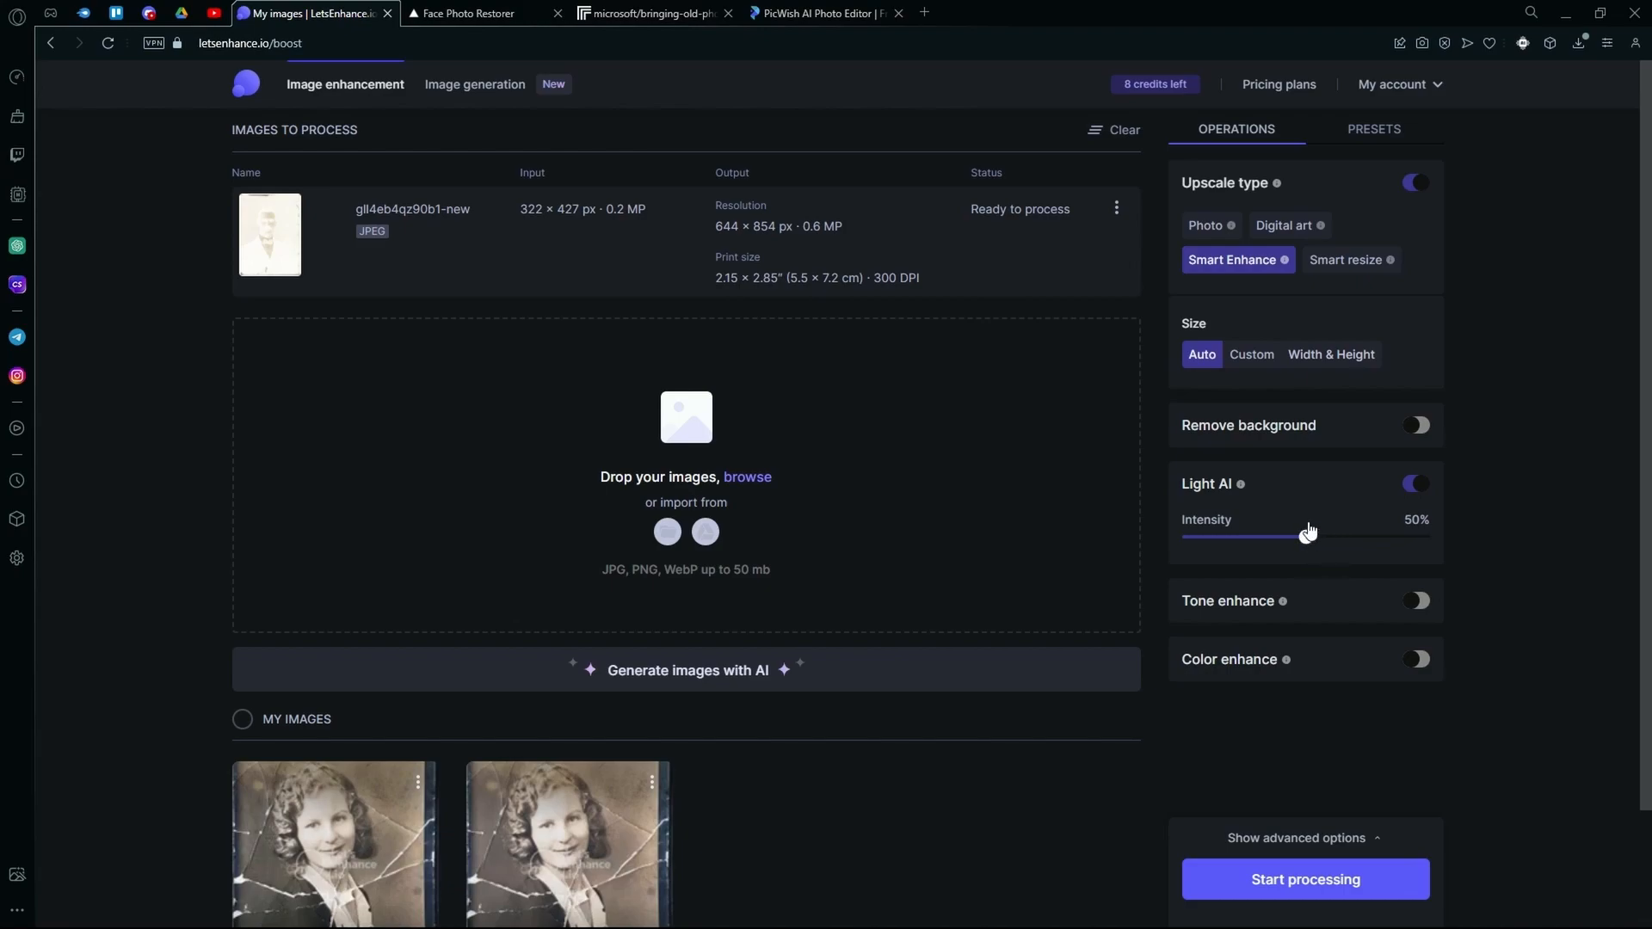
mouse_move(1284, 521)
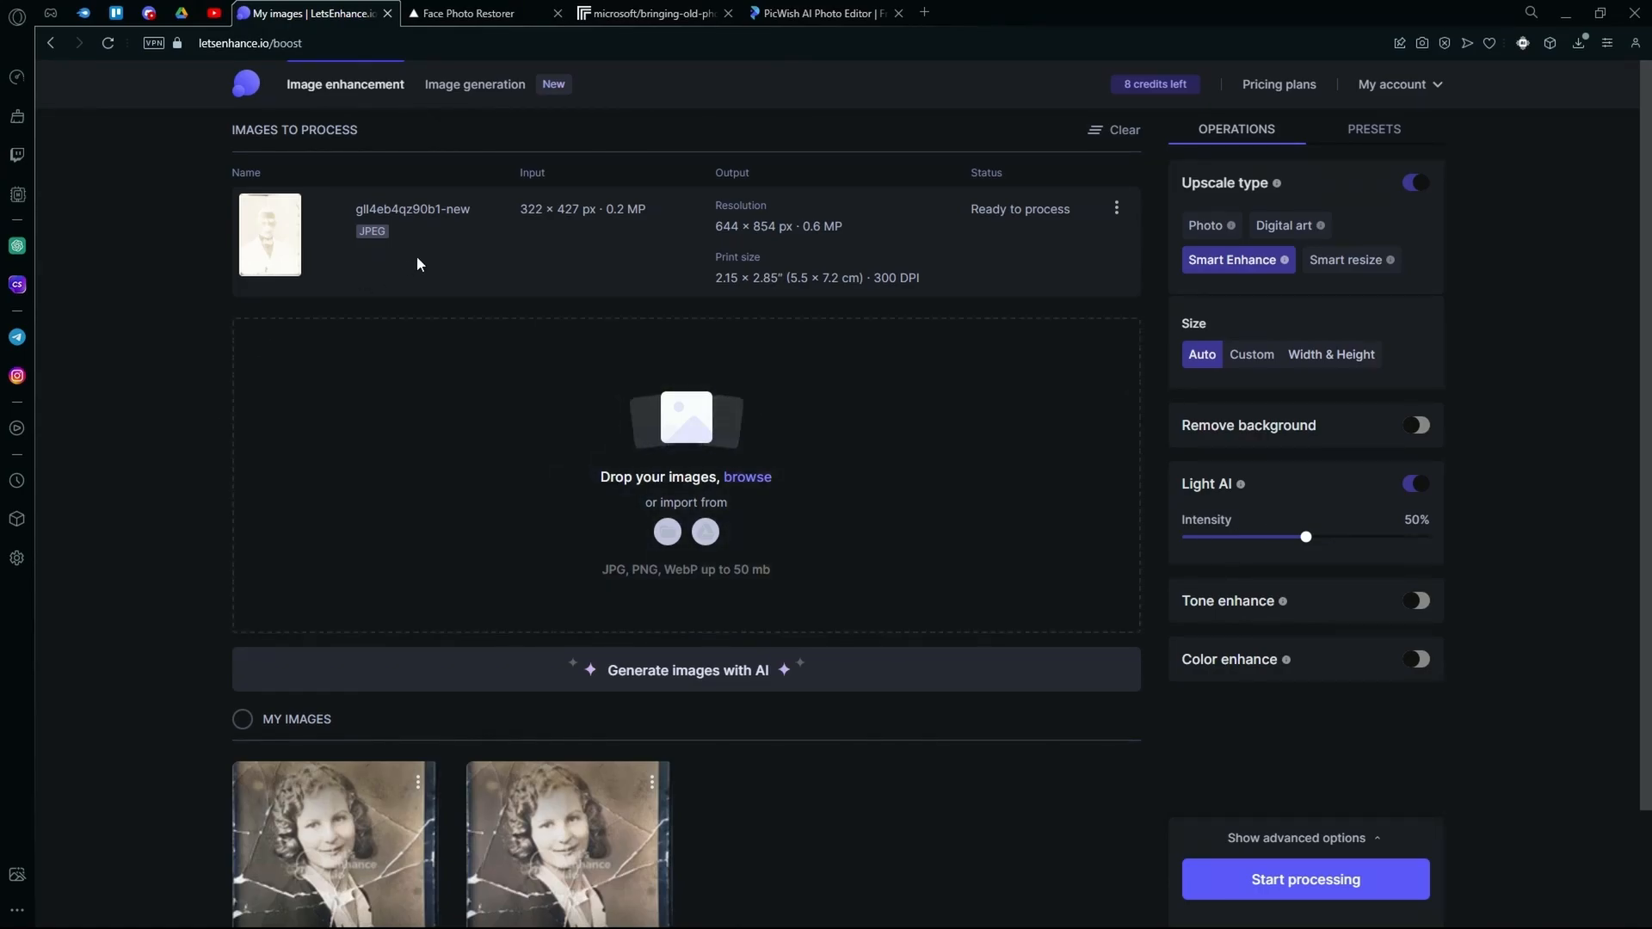
scroll("down", 3)
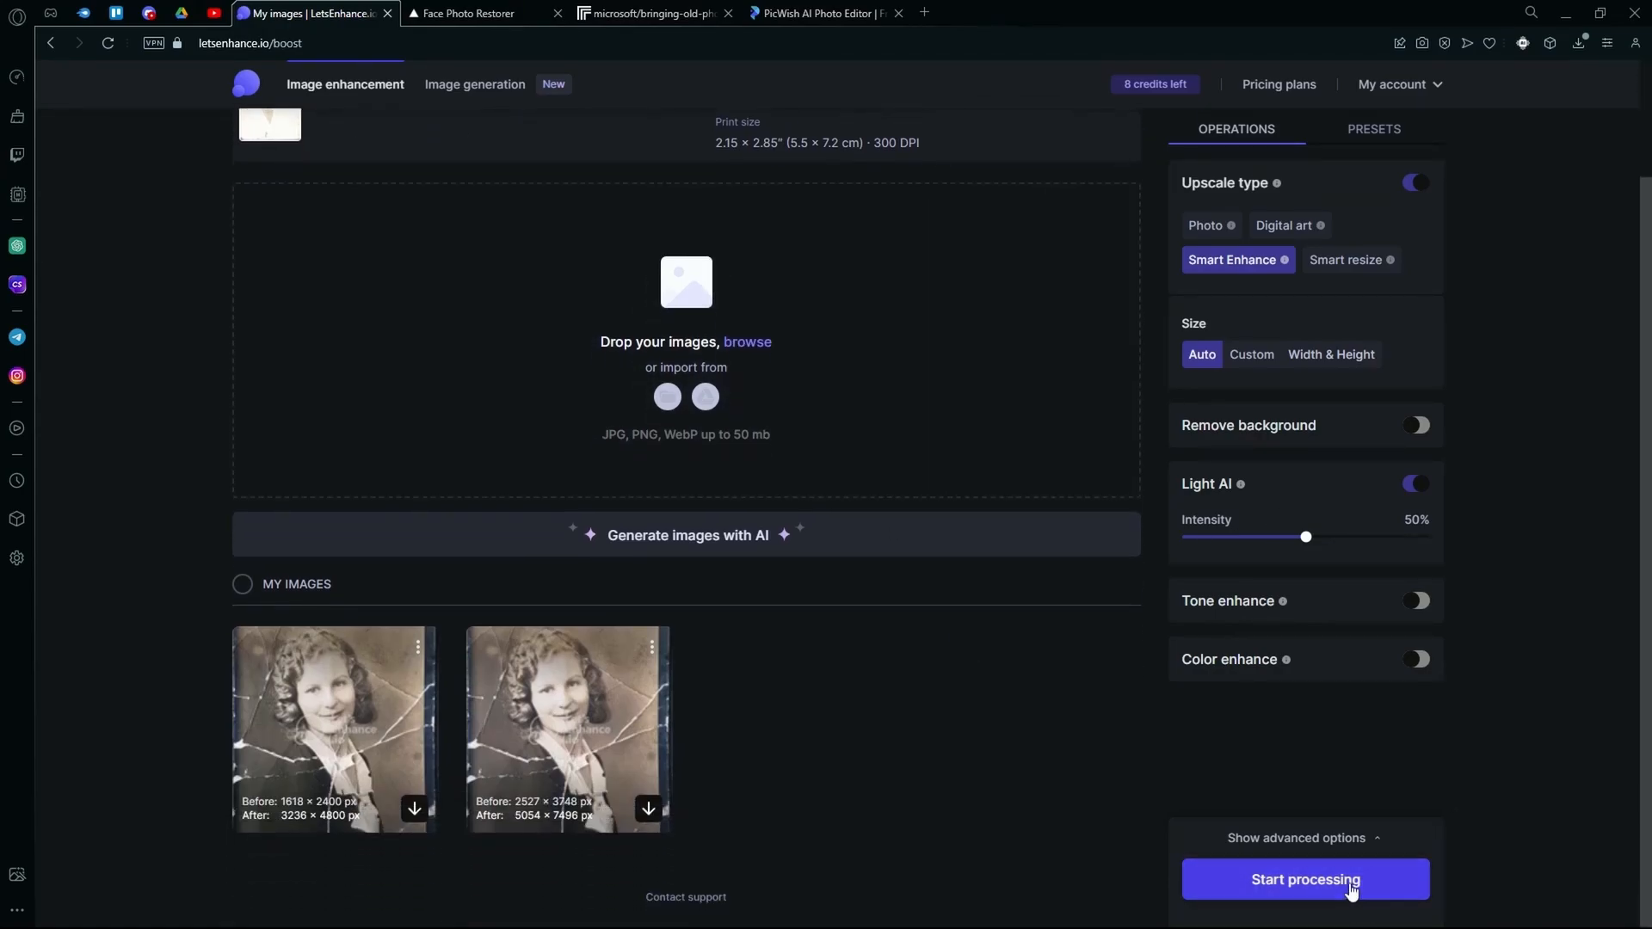
Step: Start processing, download the 644×854 px upscaled portrait from its three-dot menu, then go to Face Photo Restorer
left_click(1304, 879)
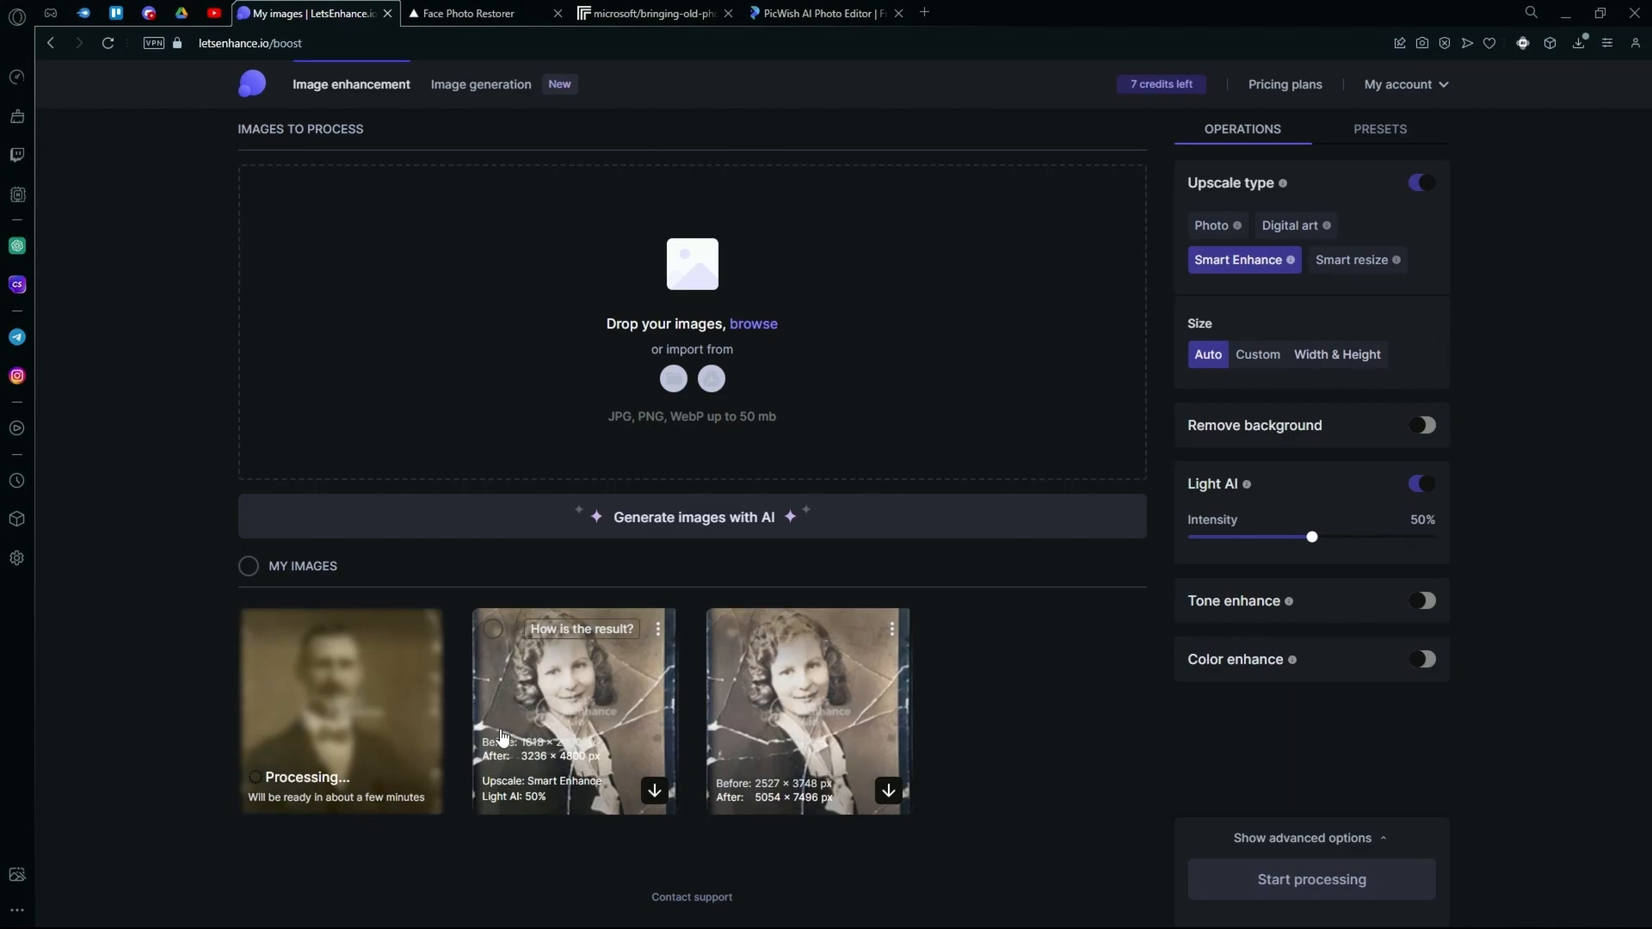
mouse_move(506, 723)
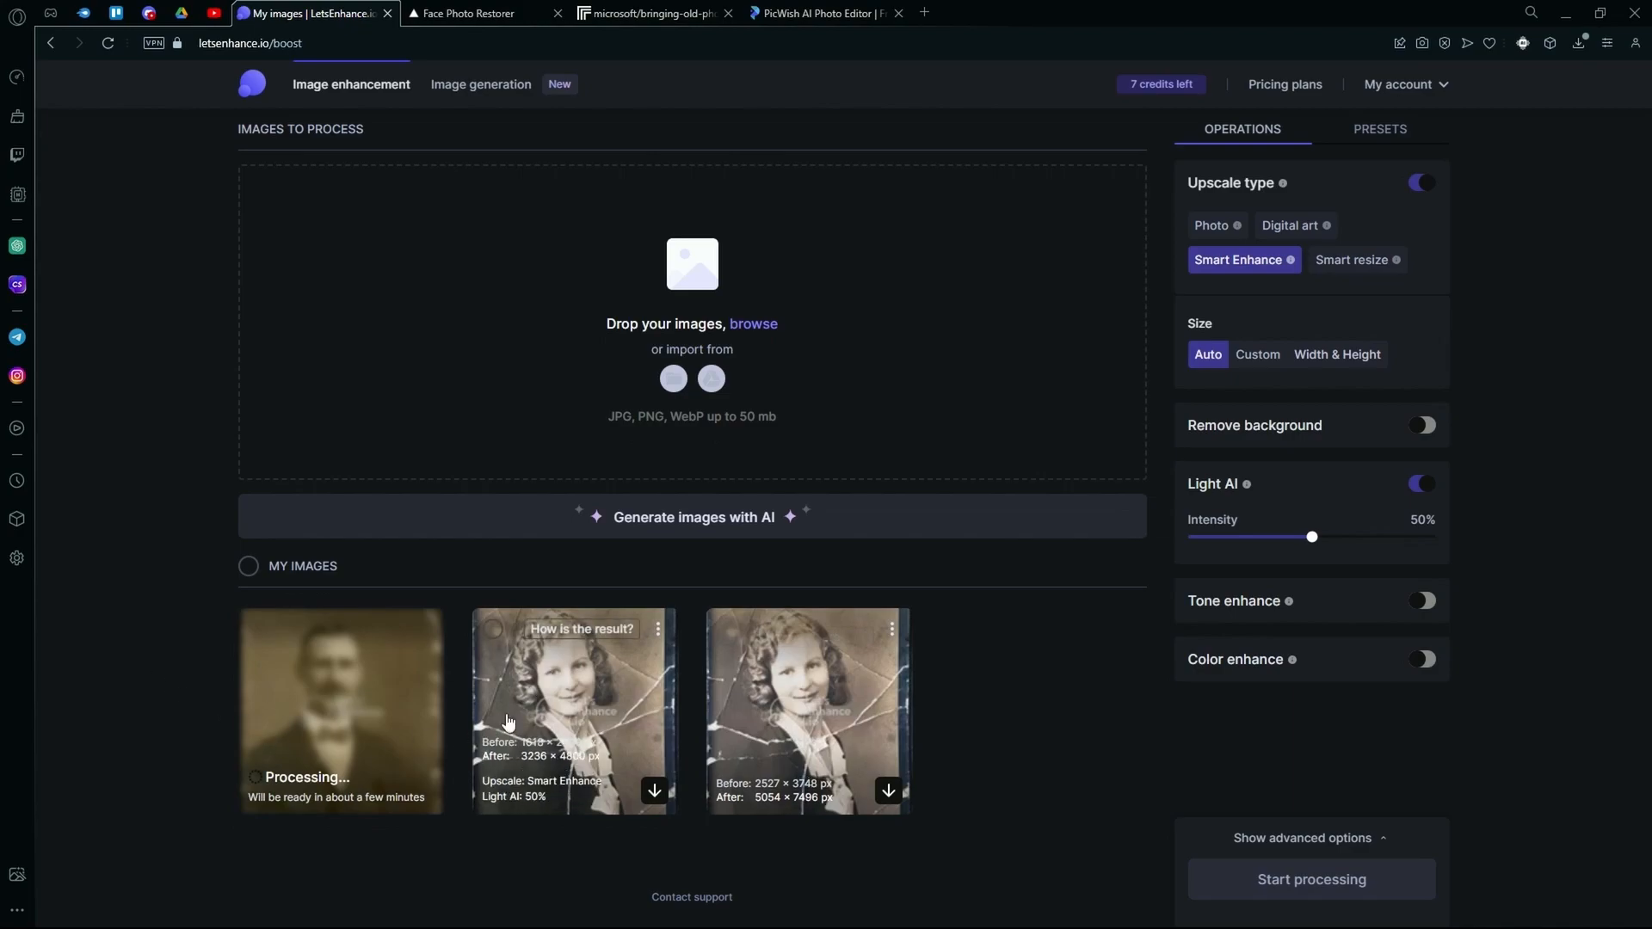
mouse_move(5, 600)
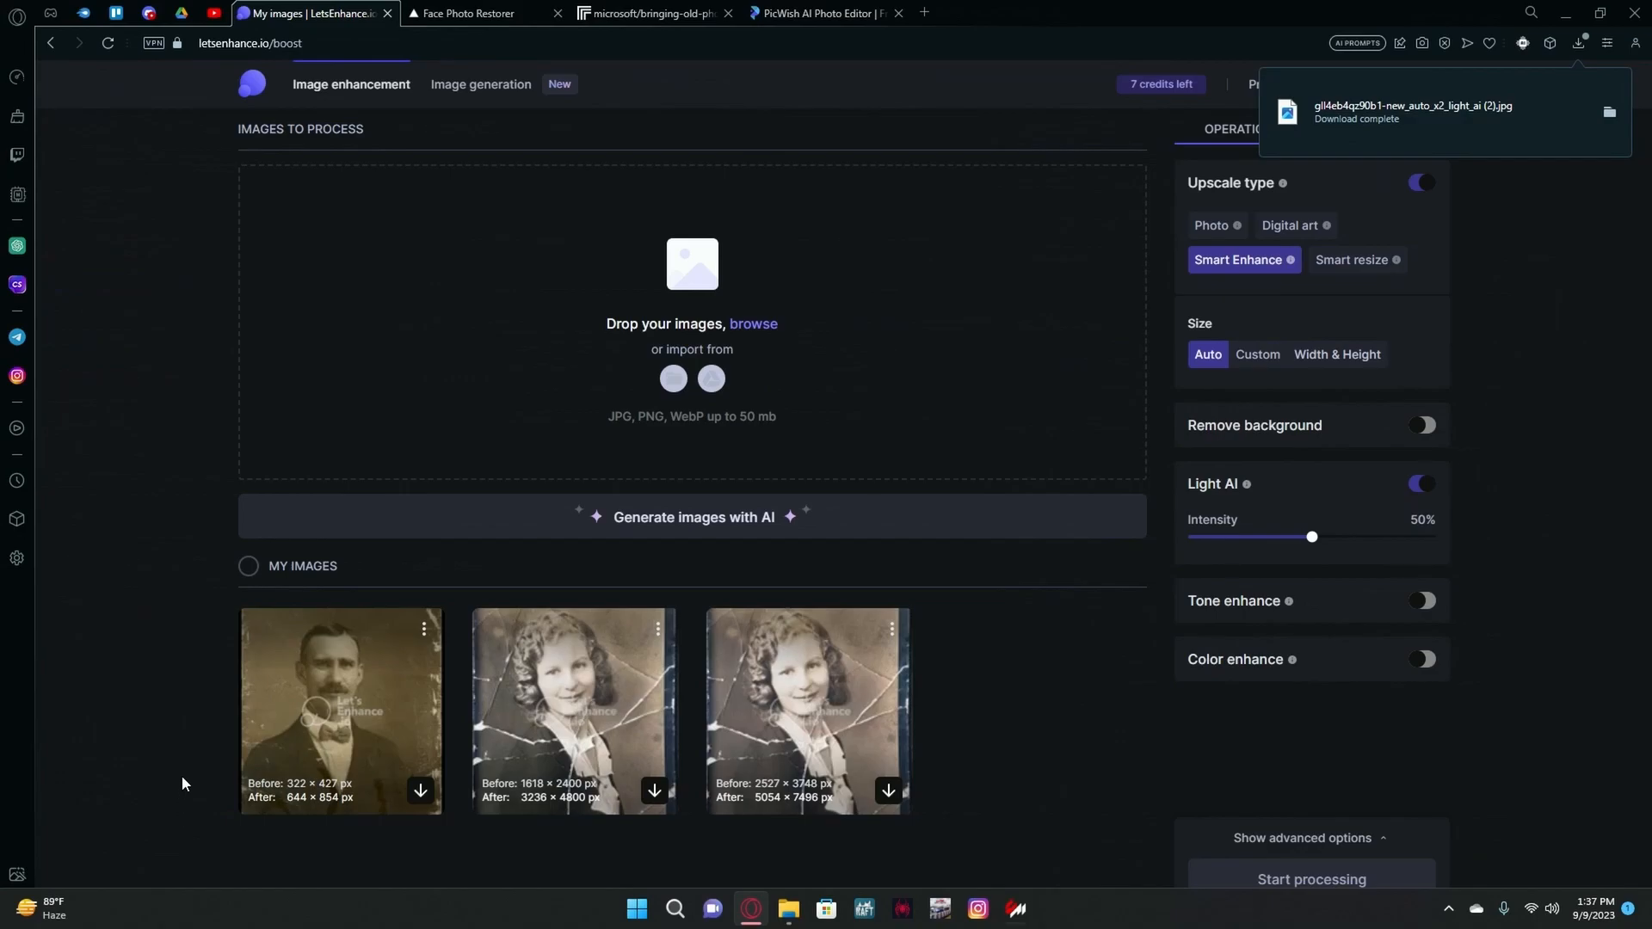
mouse_move(429, 629)
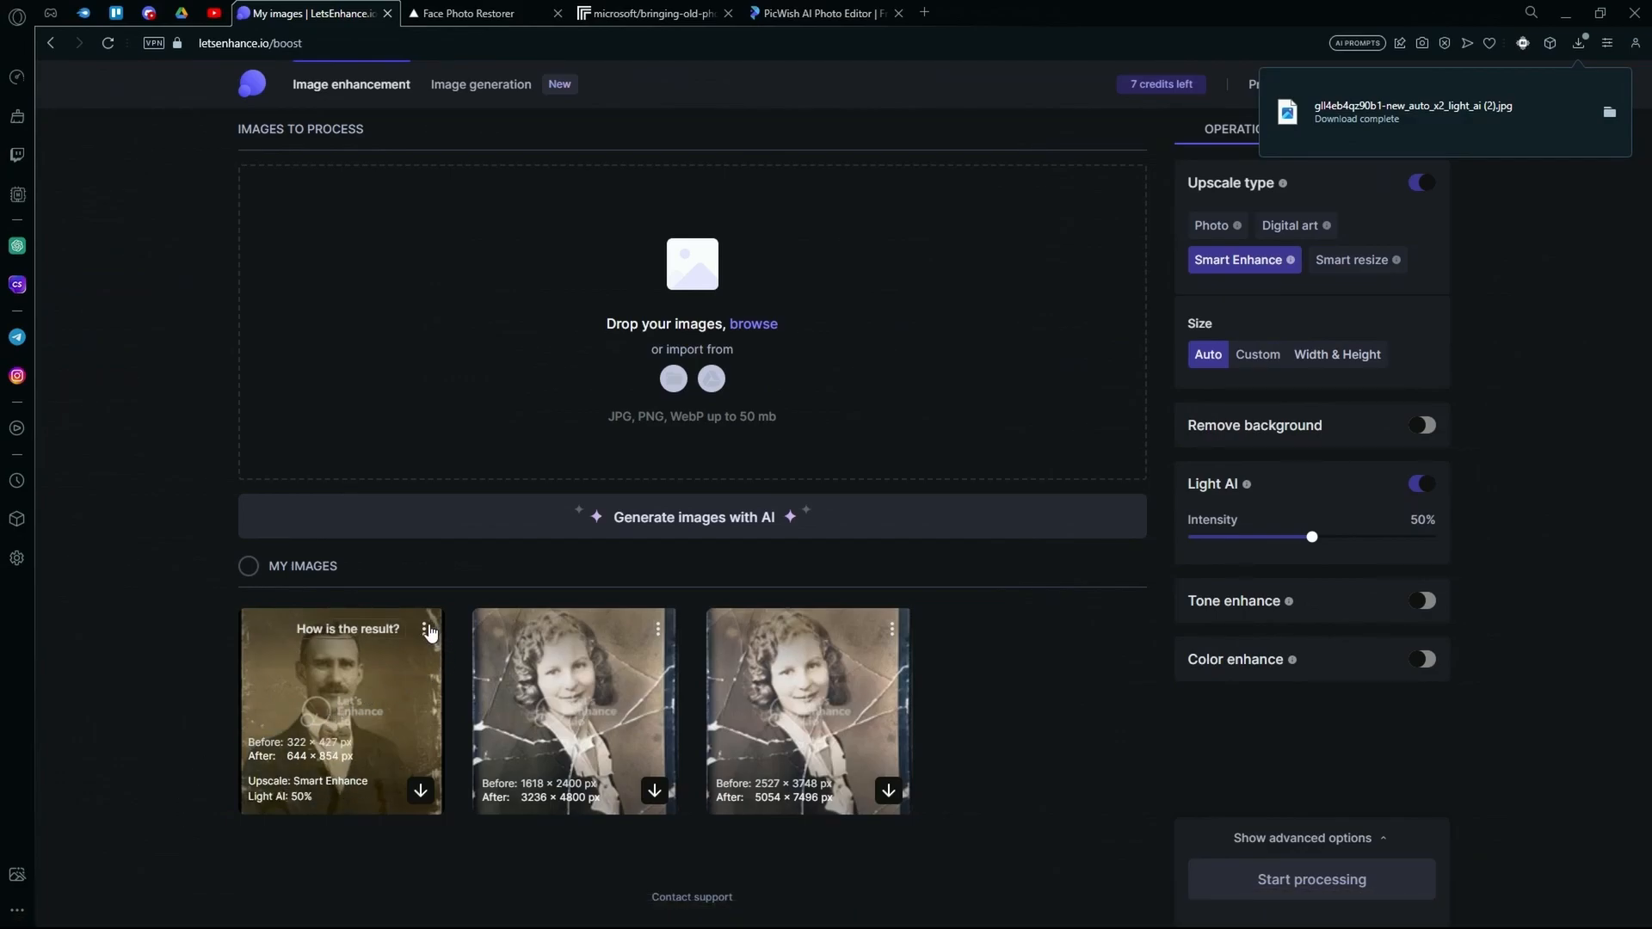
left_click(423, 630)
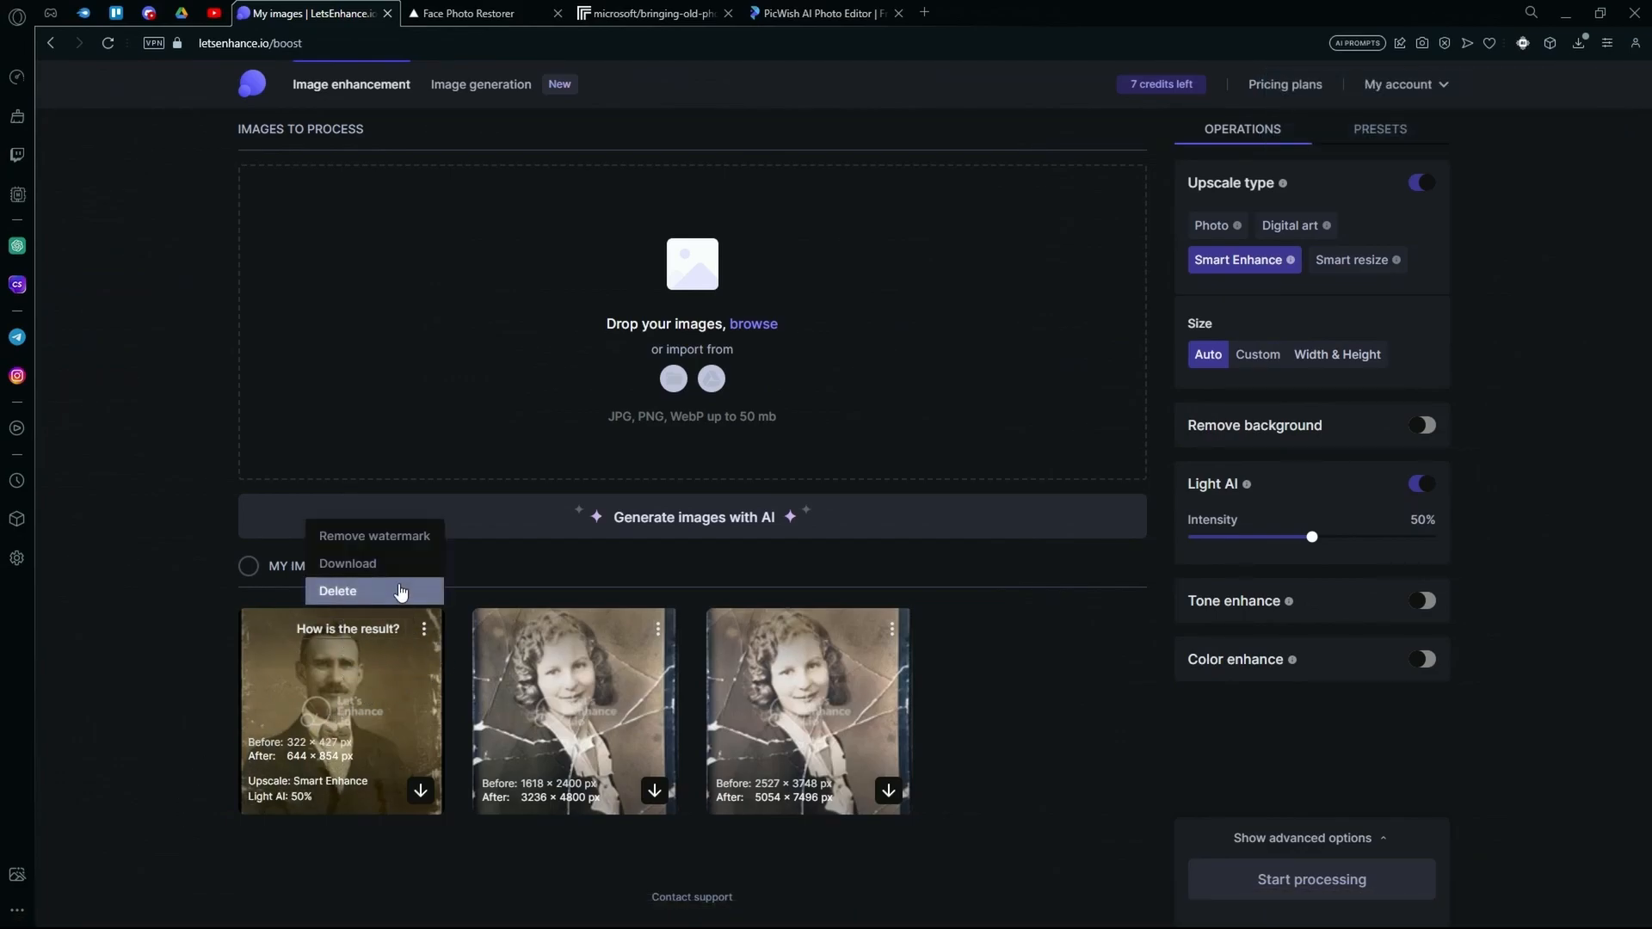
left_click(345, 563)
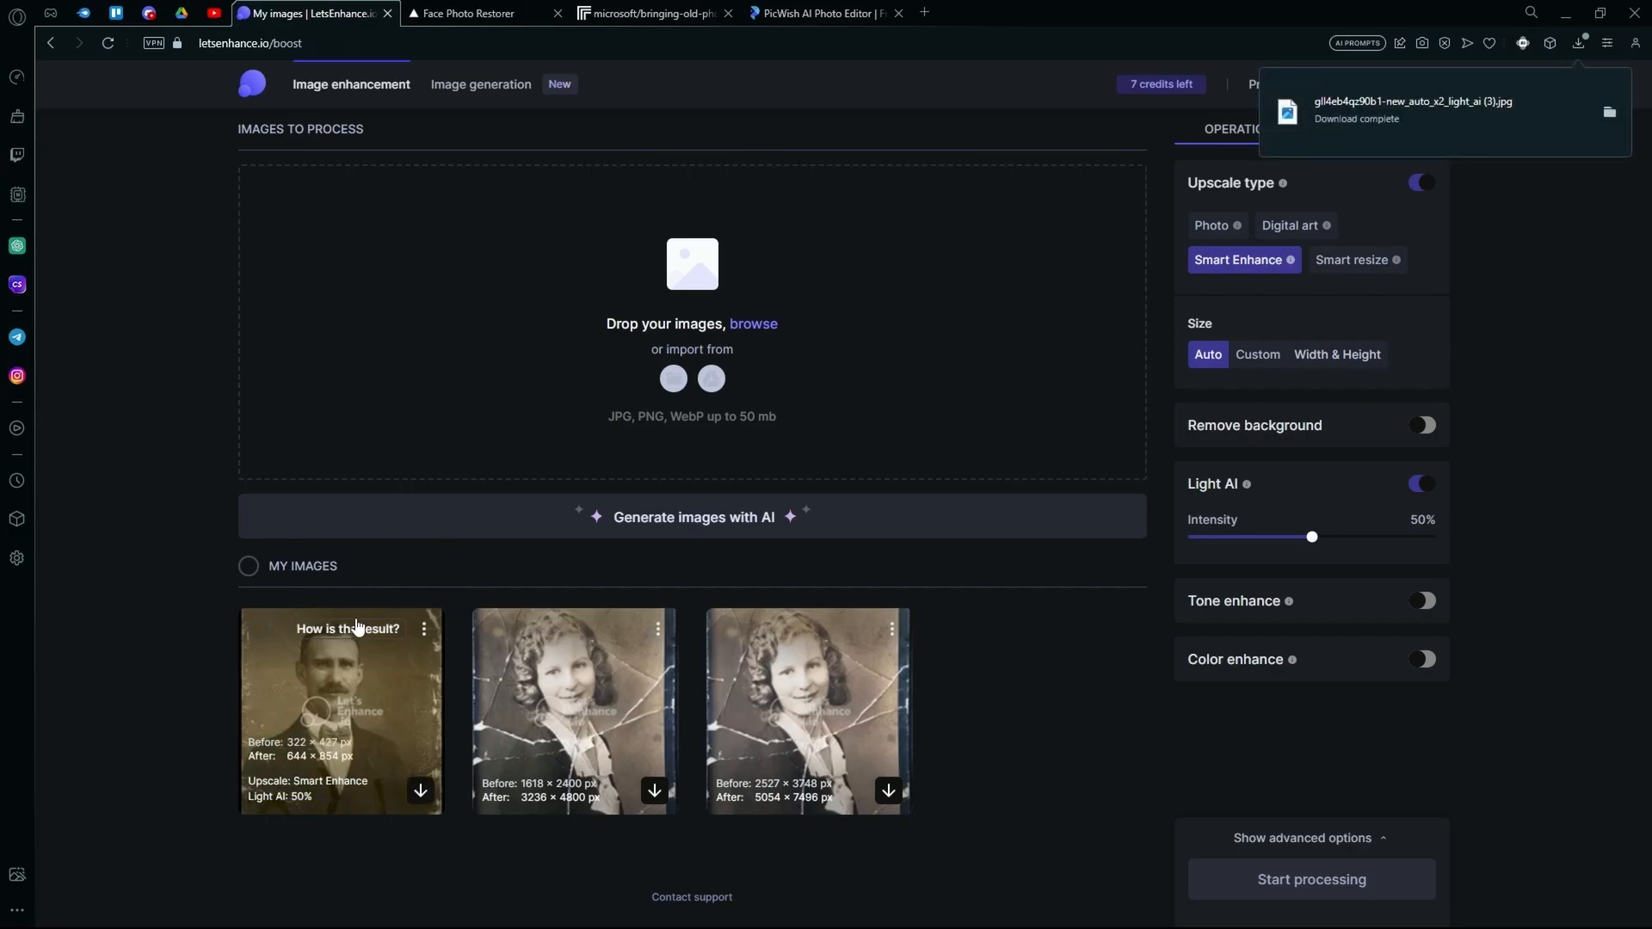
left_click(476, 13)
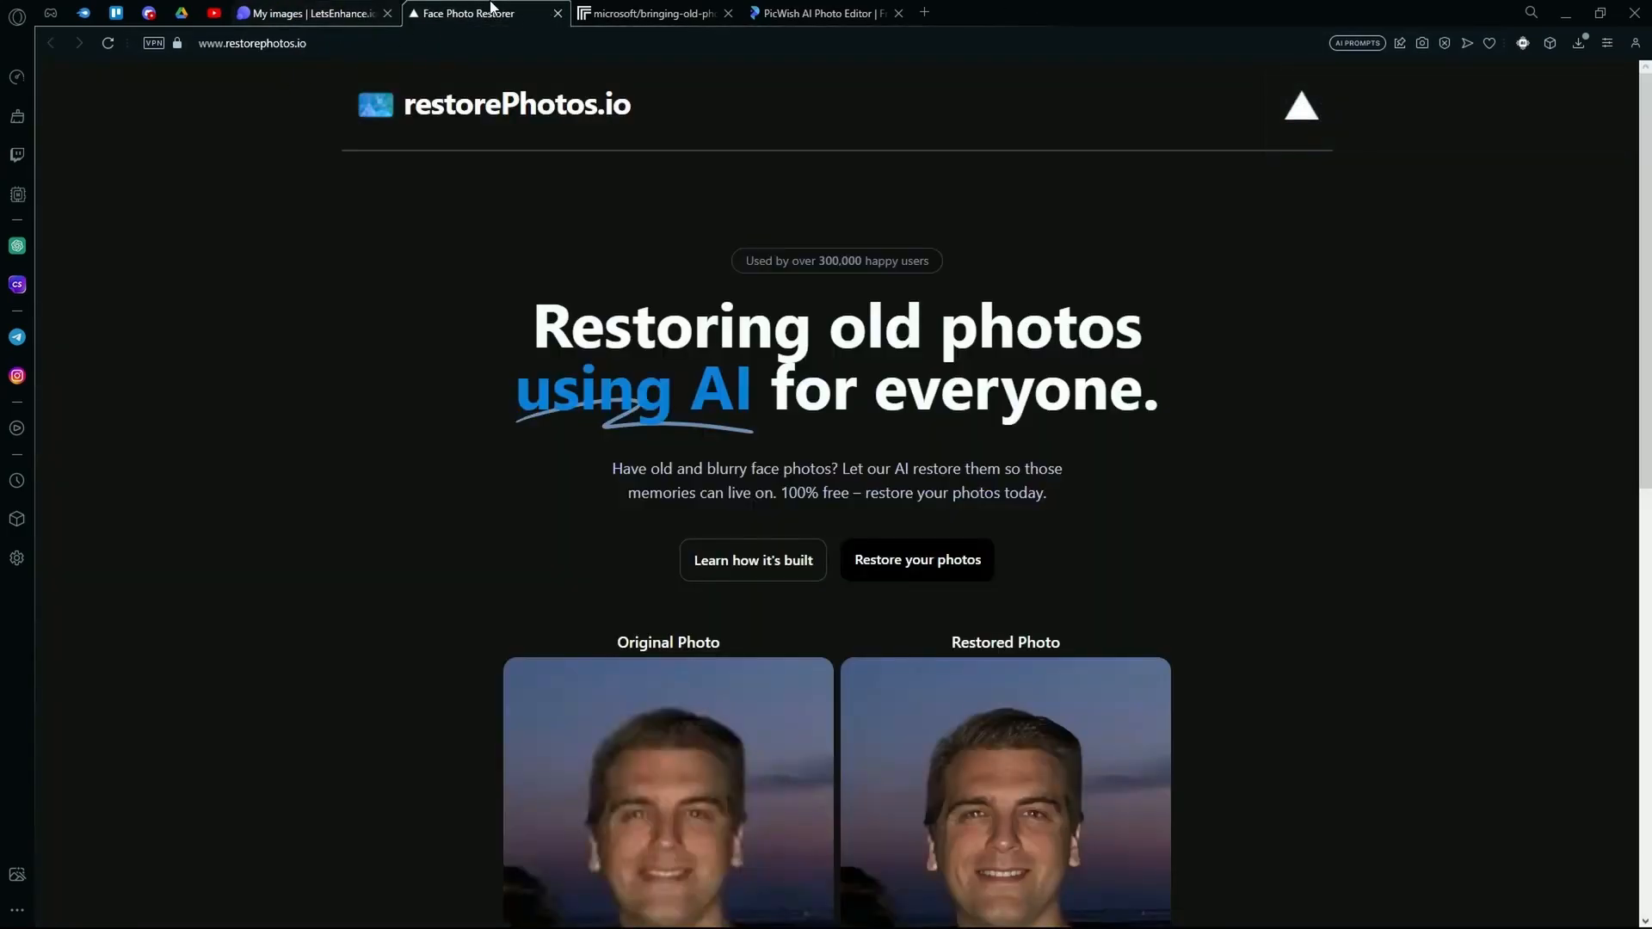
Step: Go to Restore your photos and upload the '(3)' upscaled portrait from Downloads
scroll("down", 3)
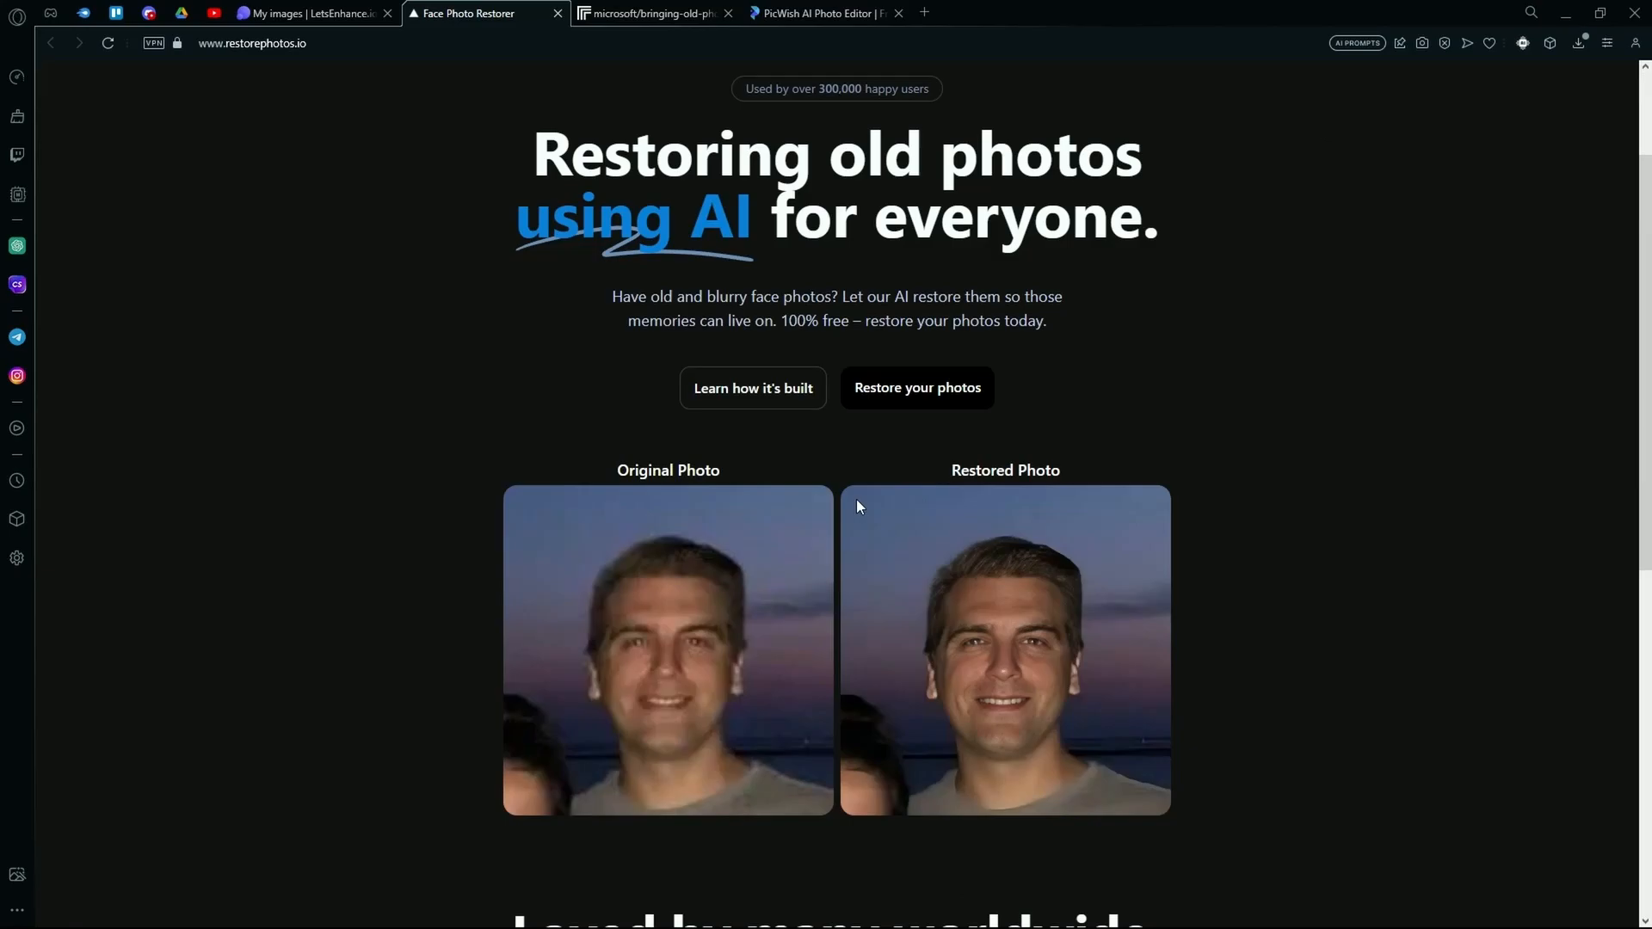
left_click(914, 388)
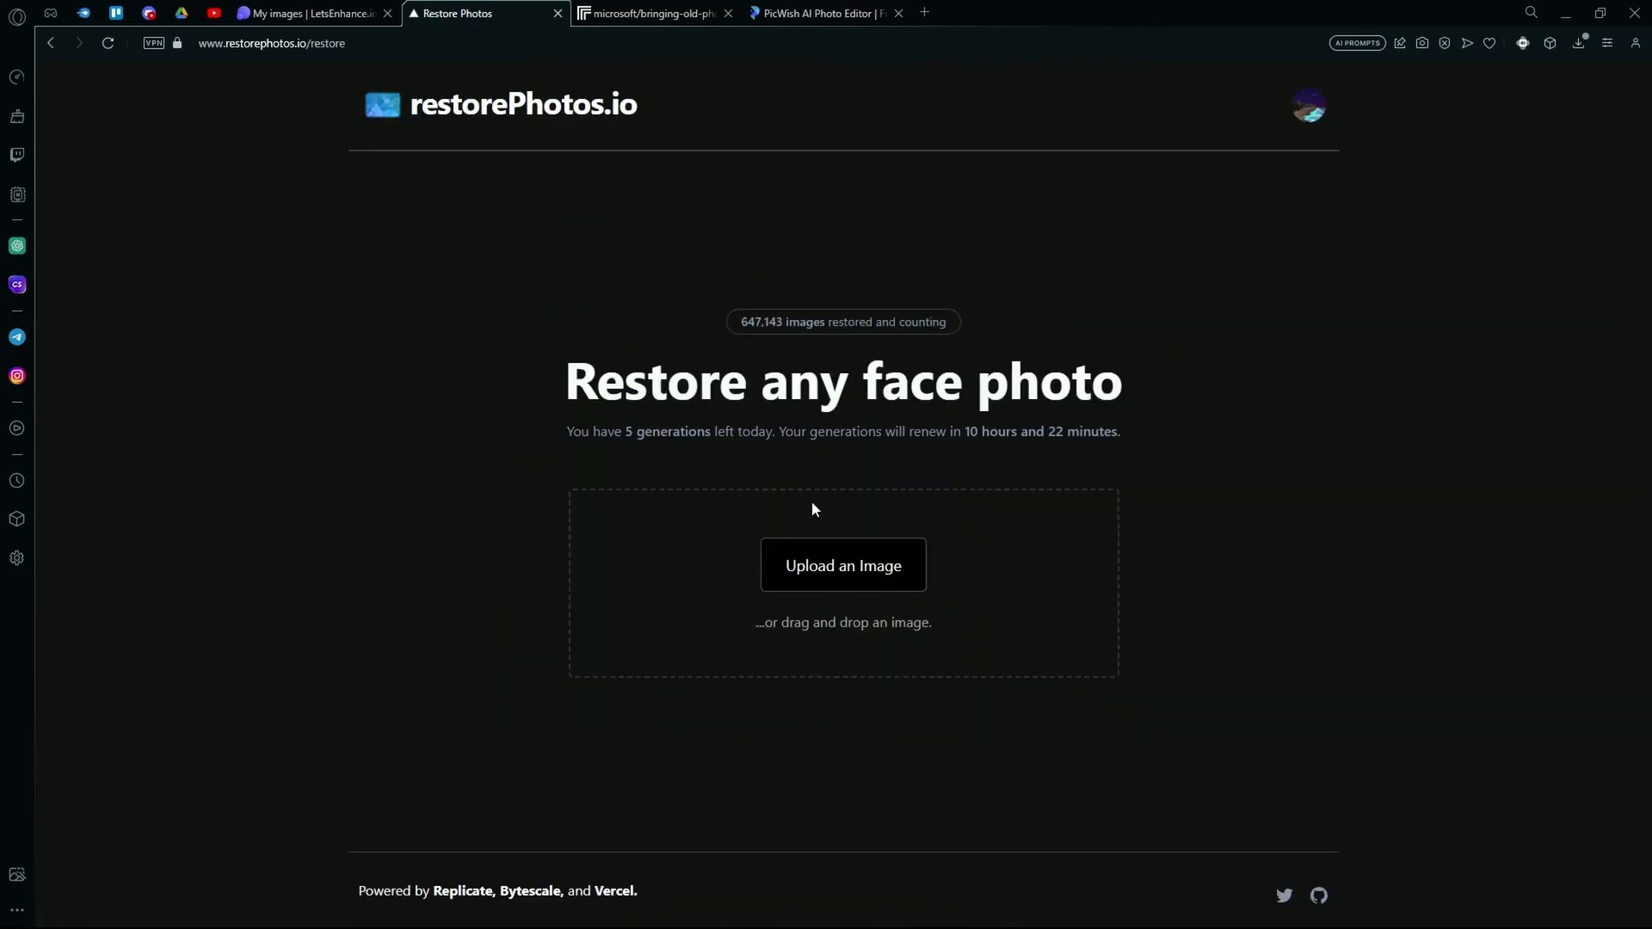
left_click(842, 566)
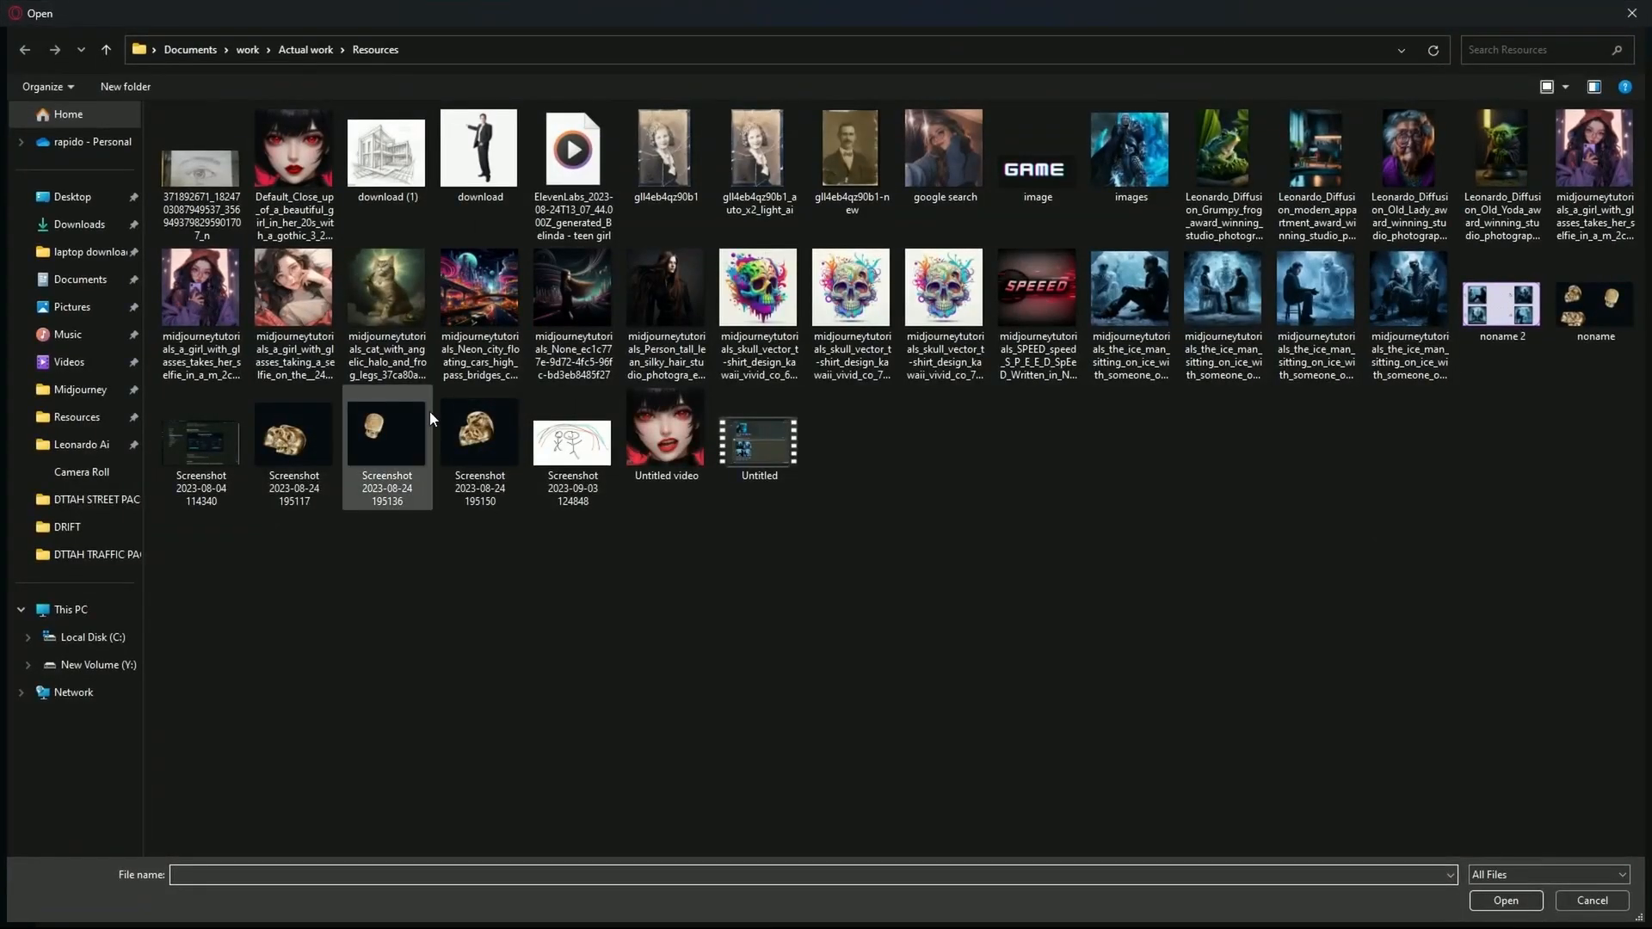
left_click(77, 224)
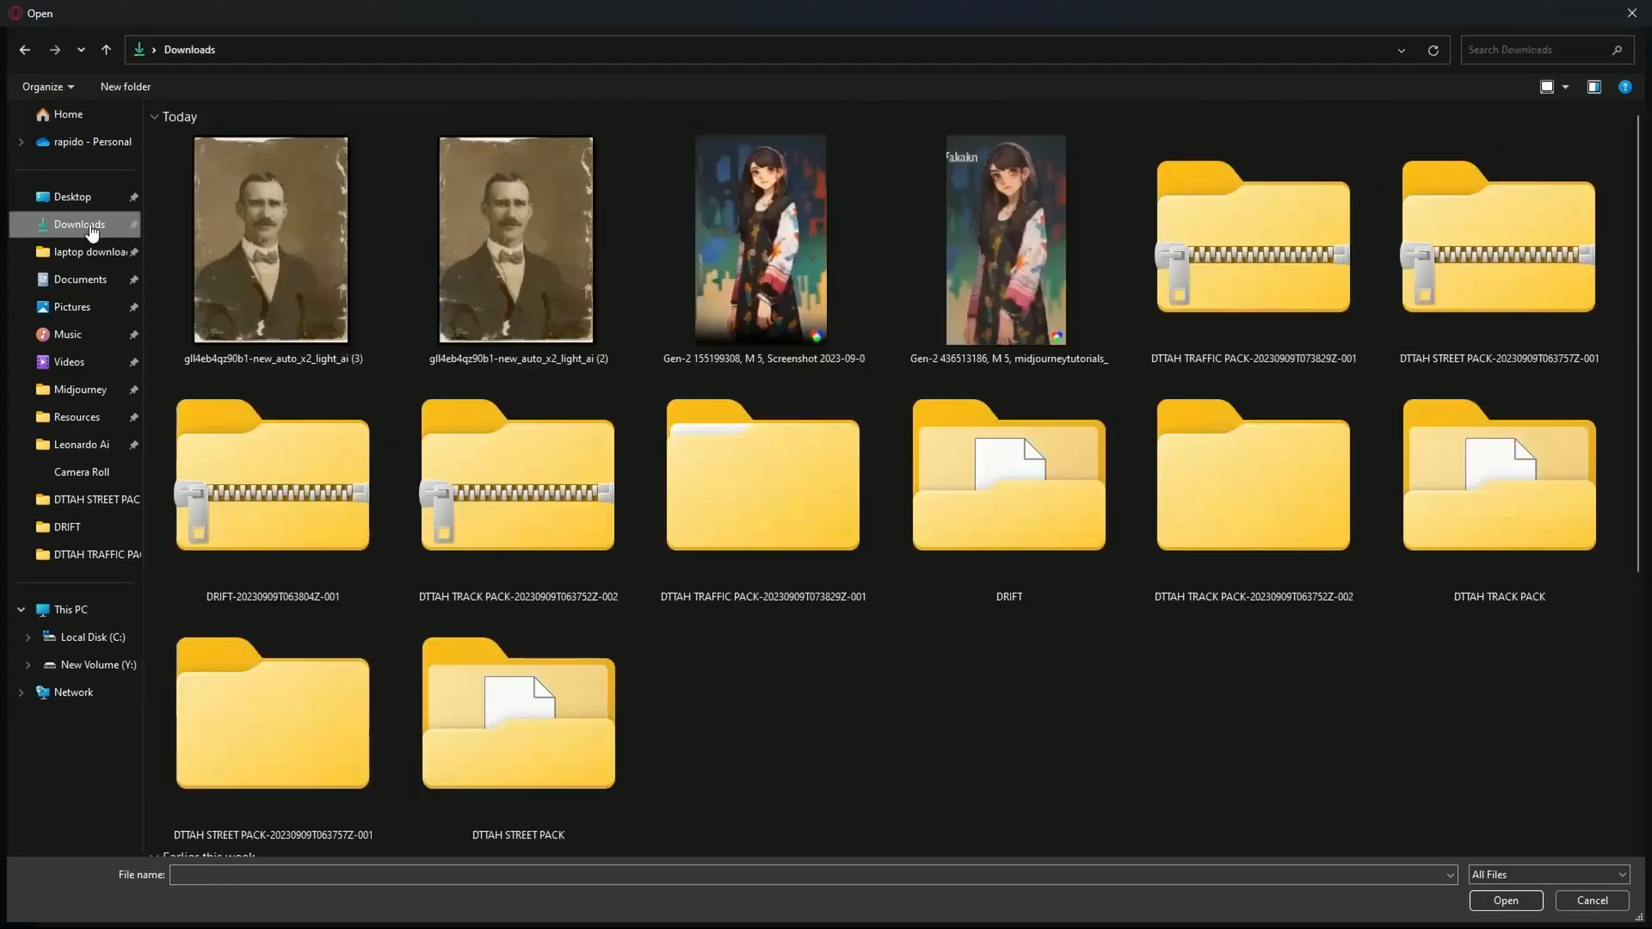
left_click(1504, 900)
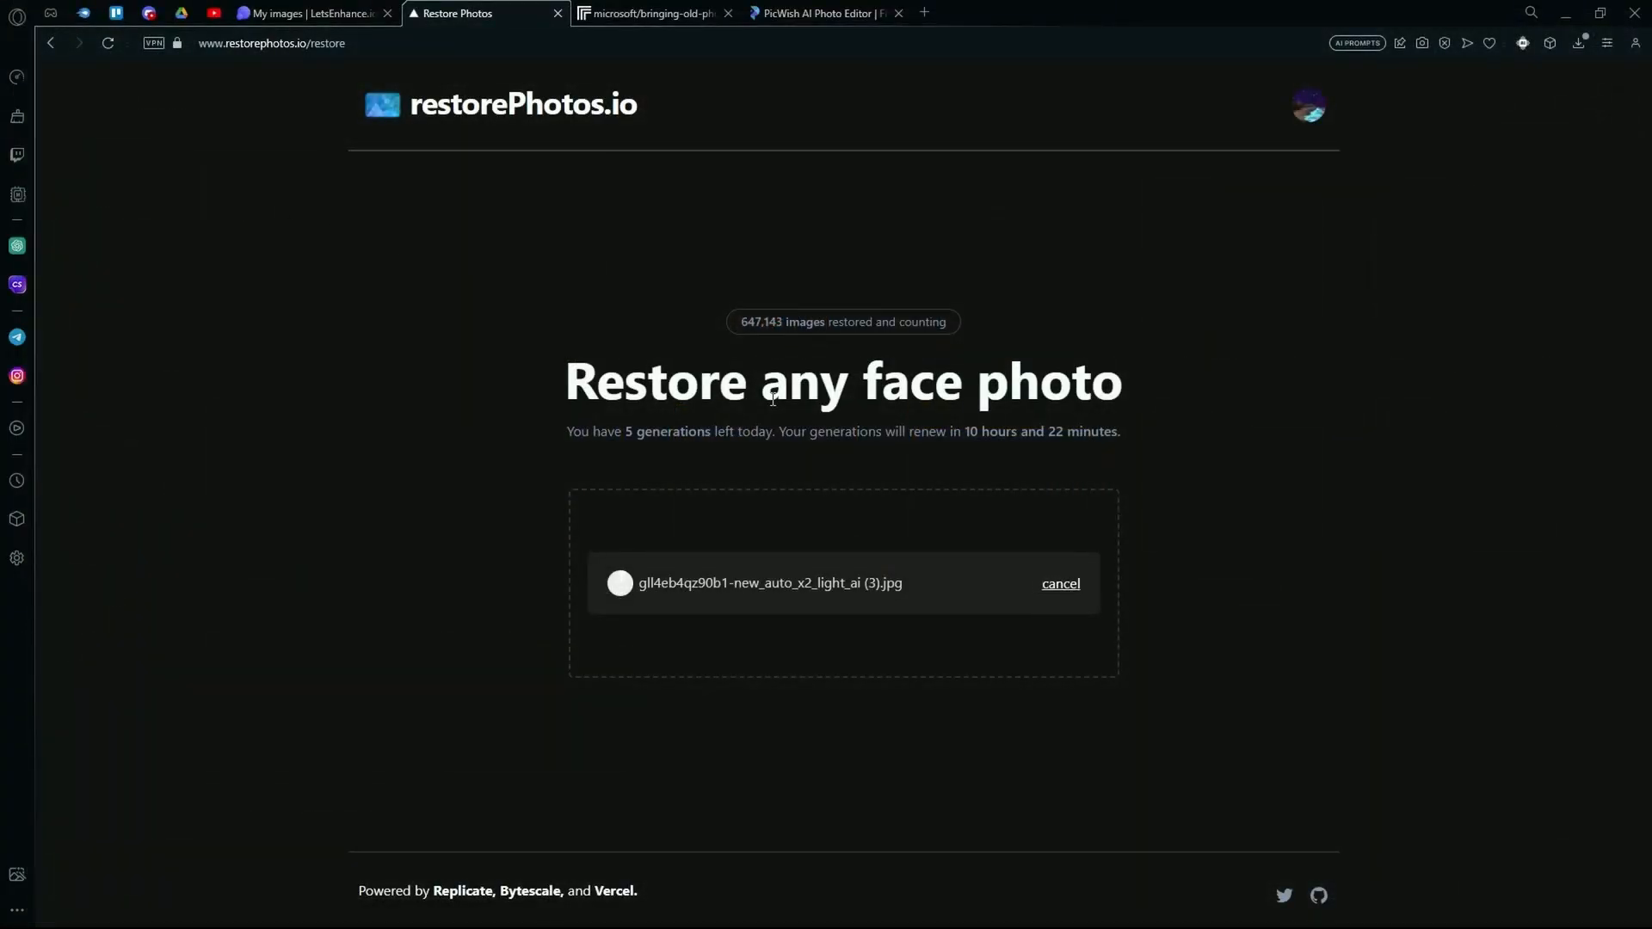
mouse_move(843, 630)
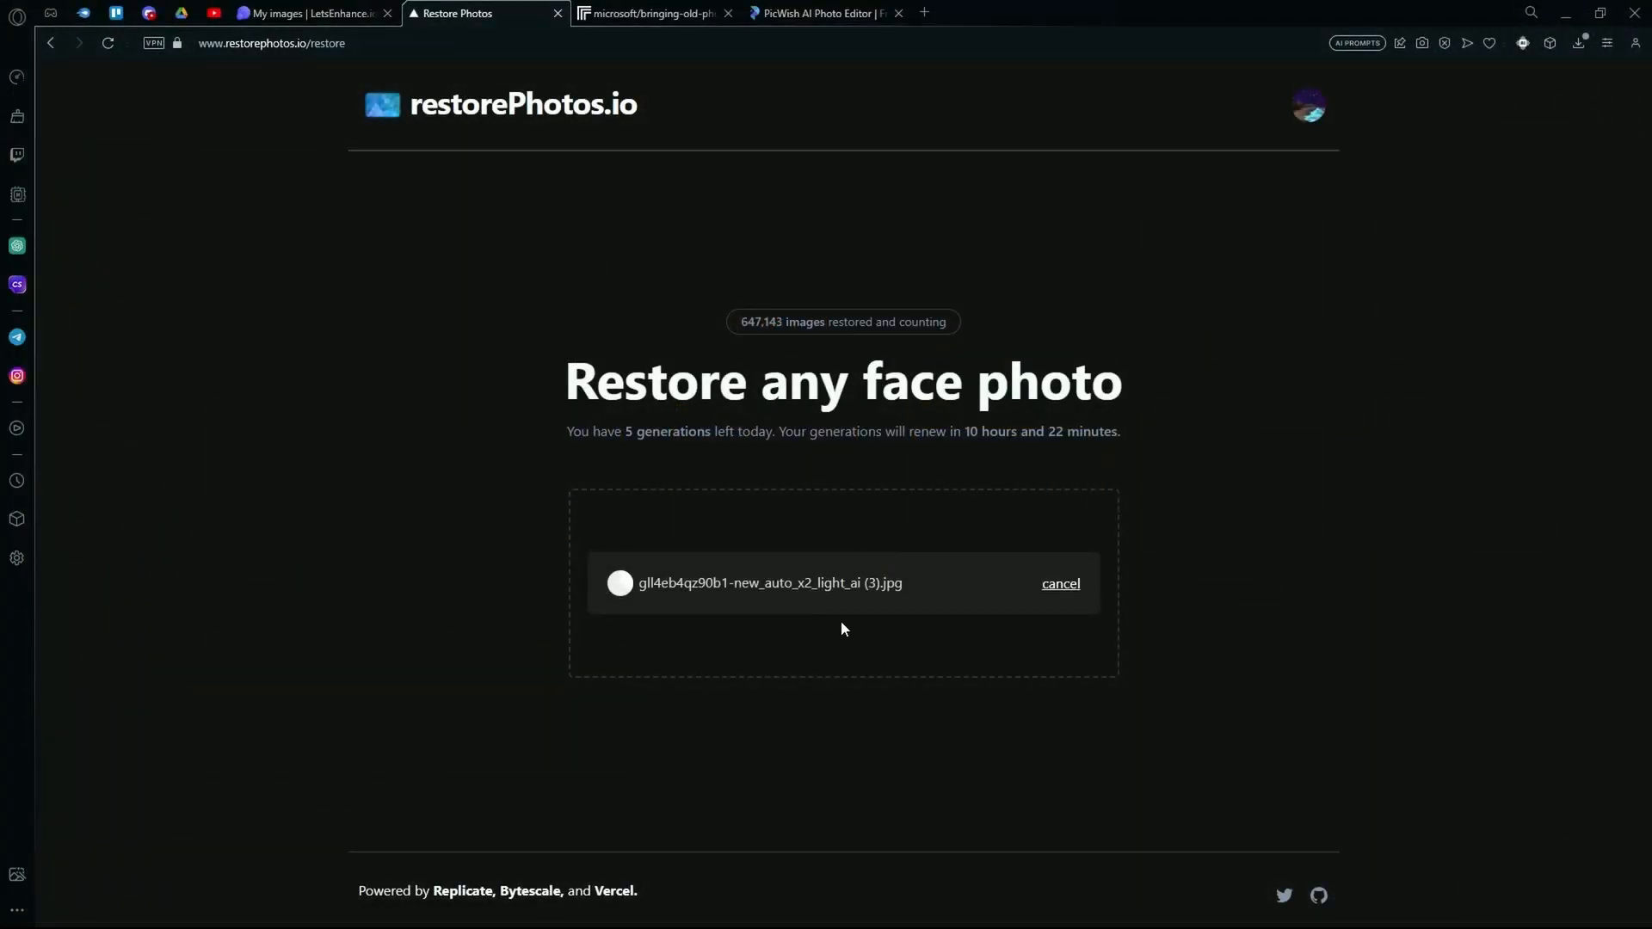
mouse_move(769, 583)
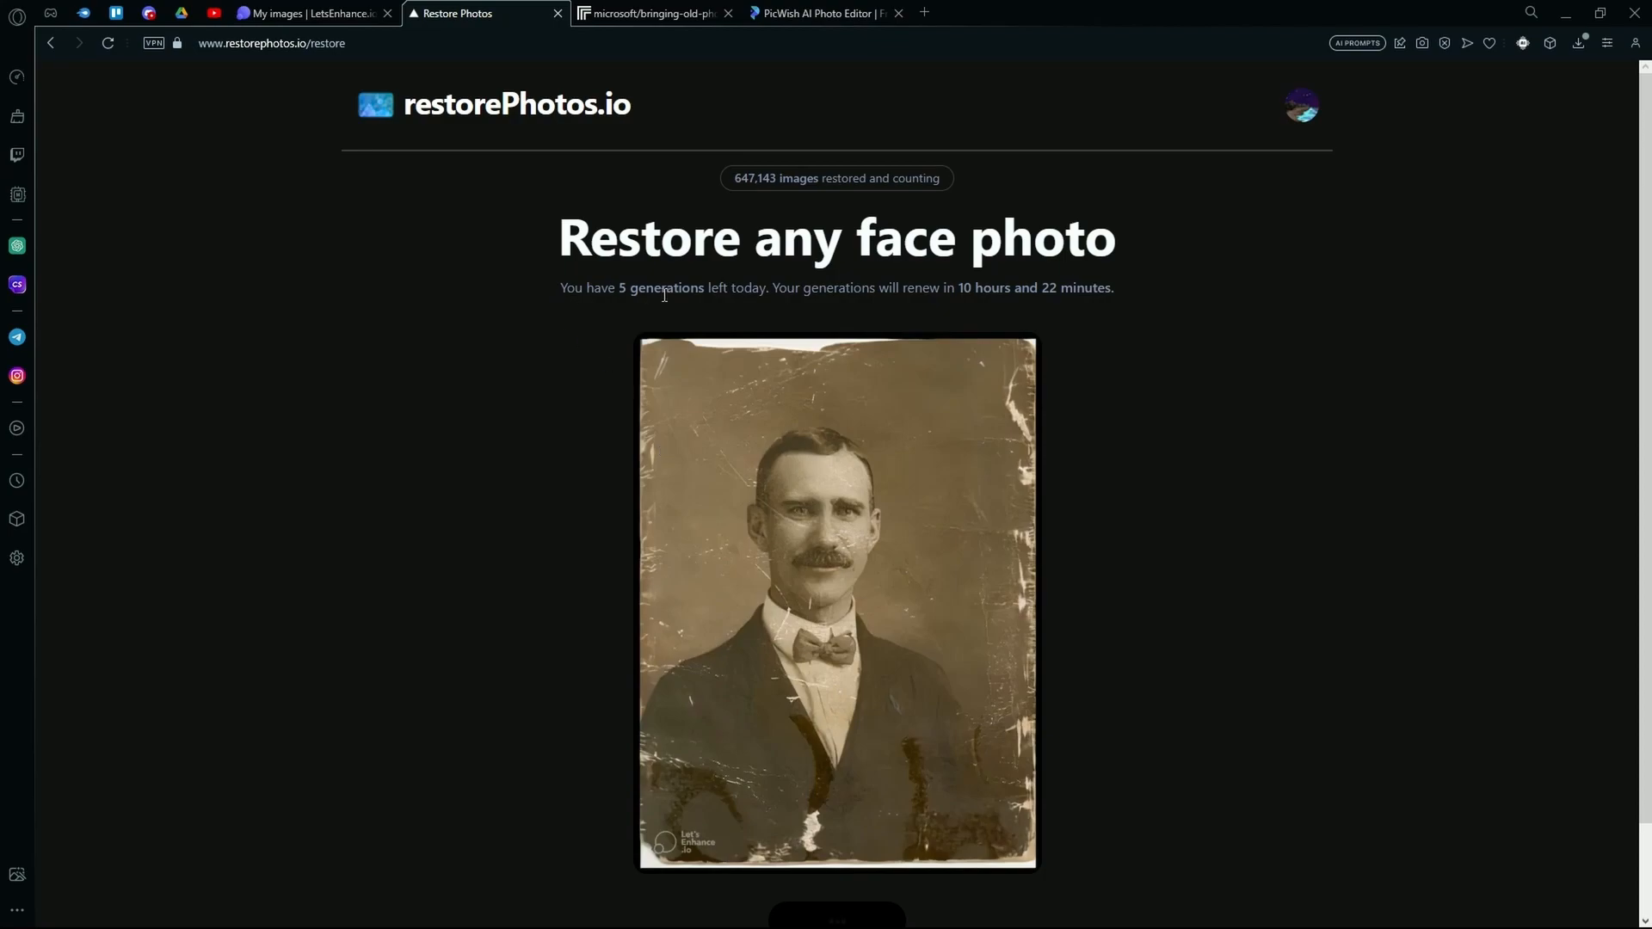
Step: Scroll the restore page to view the uploaded portrait while face restoration processes
scroll("down", 3)
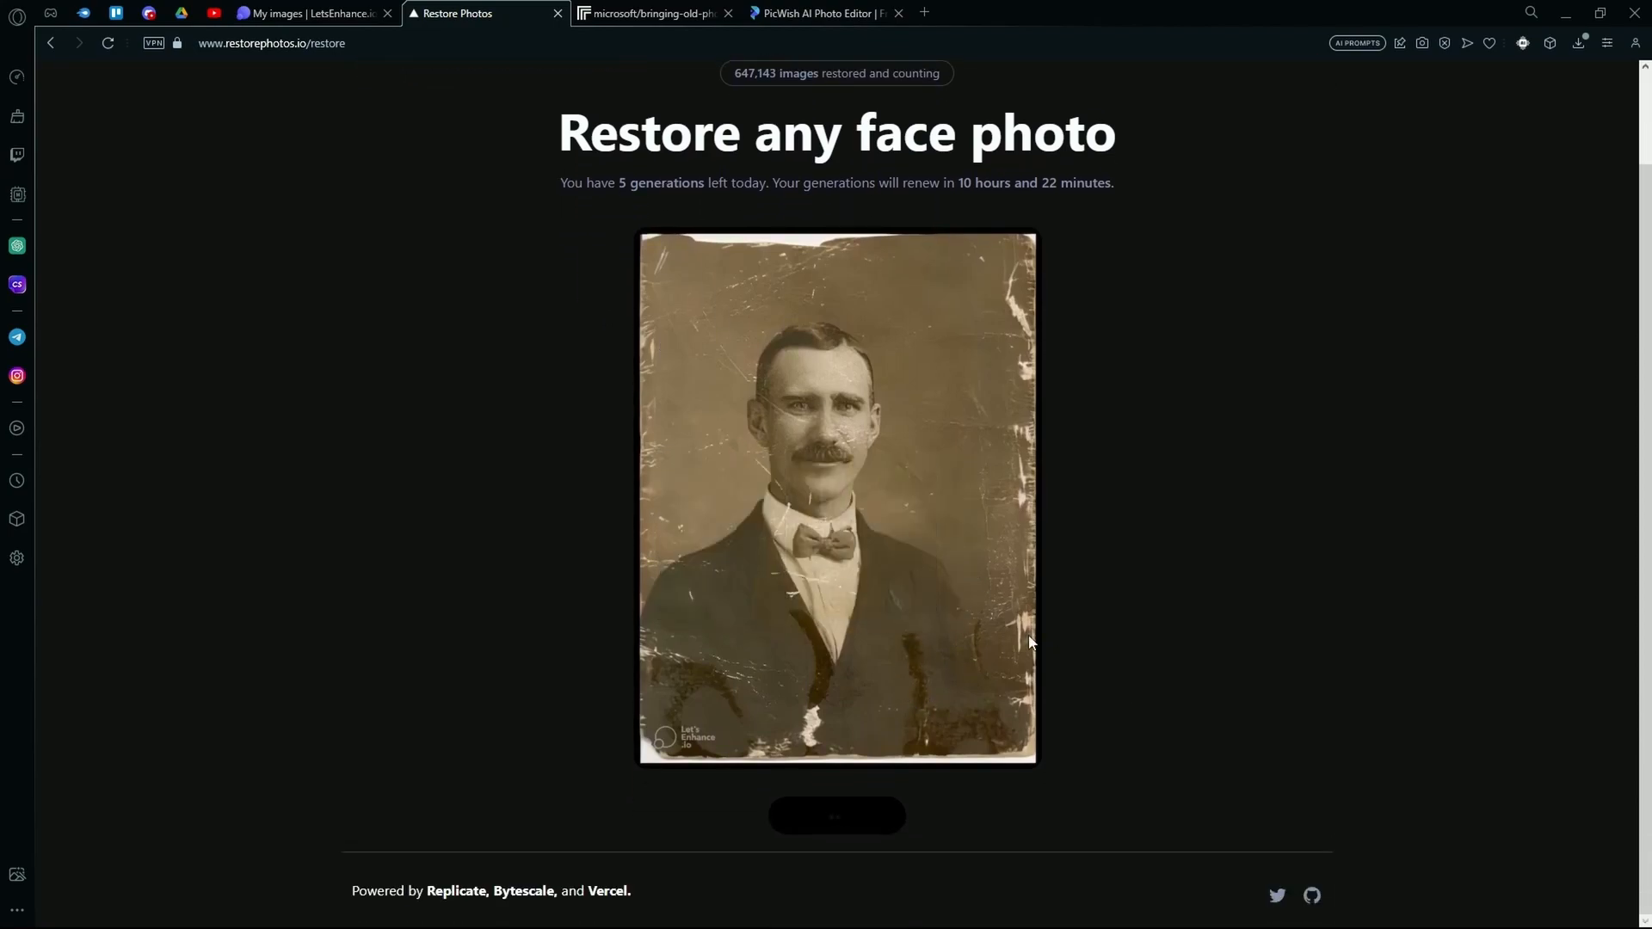
mouse_move(1207, 768)
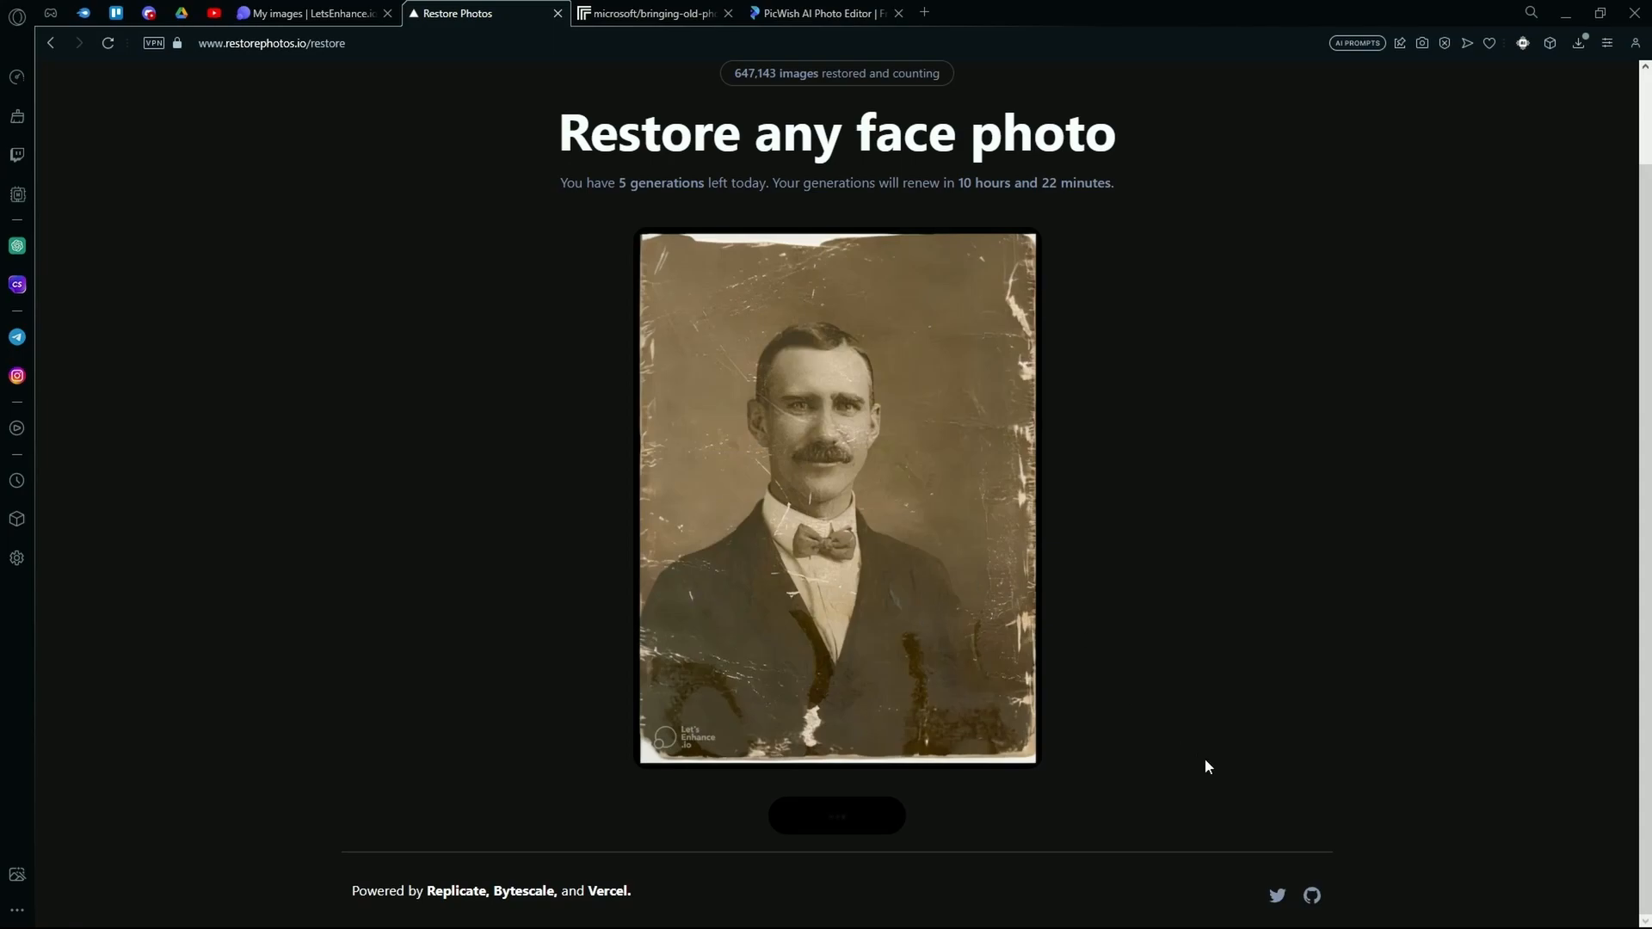
mouse_move(1112, 751)
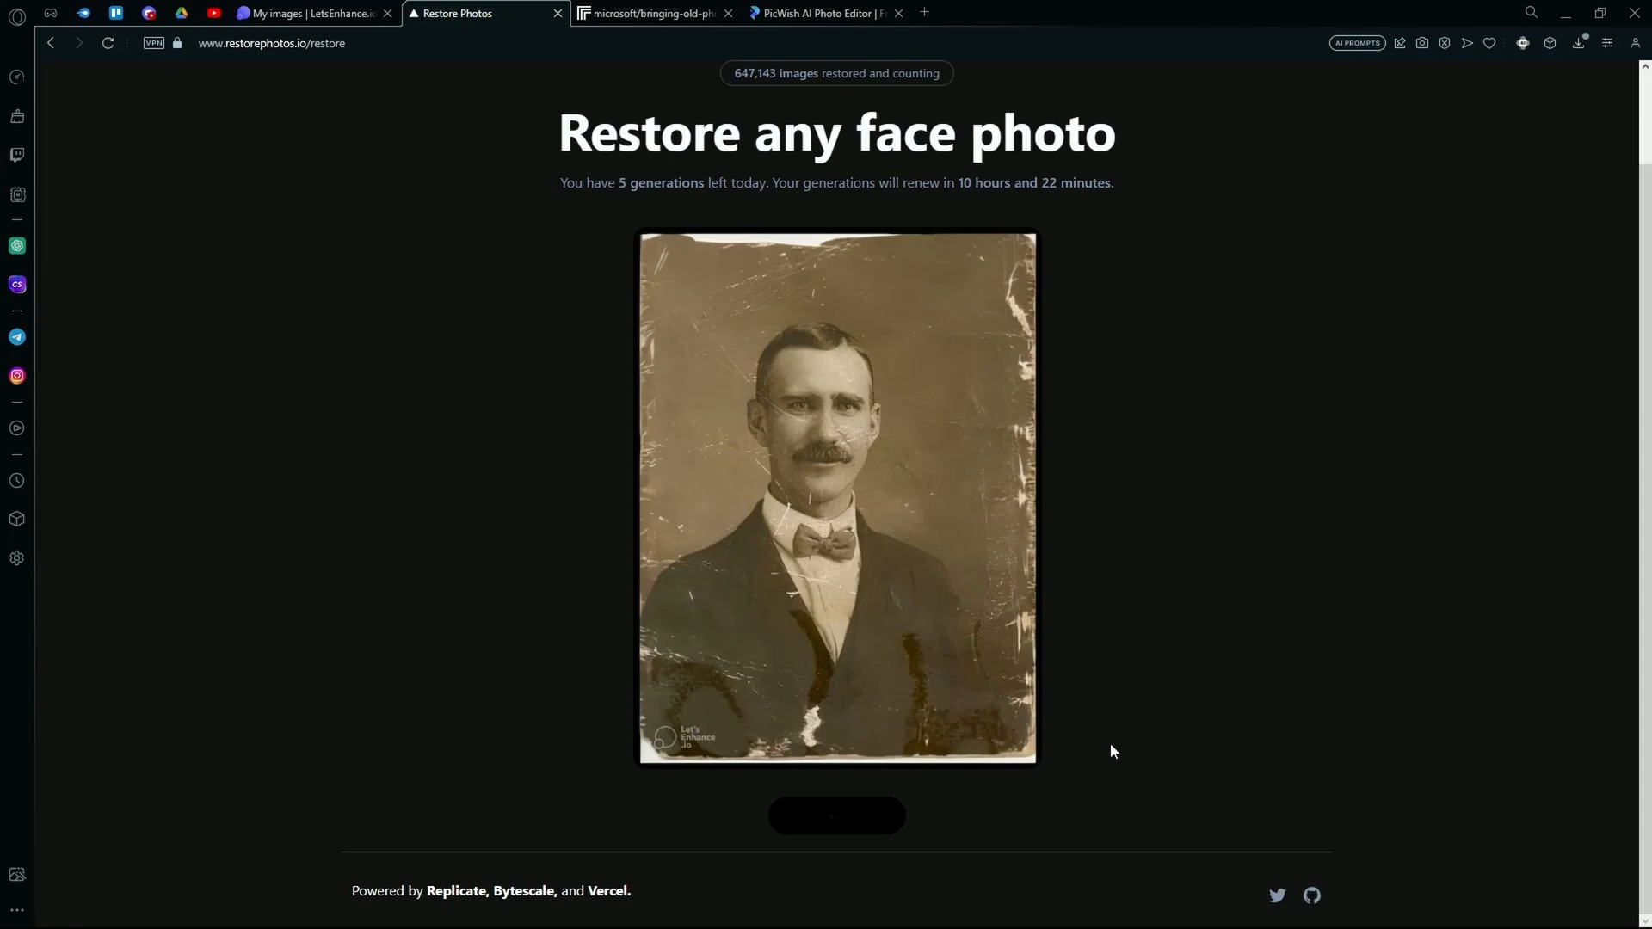
scroll("up", 3)
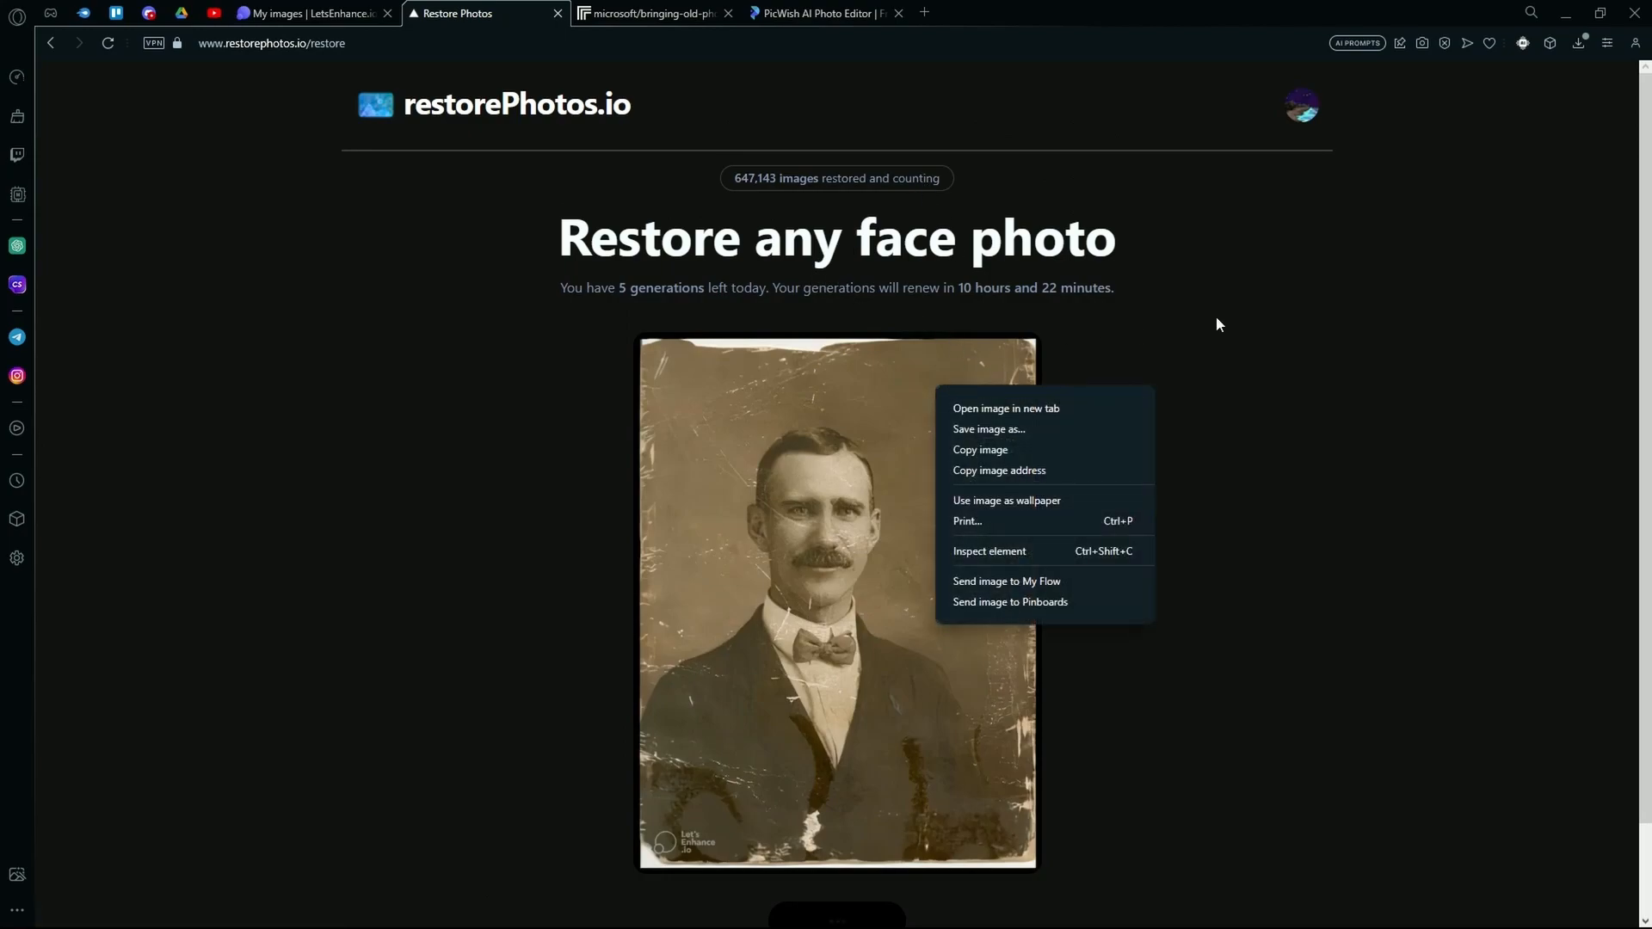
Step: Save the restored portrait image as restored.webp, then go to the microsoft/bringing-old-photos tab
left_click(902, 520)
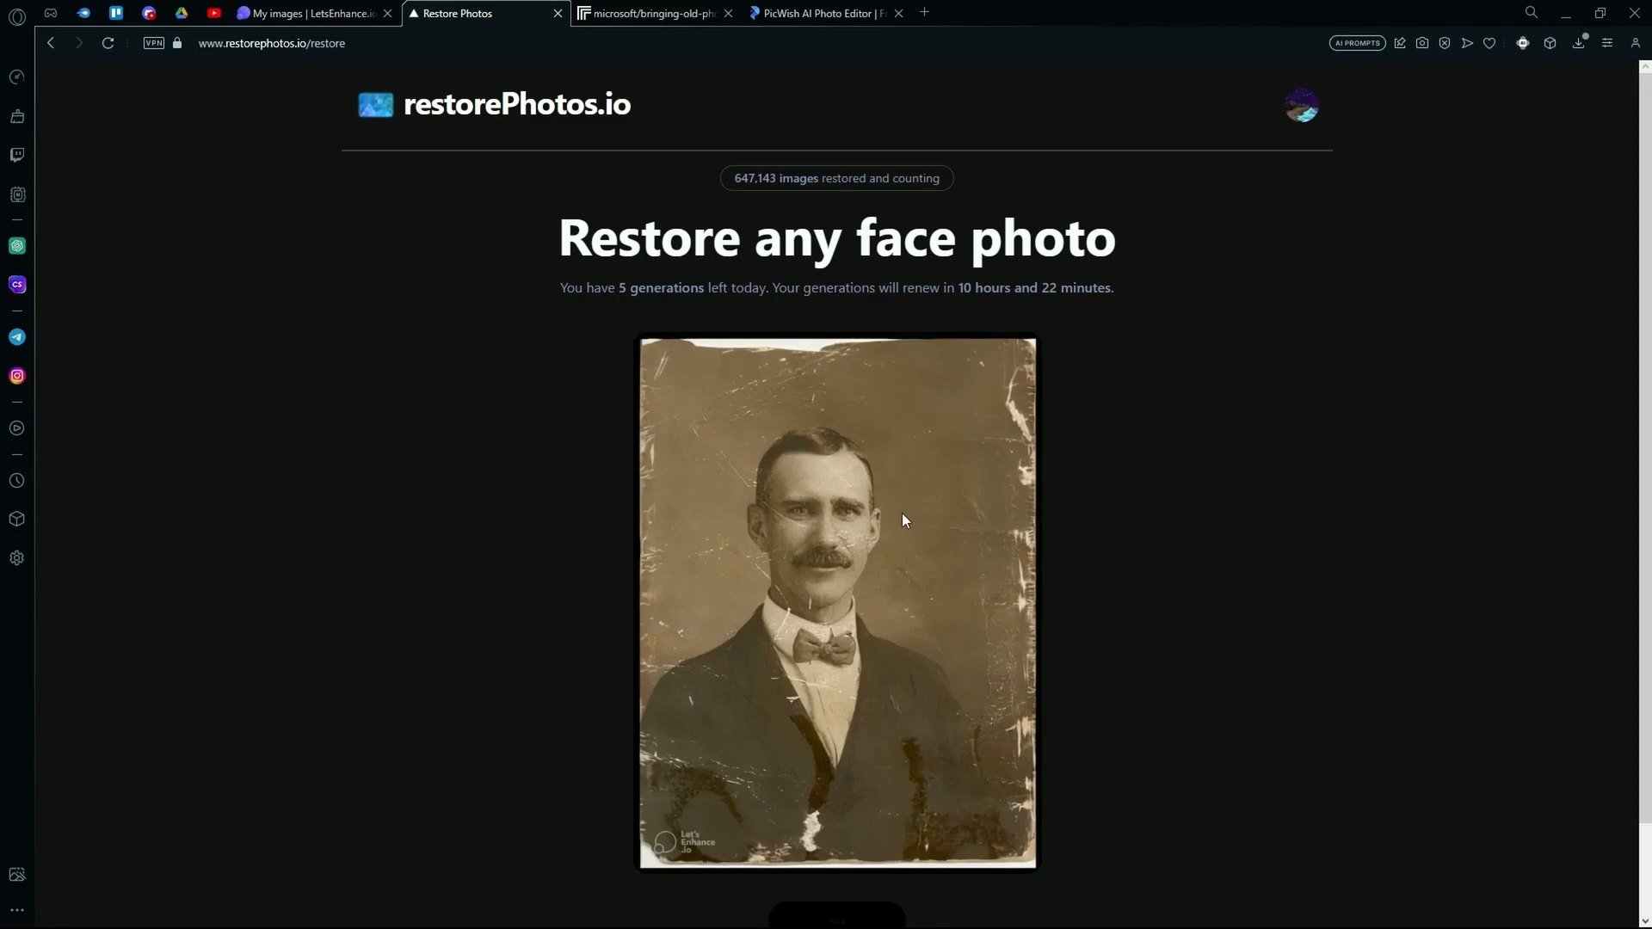
right_click(901, 520)
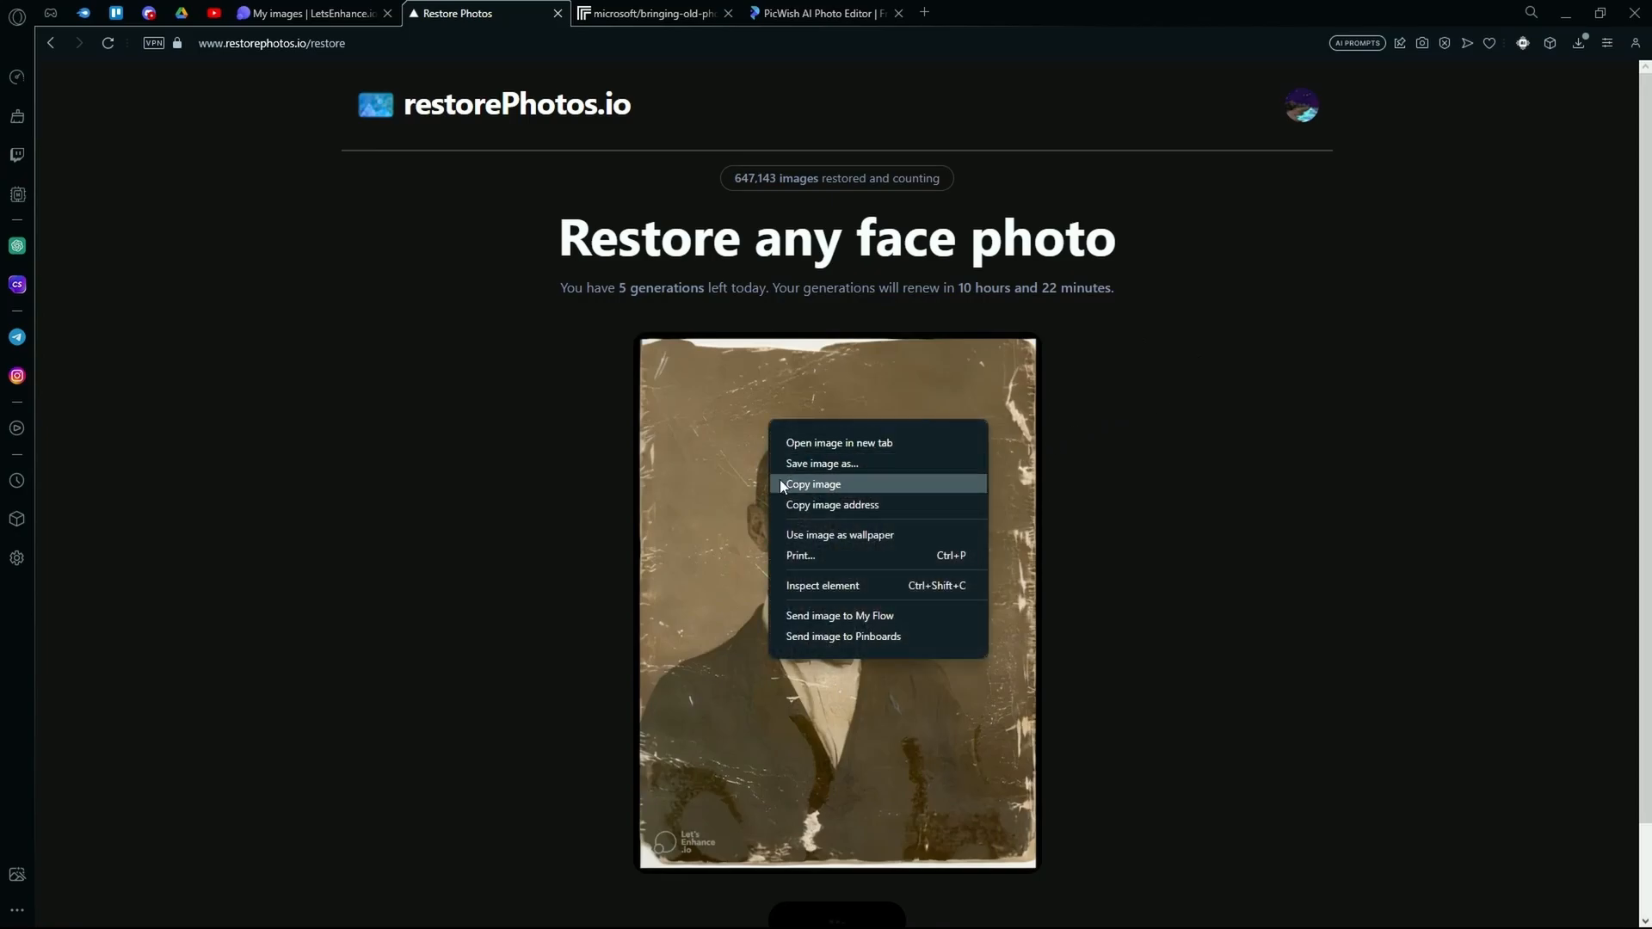
left_click(821, 463)
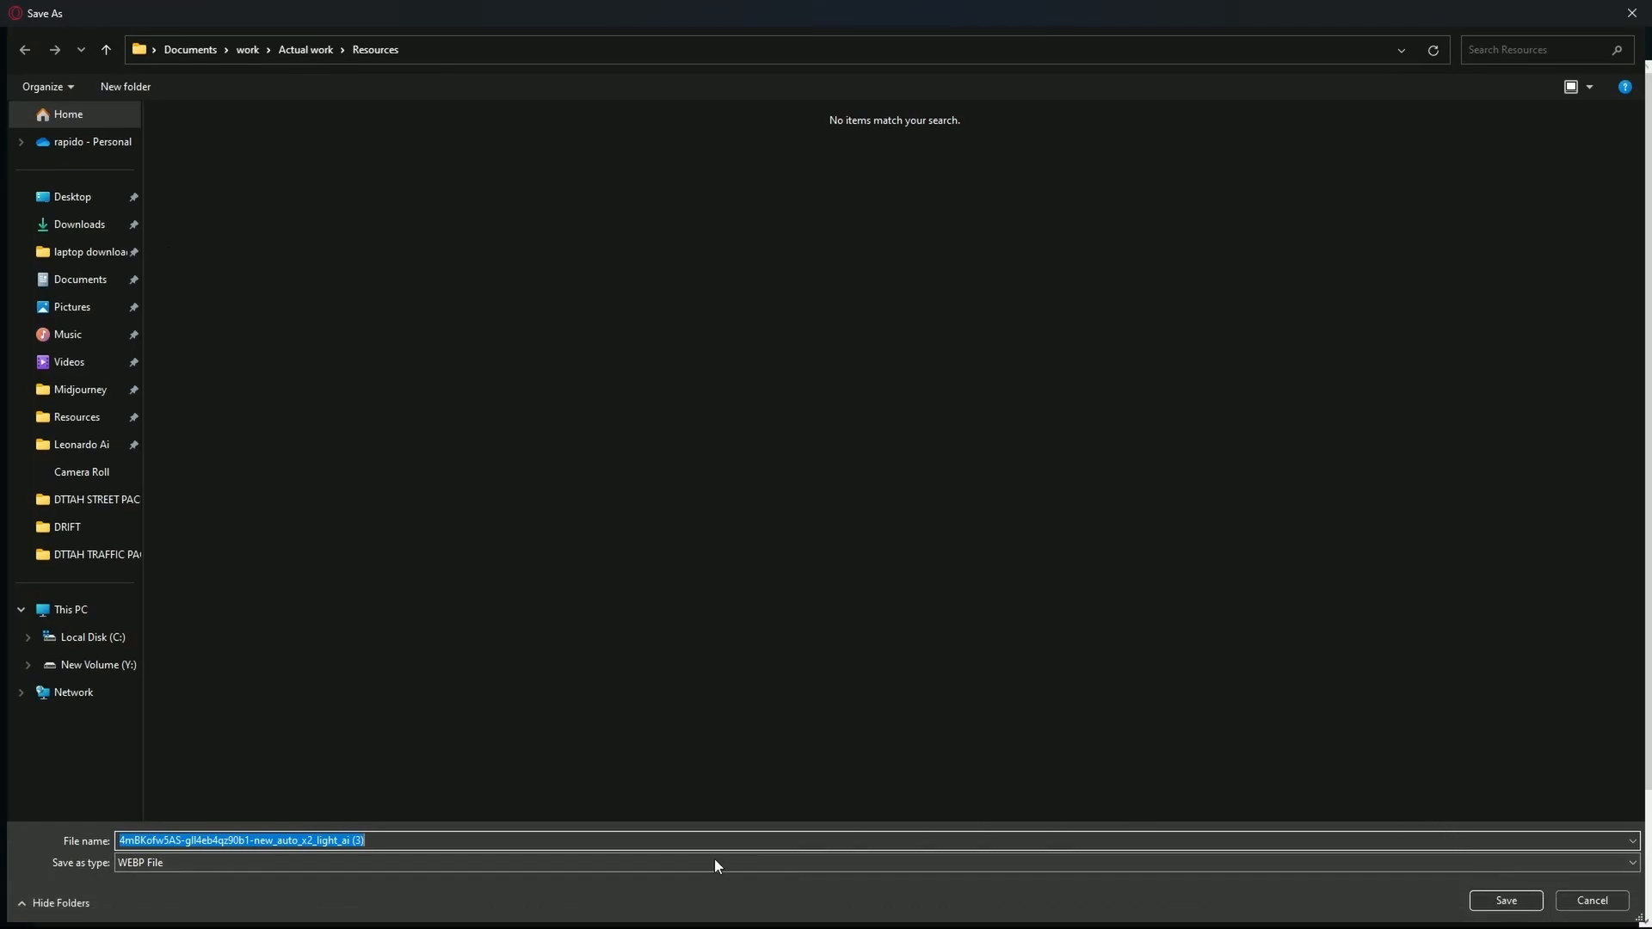
type("resto")
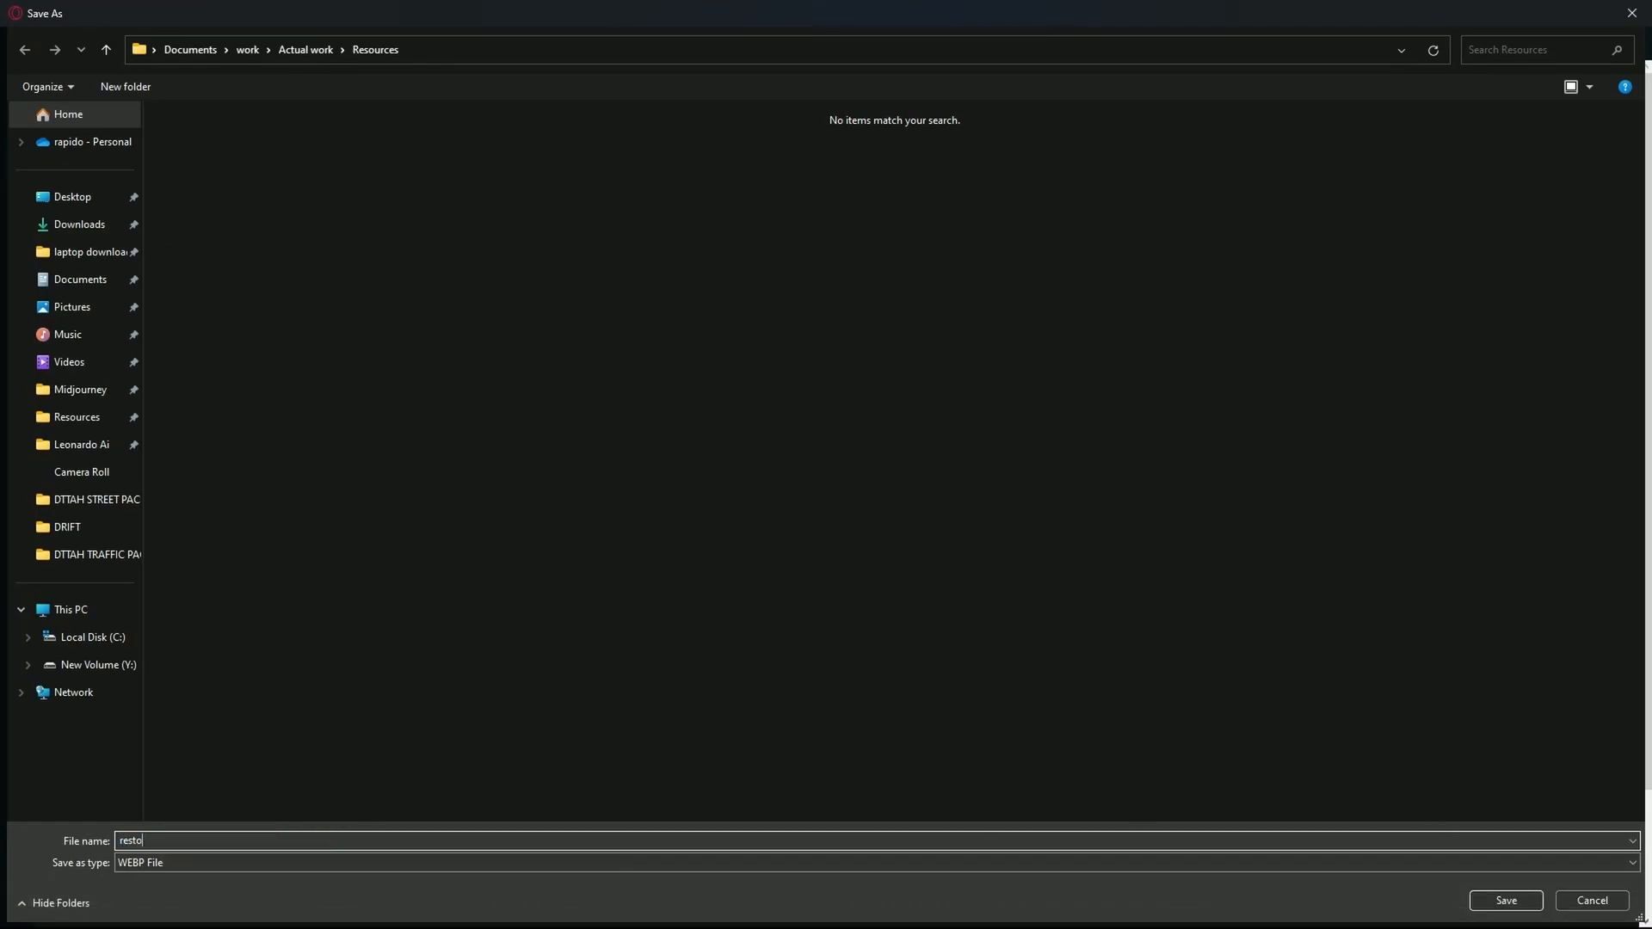
type("red")
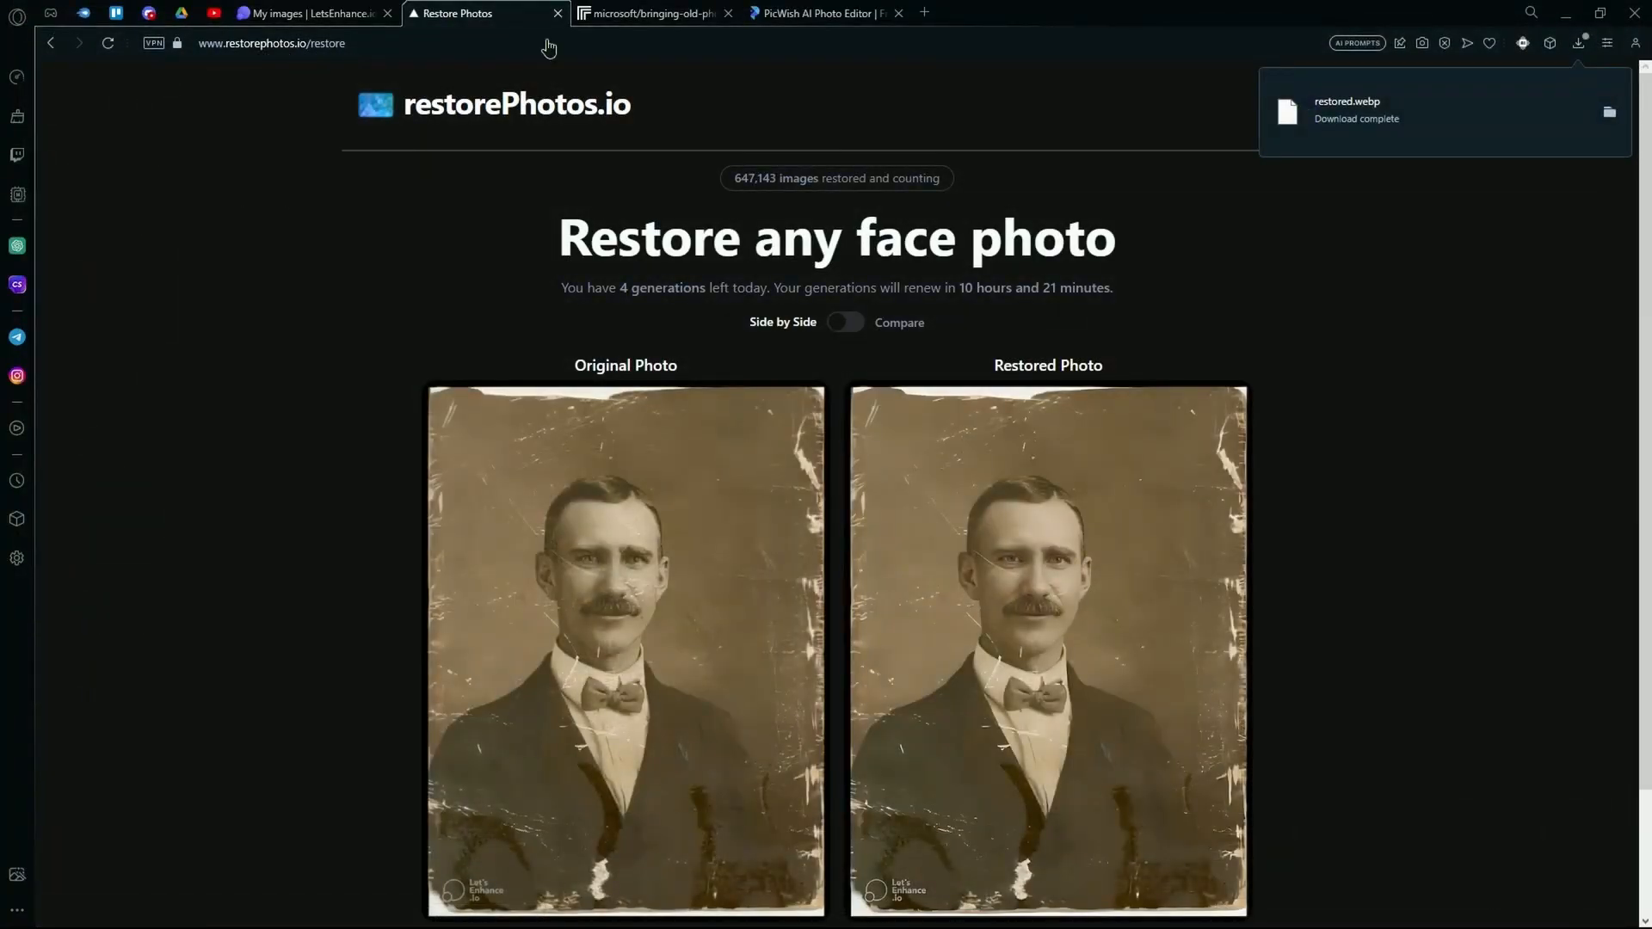
left_click(650, 12)
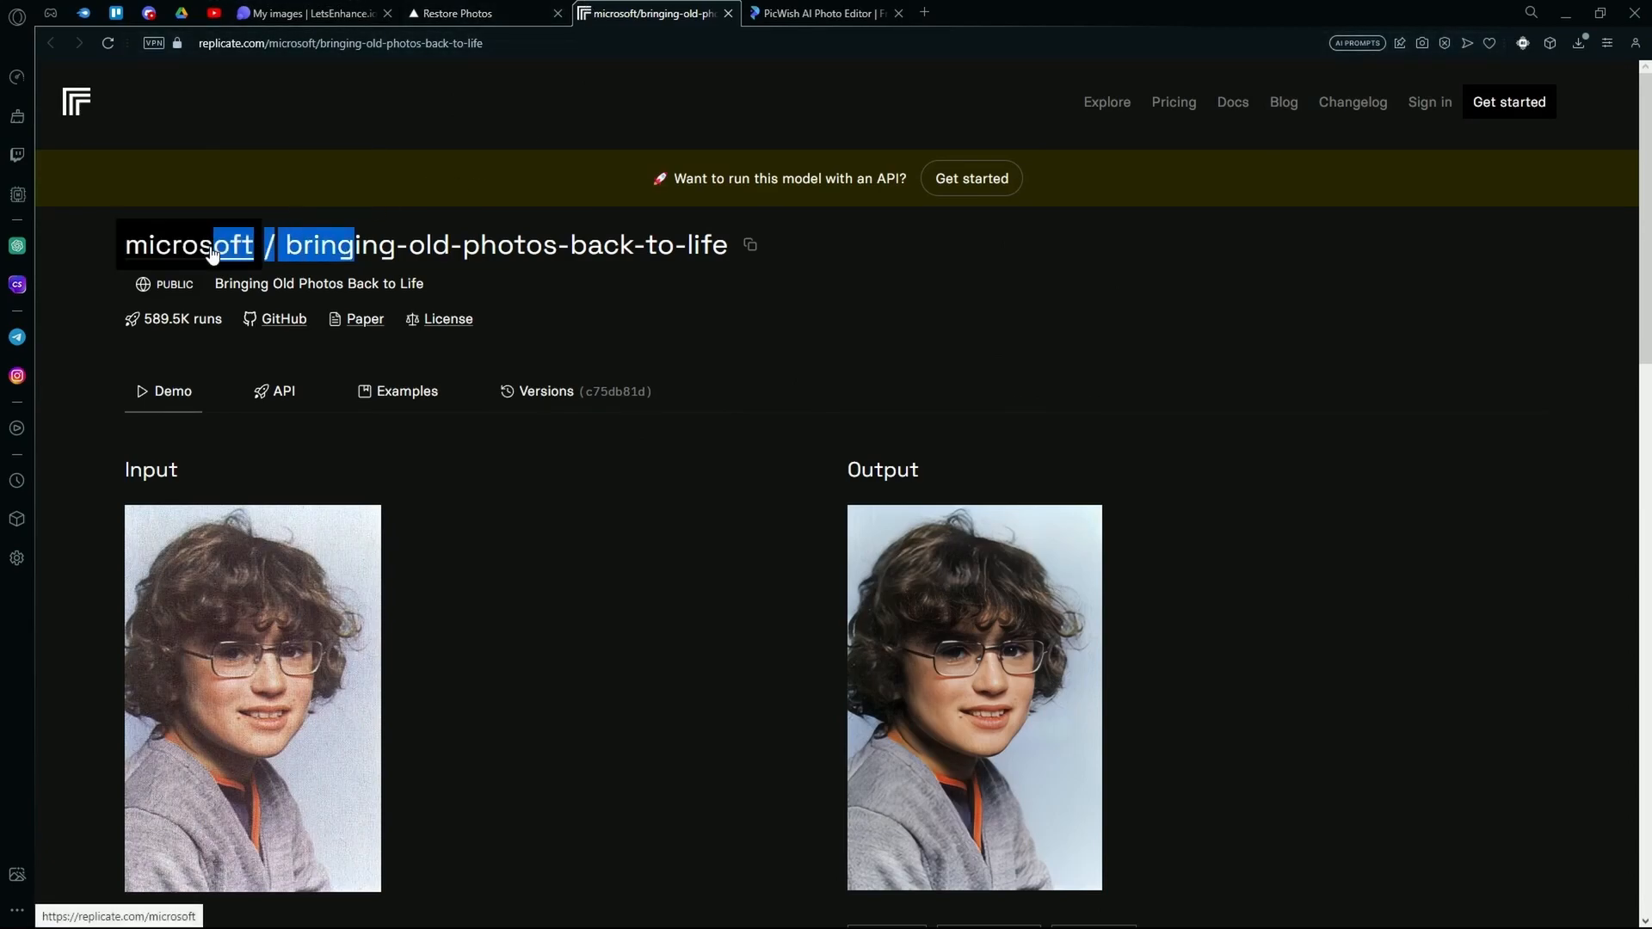
Step: Navigate to Microsoft's Bringing Old Photos Back to Life model page and scroll to its input form
left_click(165, 244)
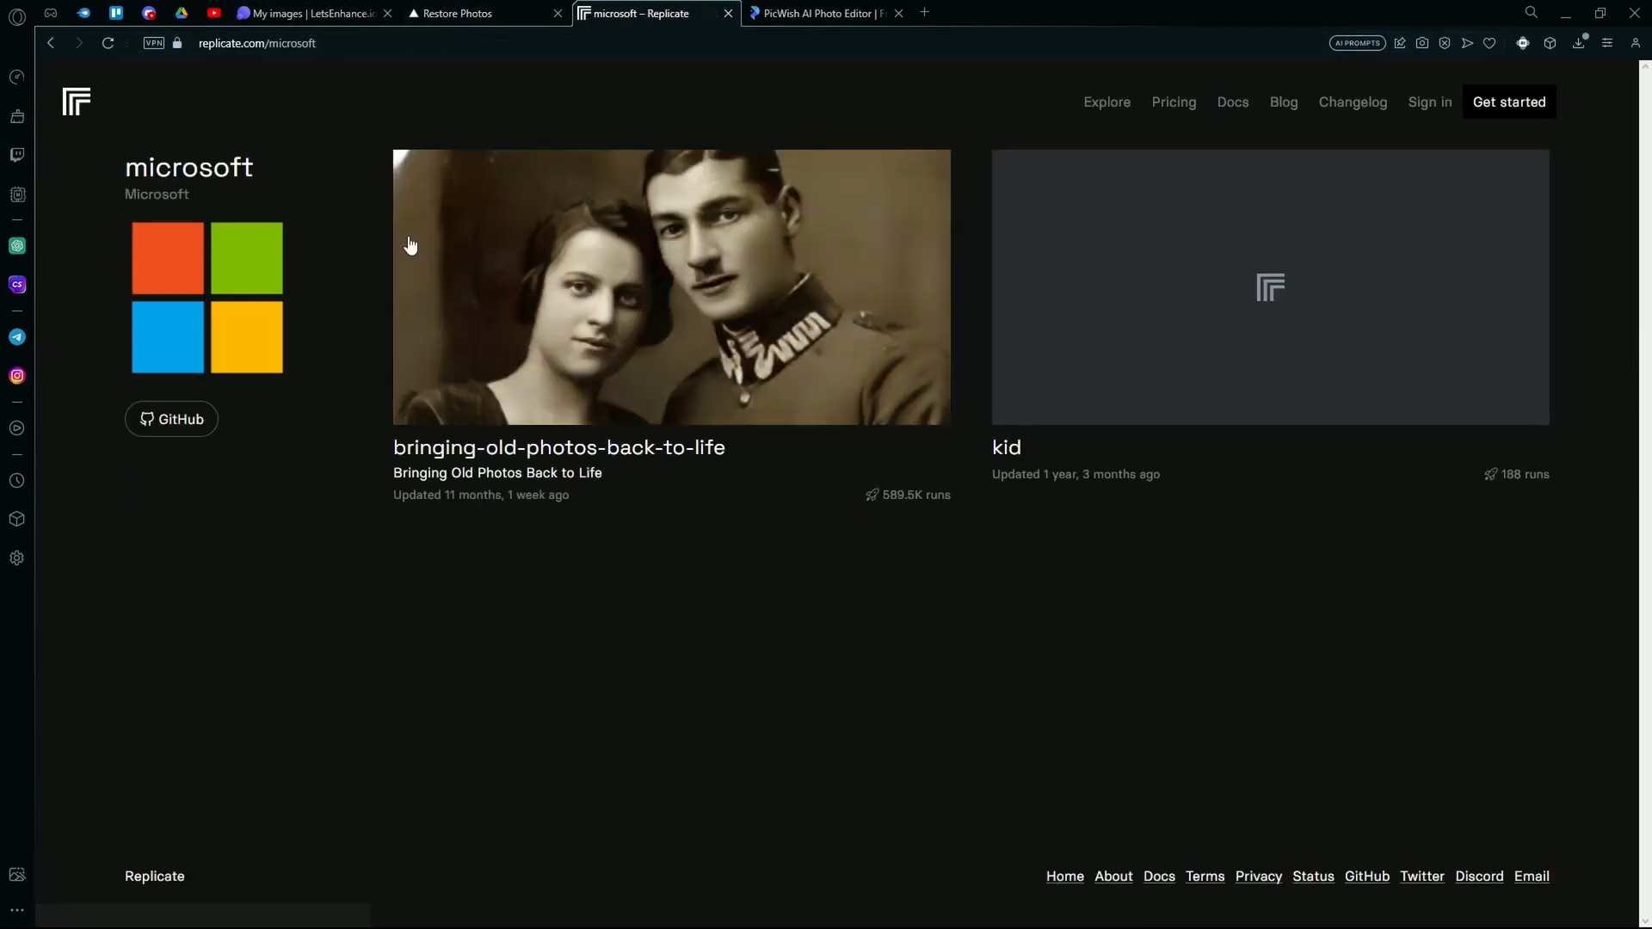
left_click(671, 288)
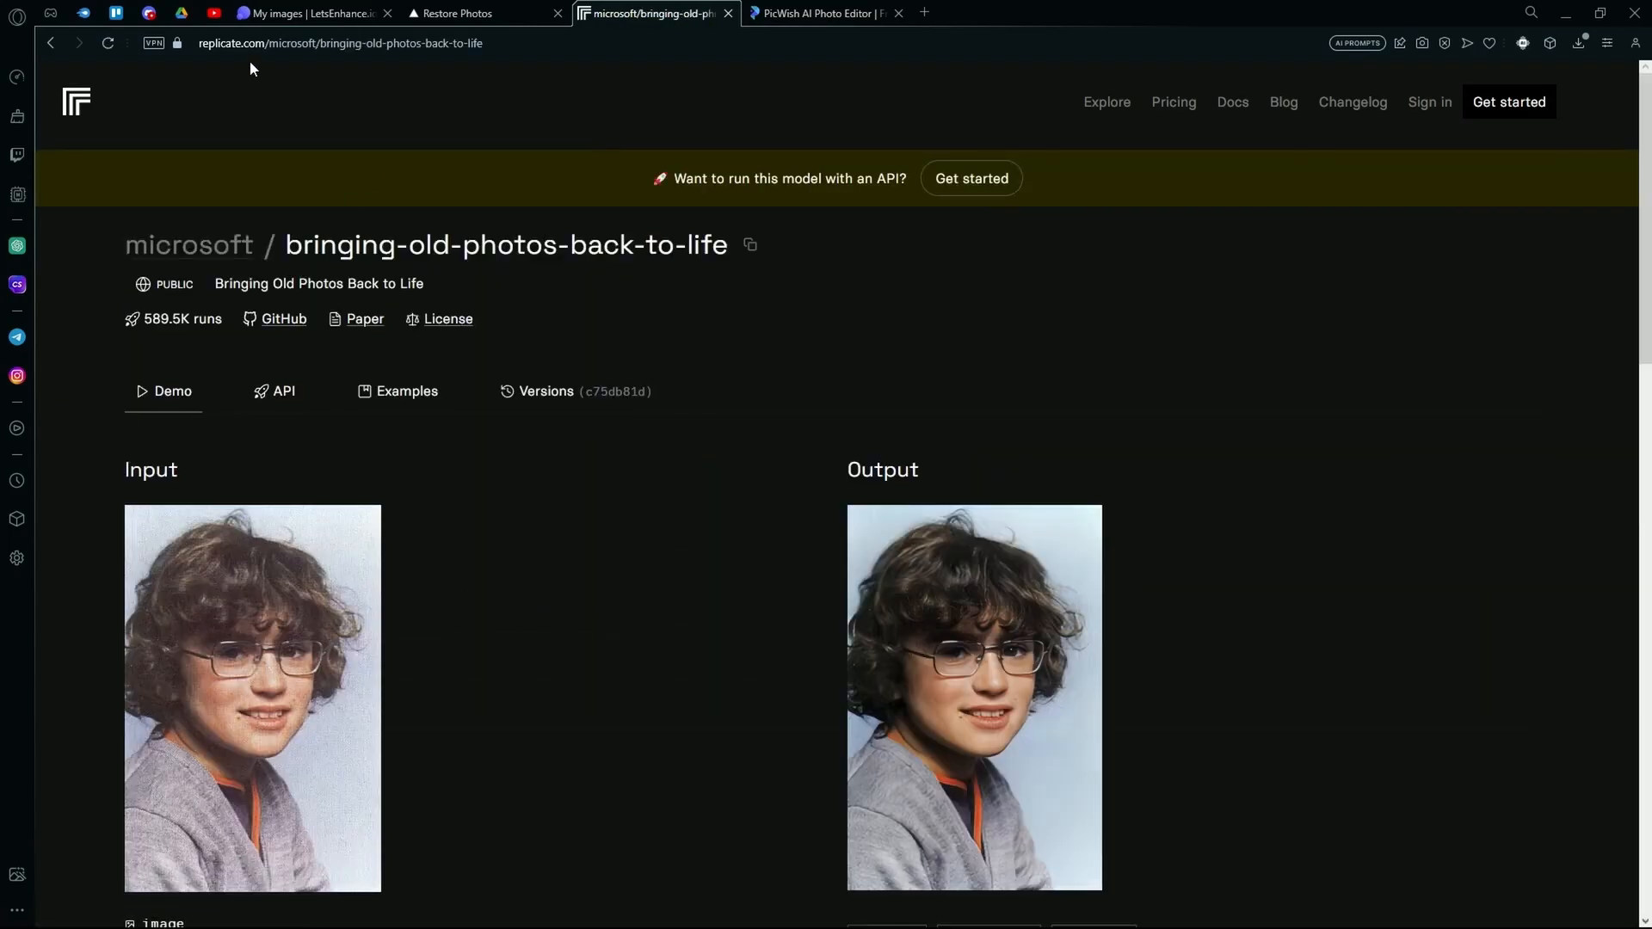
left_click(338, 43)
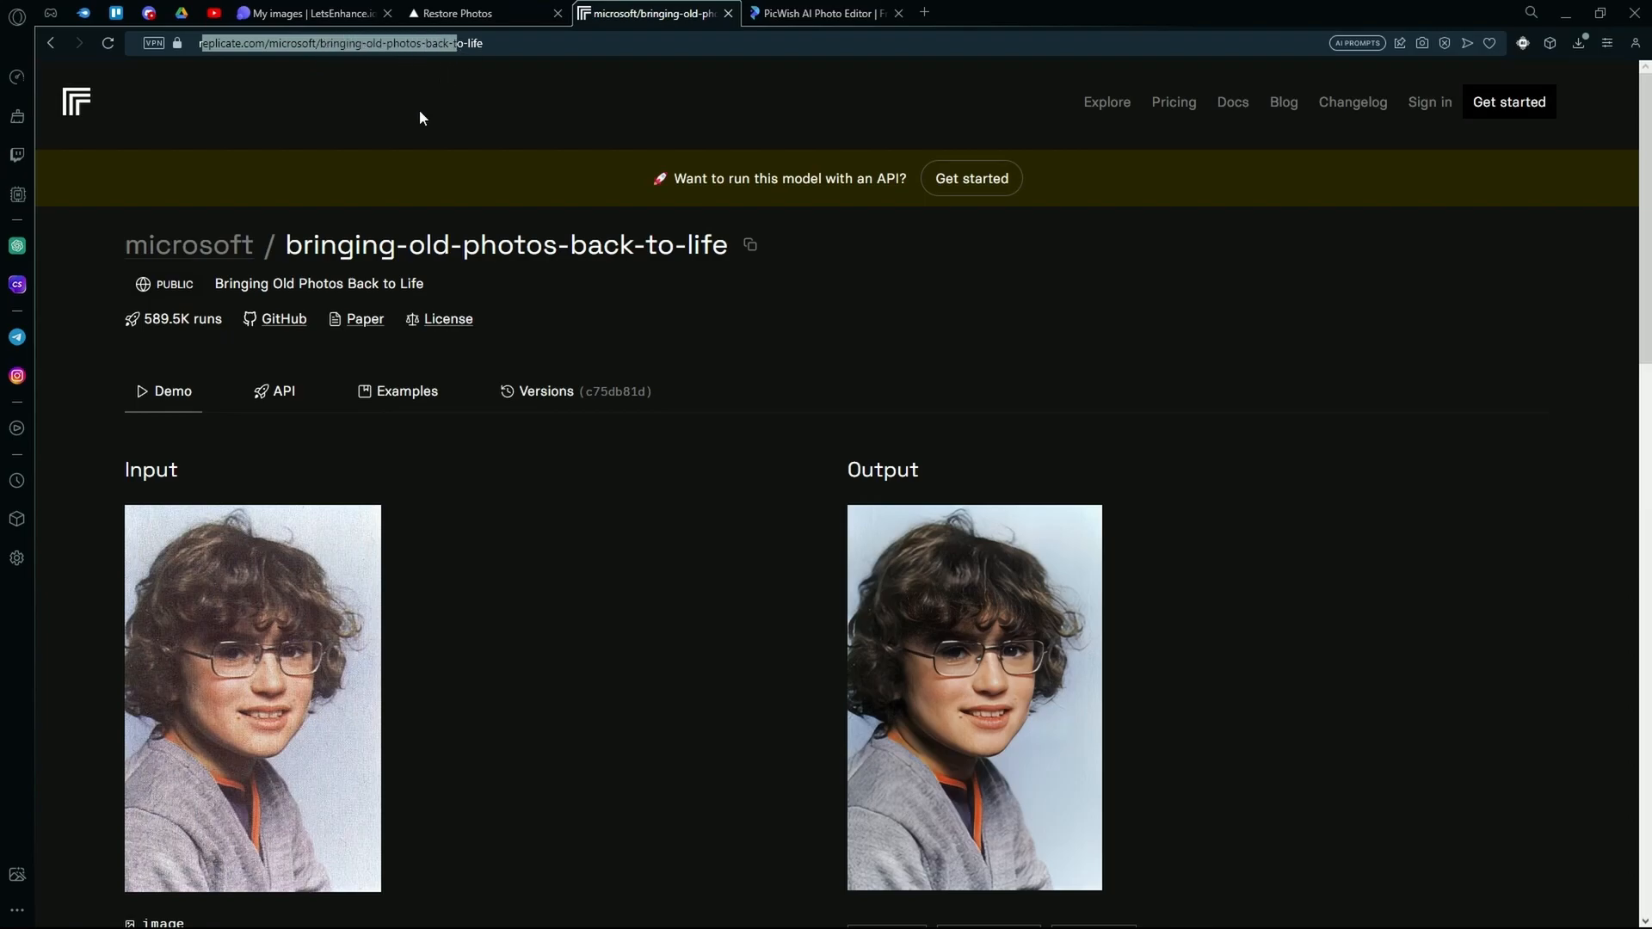
scroll("down", 3)
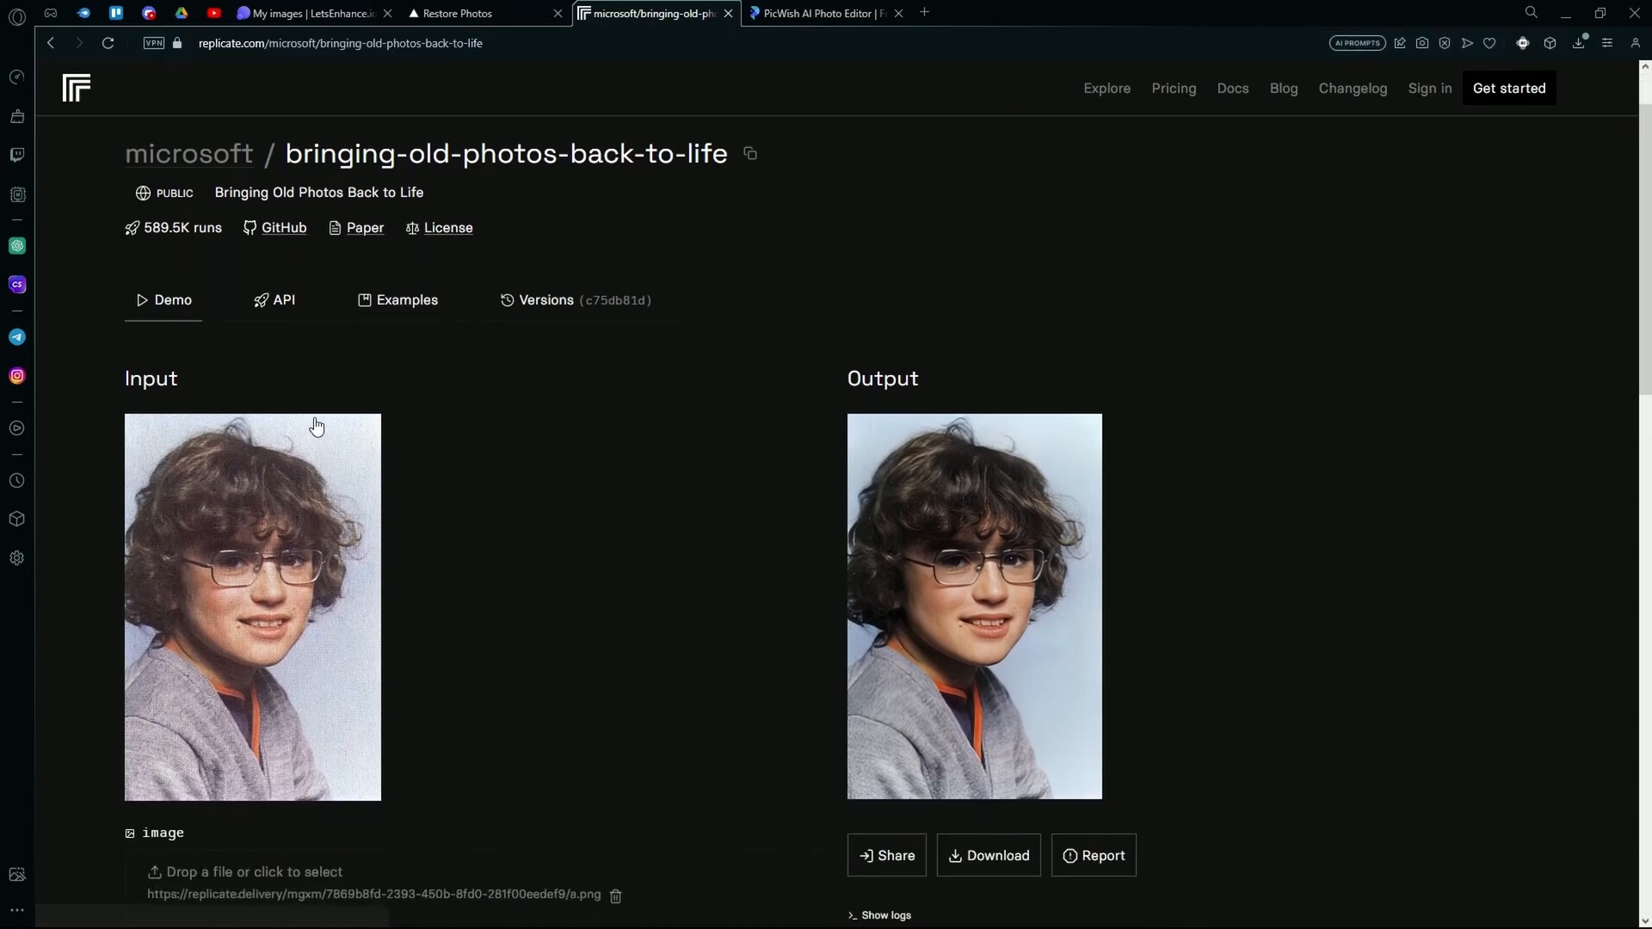
scroll("down", 3)
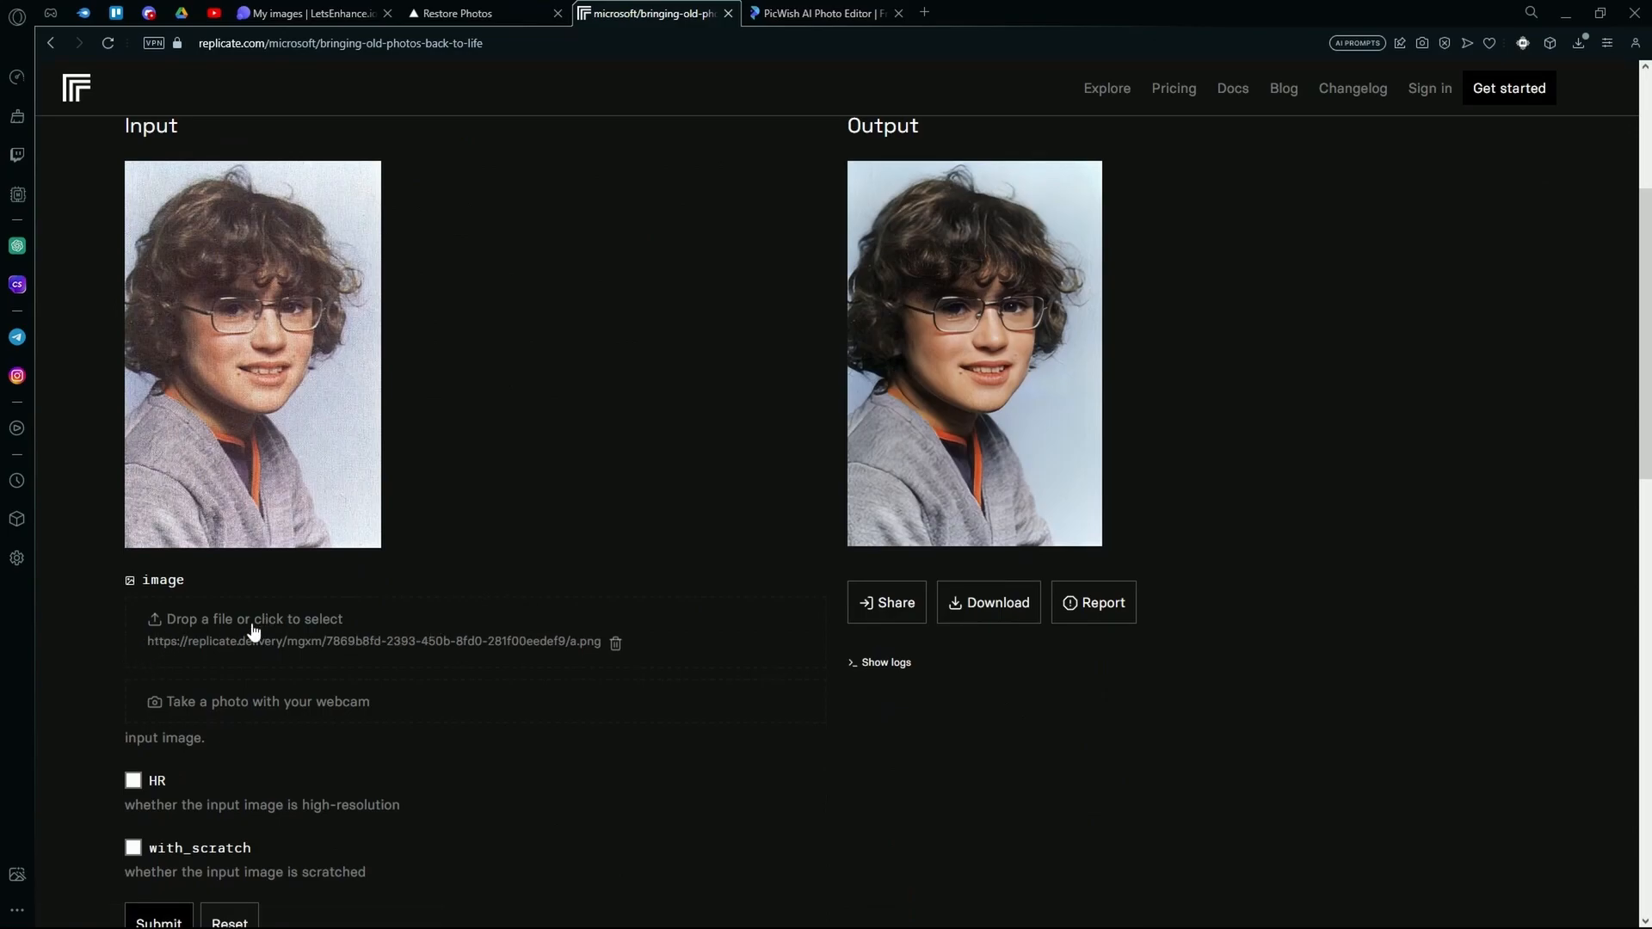
Step: Select restored.webp from the Resources folder as the model's input image
left_click(255, 618)
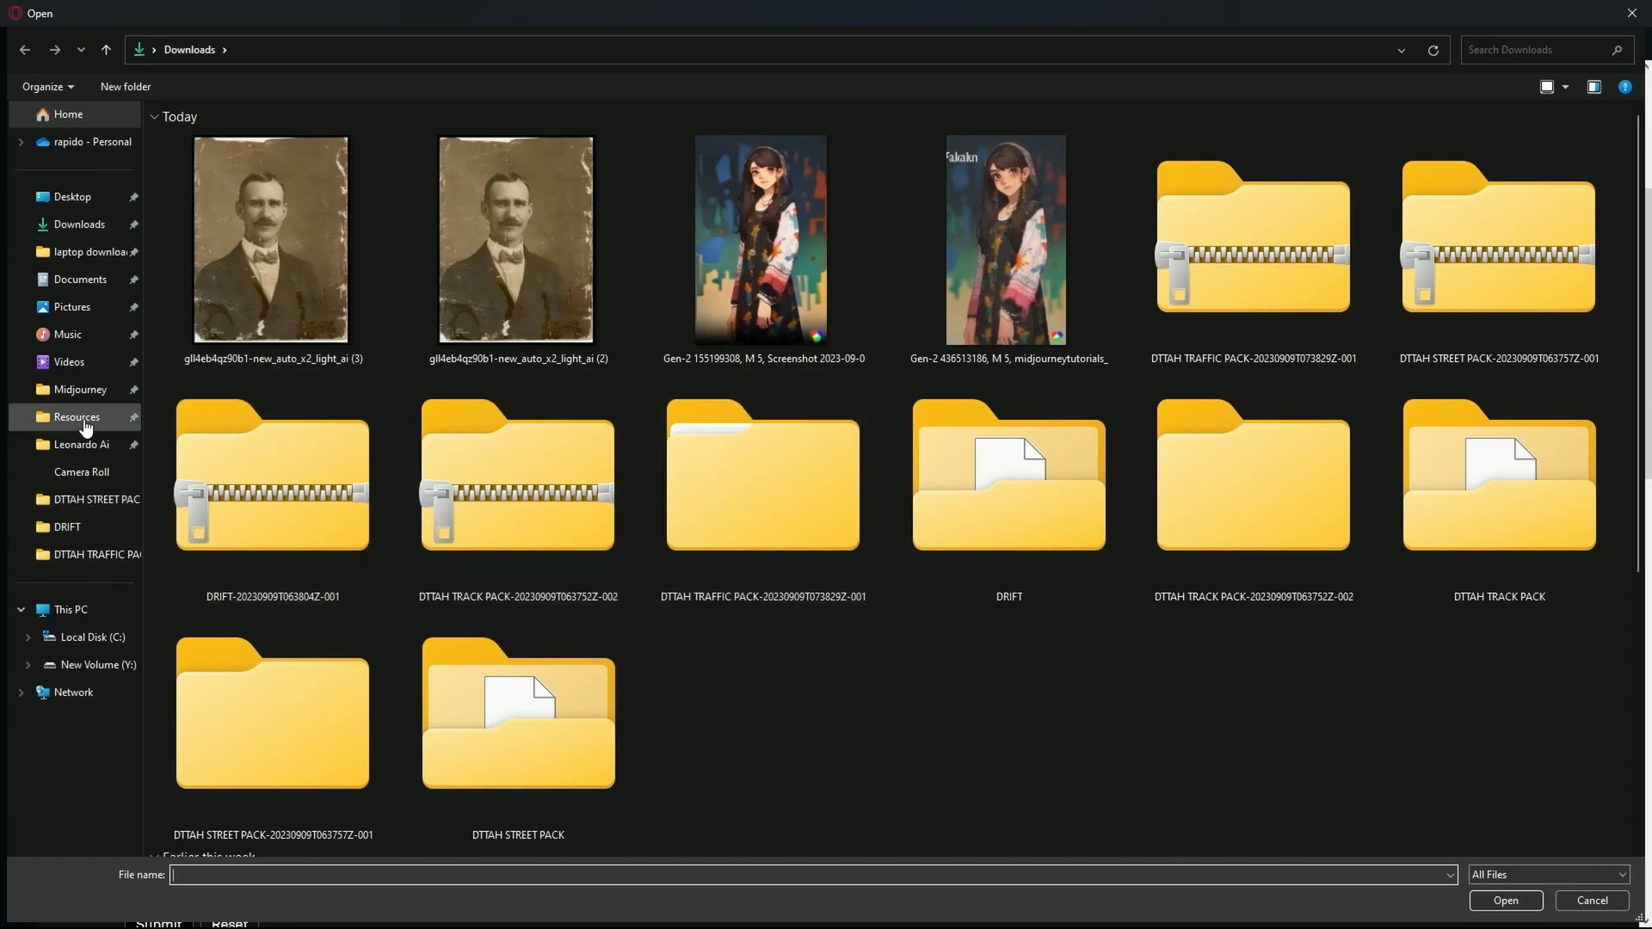
left_click(76, 416)
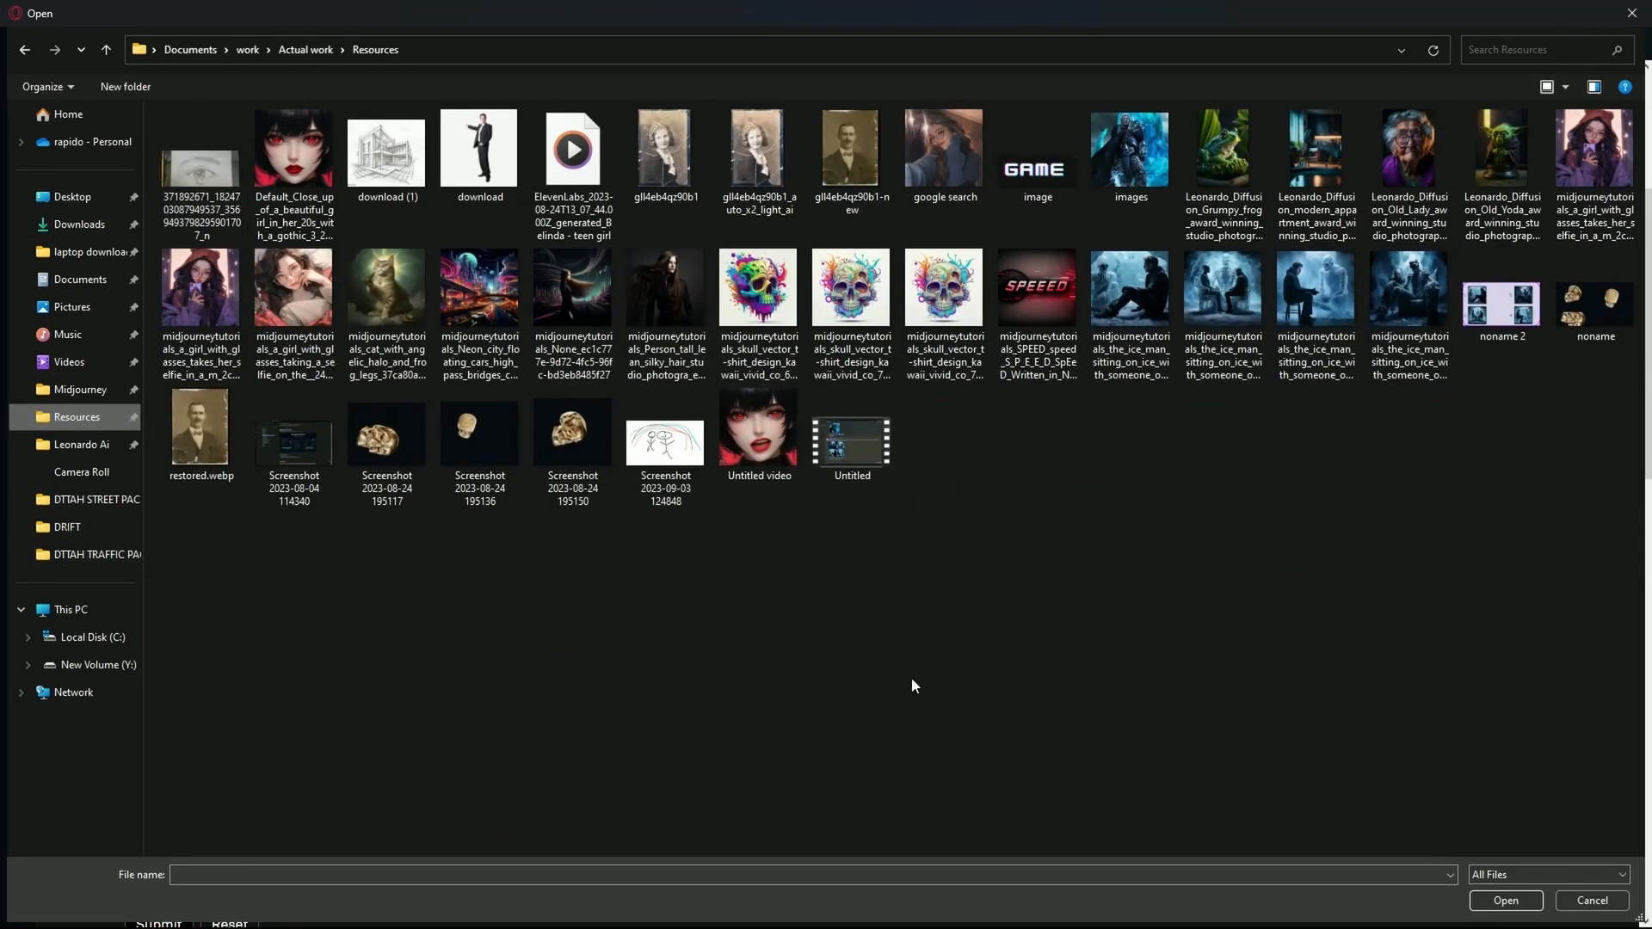
left_click(199, 427)
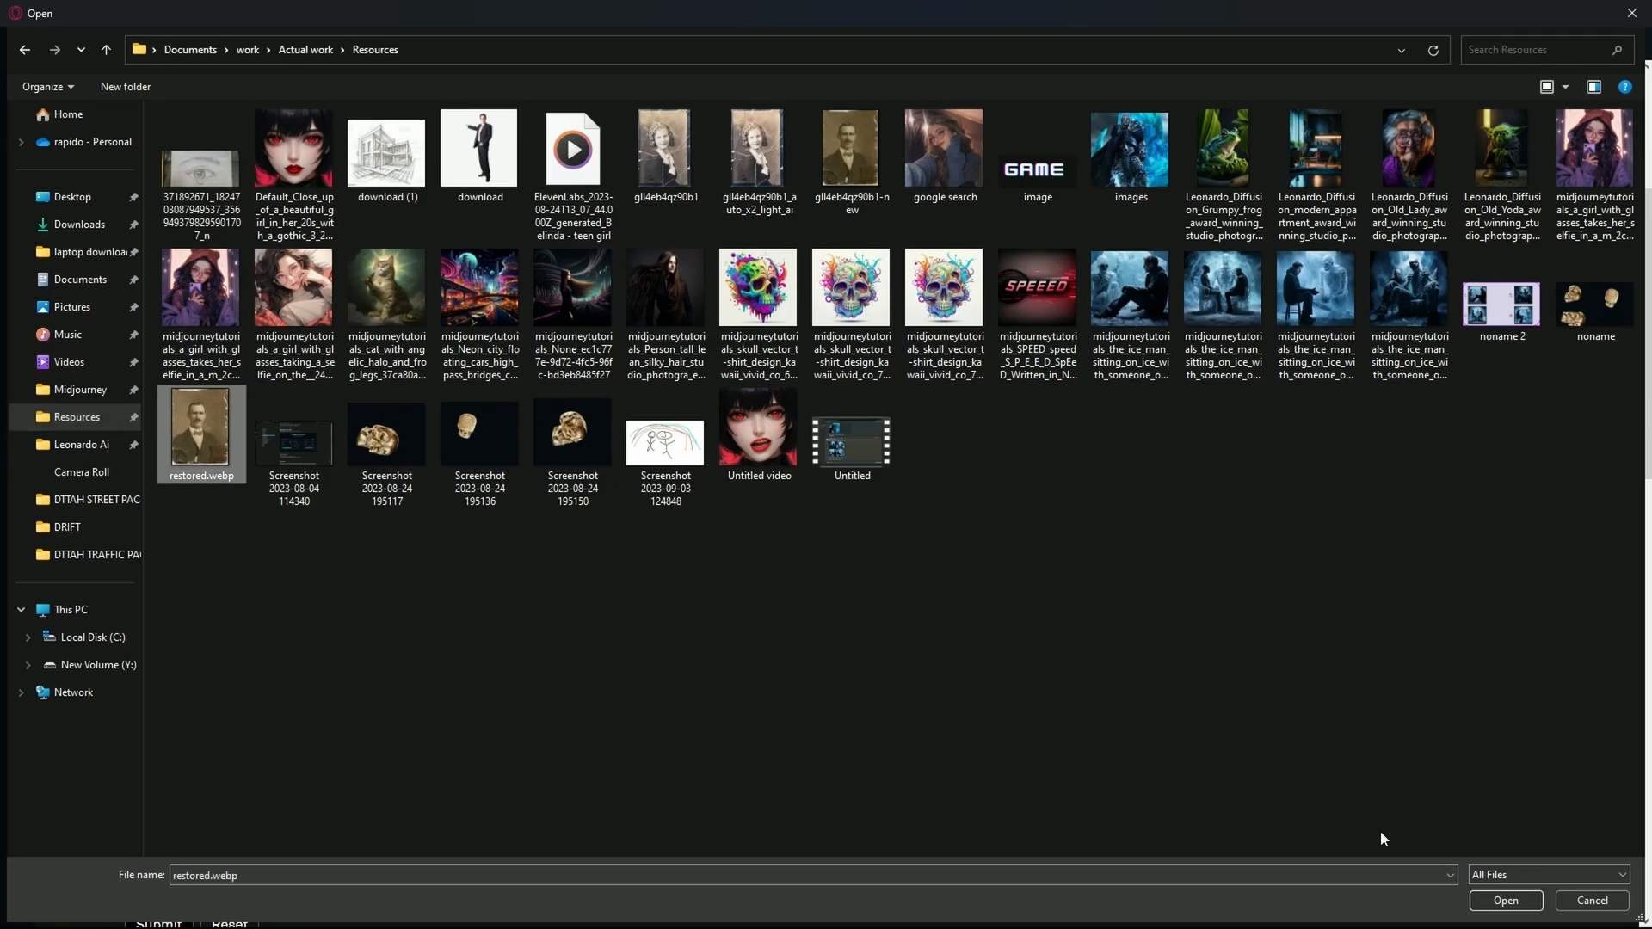
left_click(1504, 900)
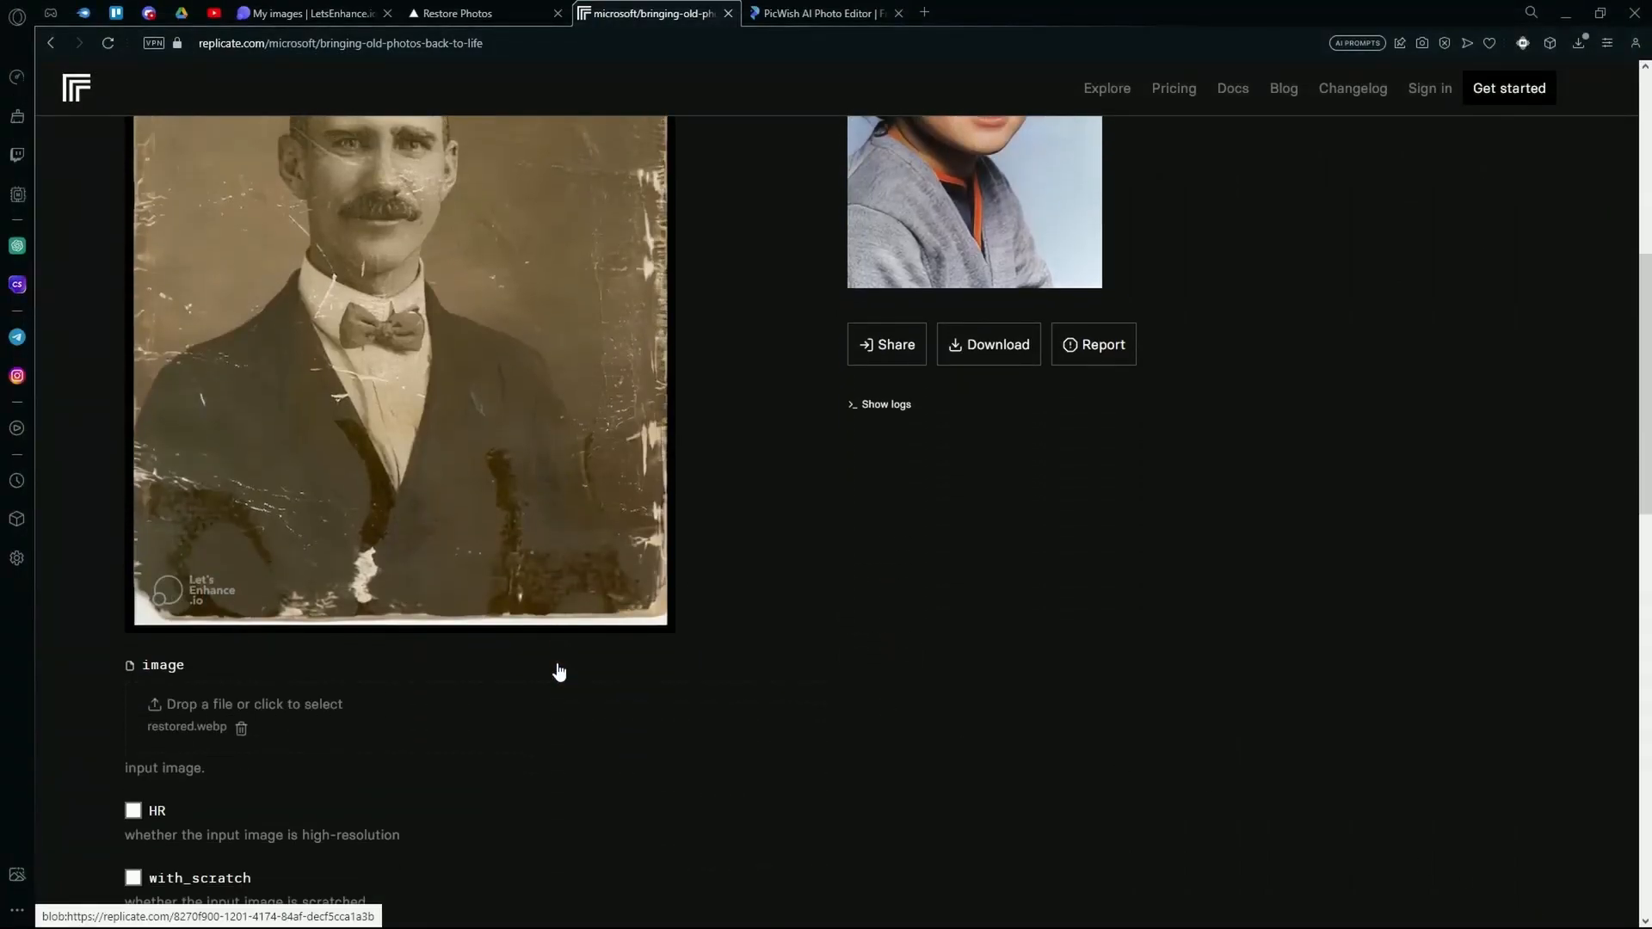
Step: Scroll the input form while HR and with_scratch are enabled and the run is submitted
scroll("down", 3)
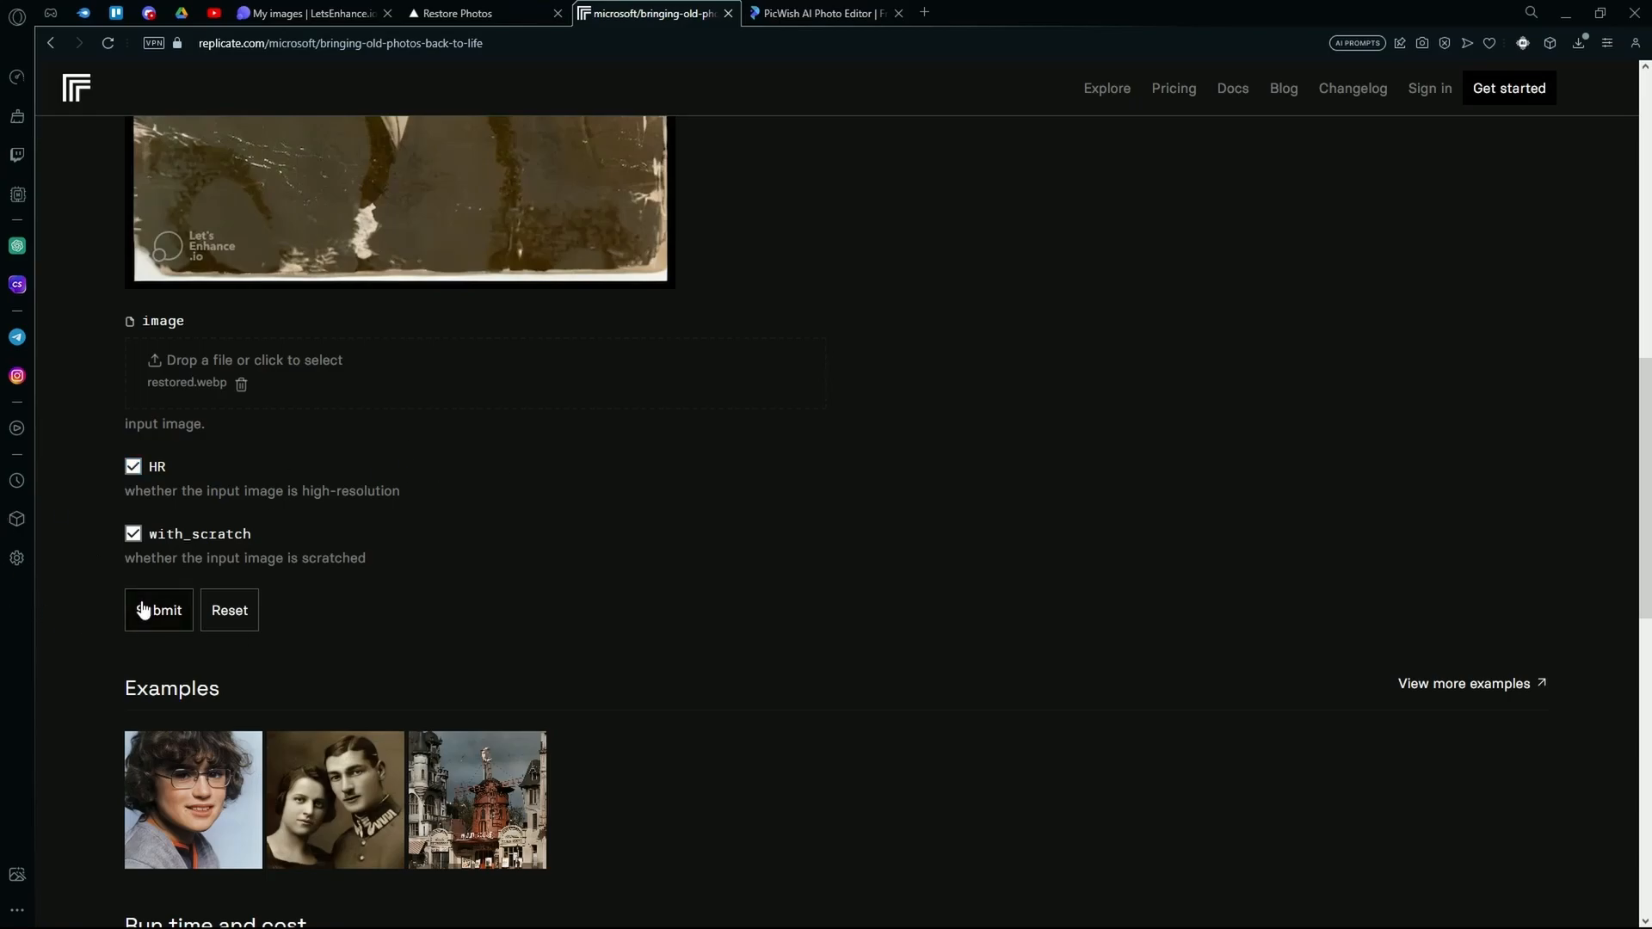
scroll("up", 3)
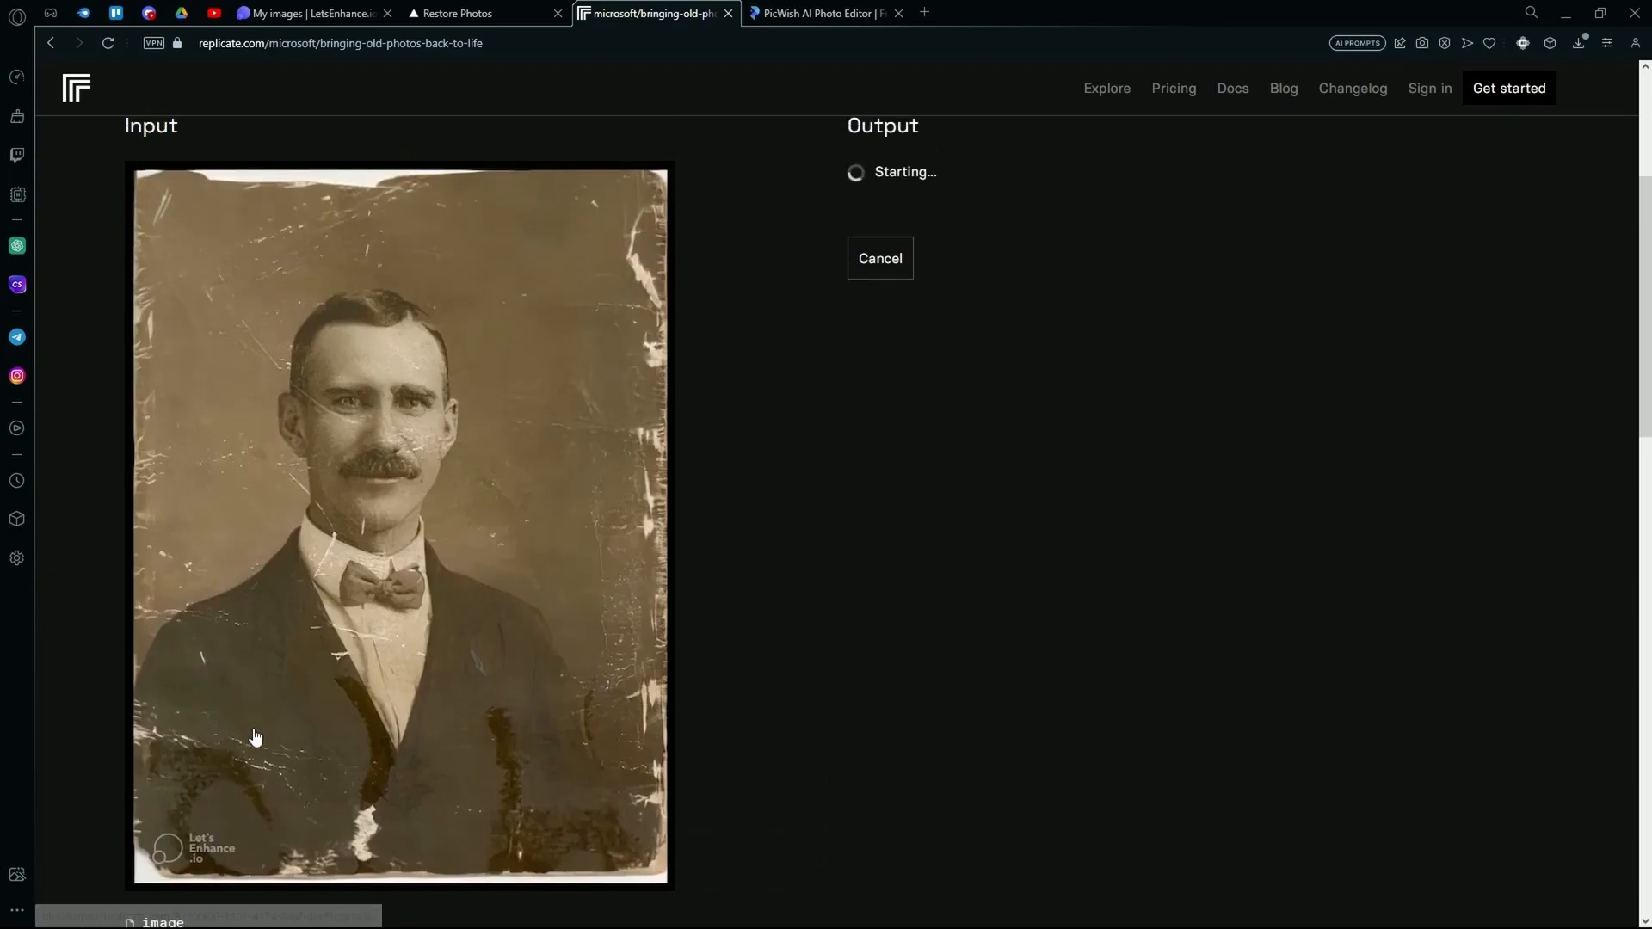
mouse_move(575, 471)
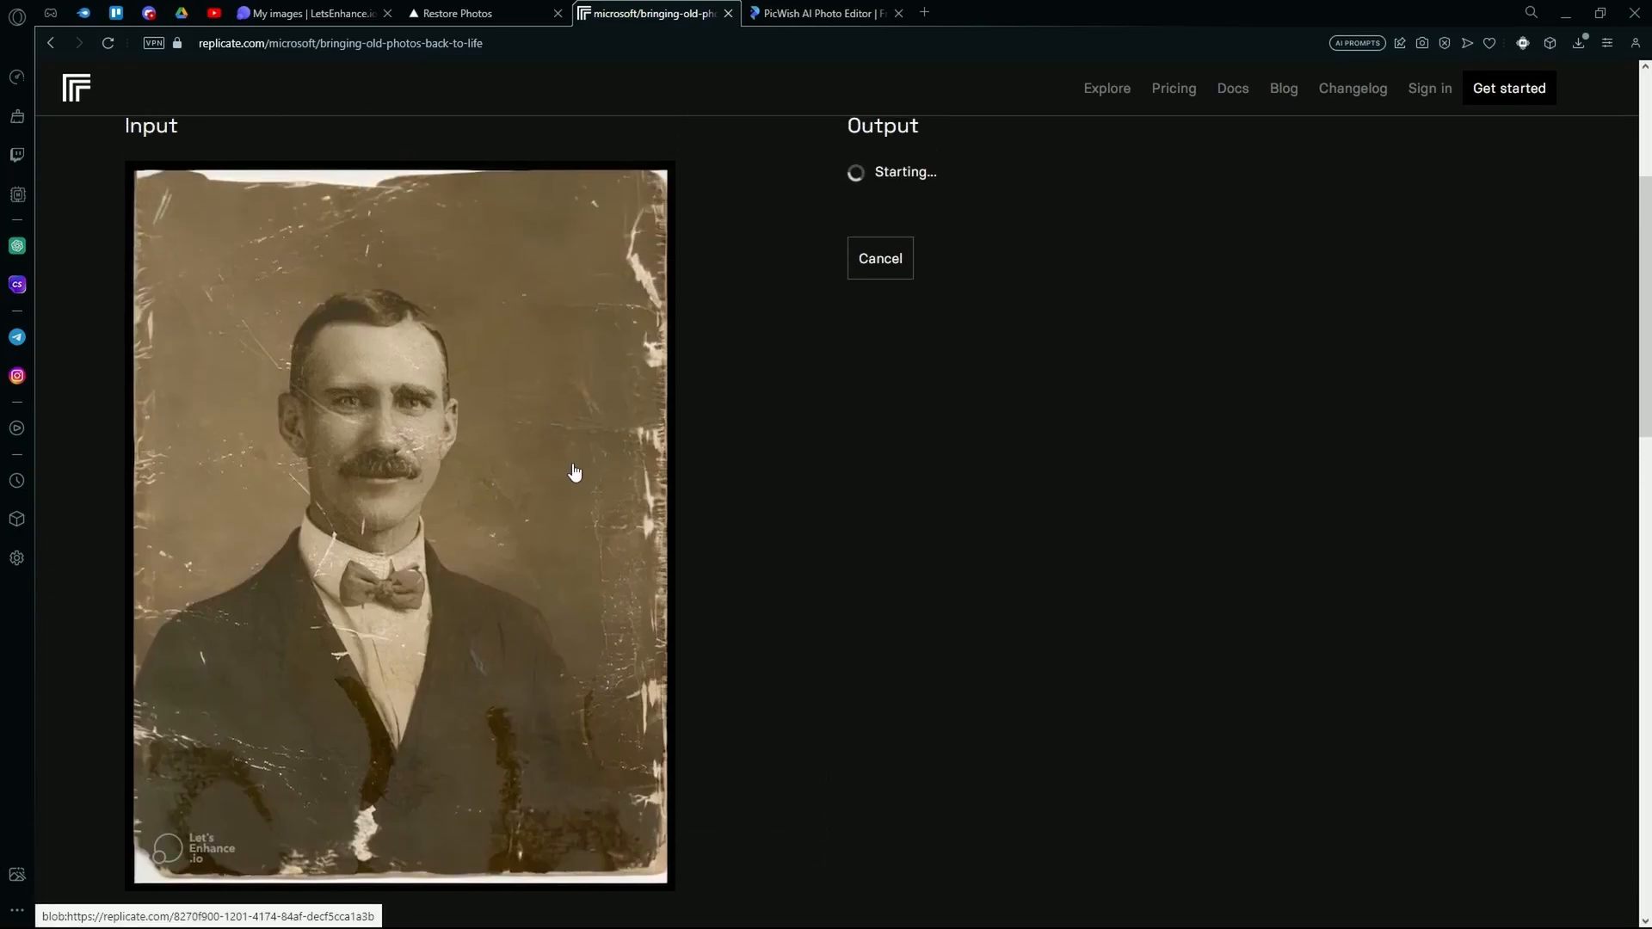
Step: Scroll between input and output while the model boots and produces the restored portrait
scroll("up", 3)
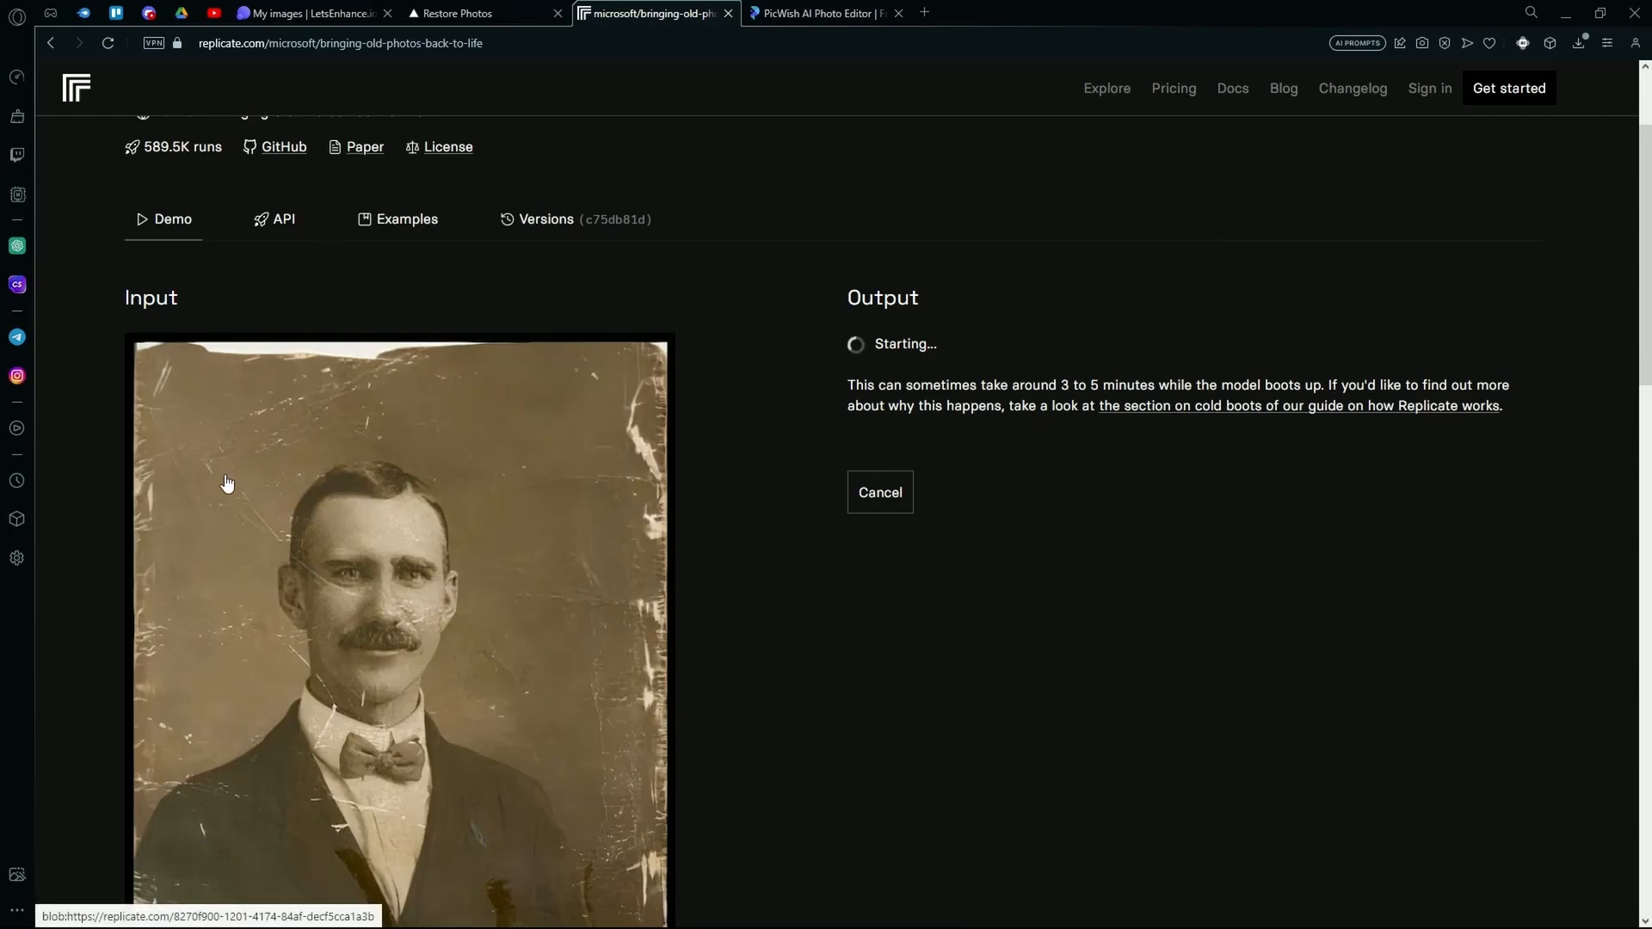
scroll("down", 3)
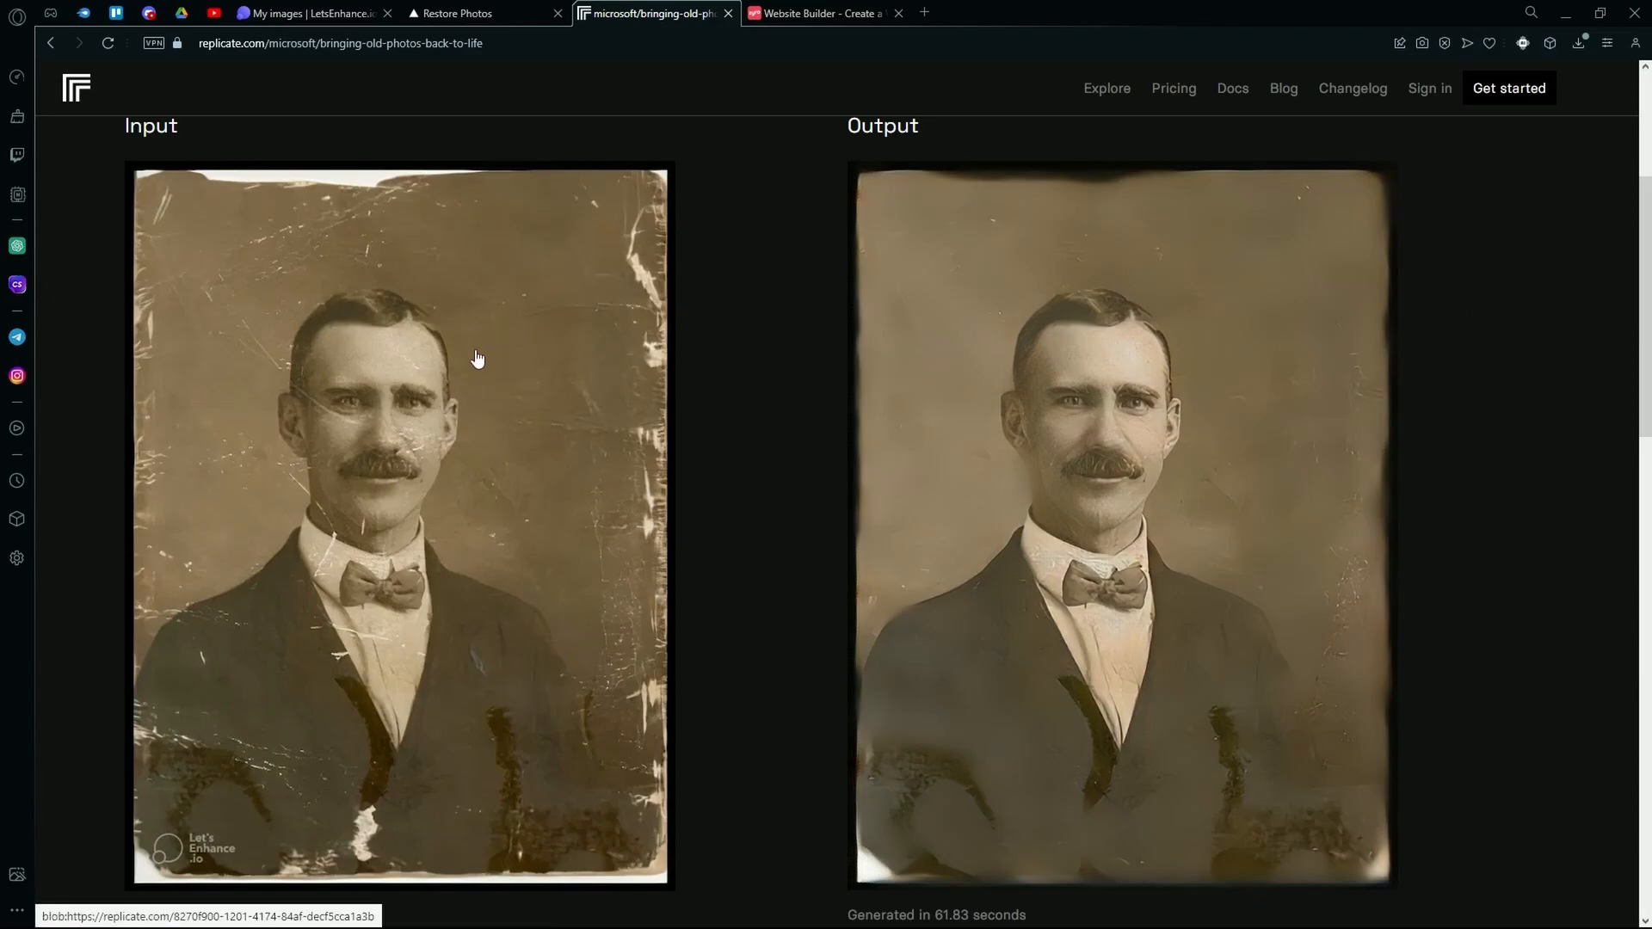
mouse_move(1546, 148)
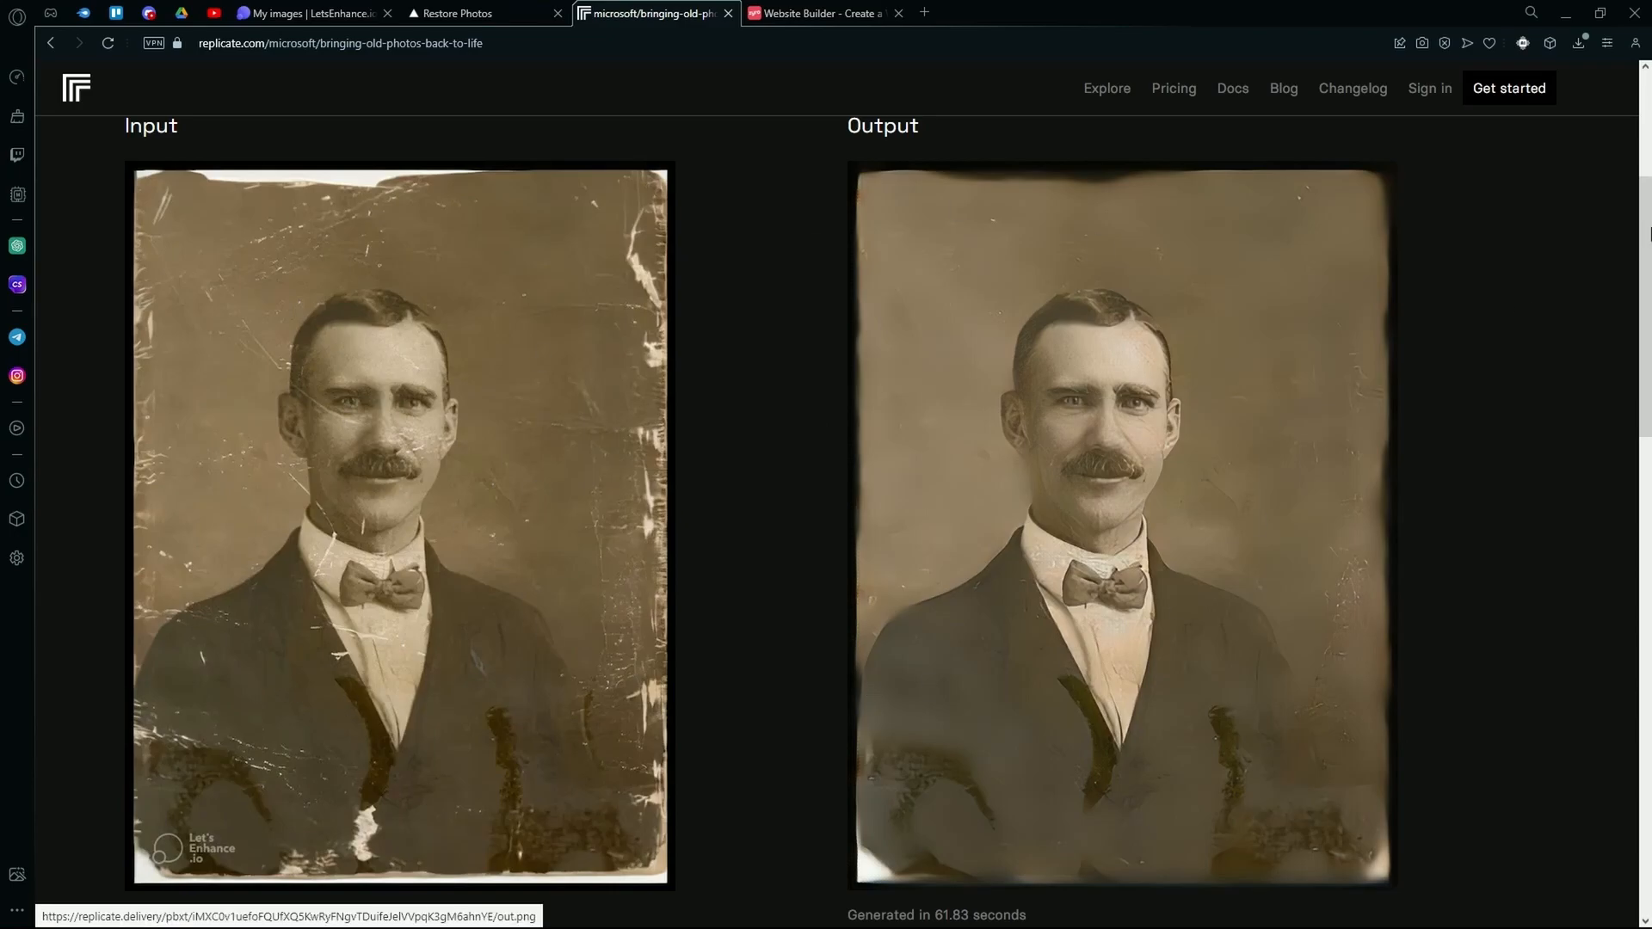
mouse_move(558, 529)
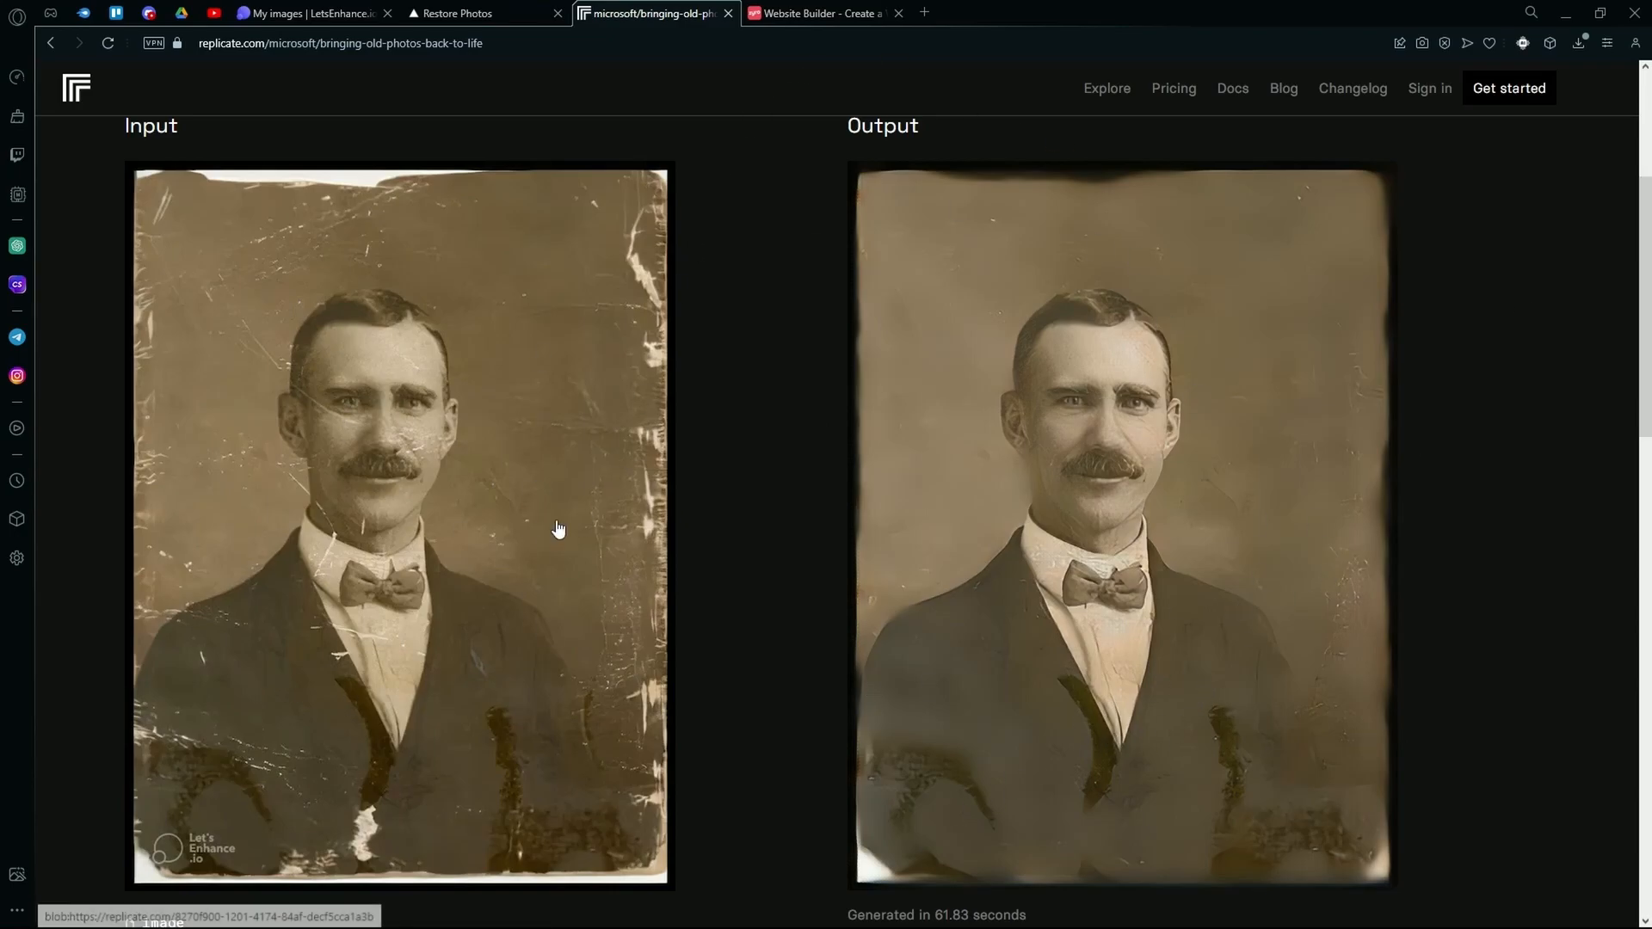
mouse_move(239, 651)
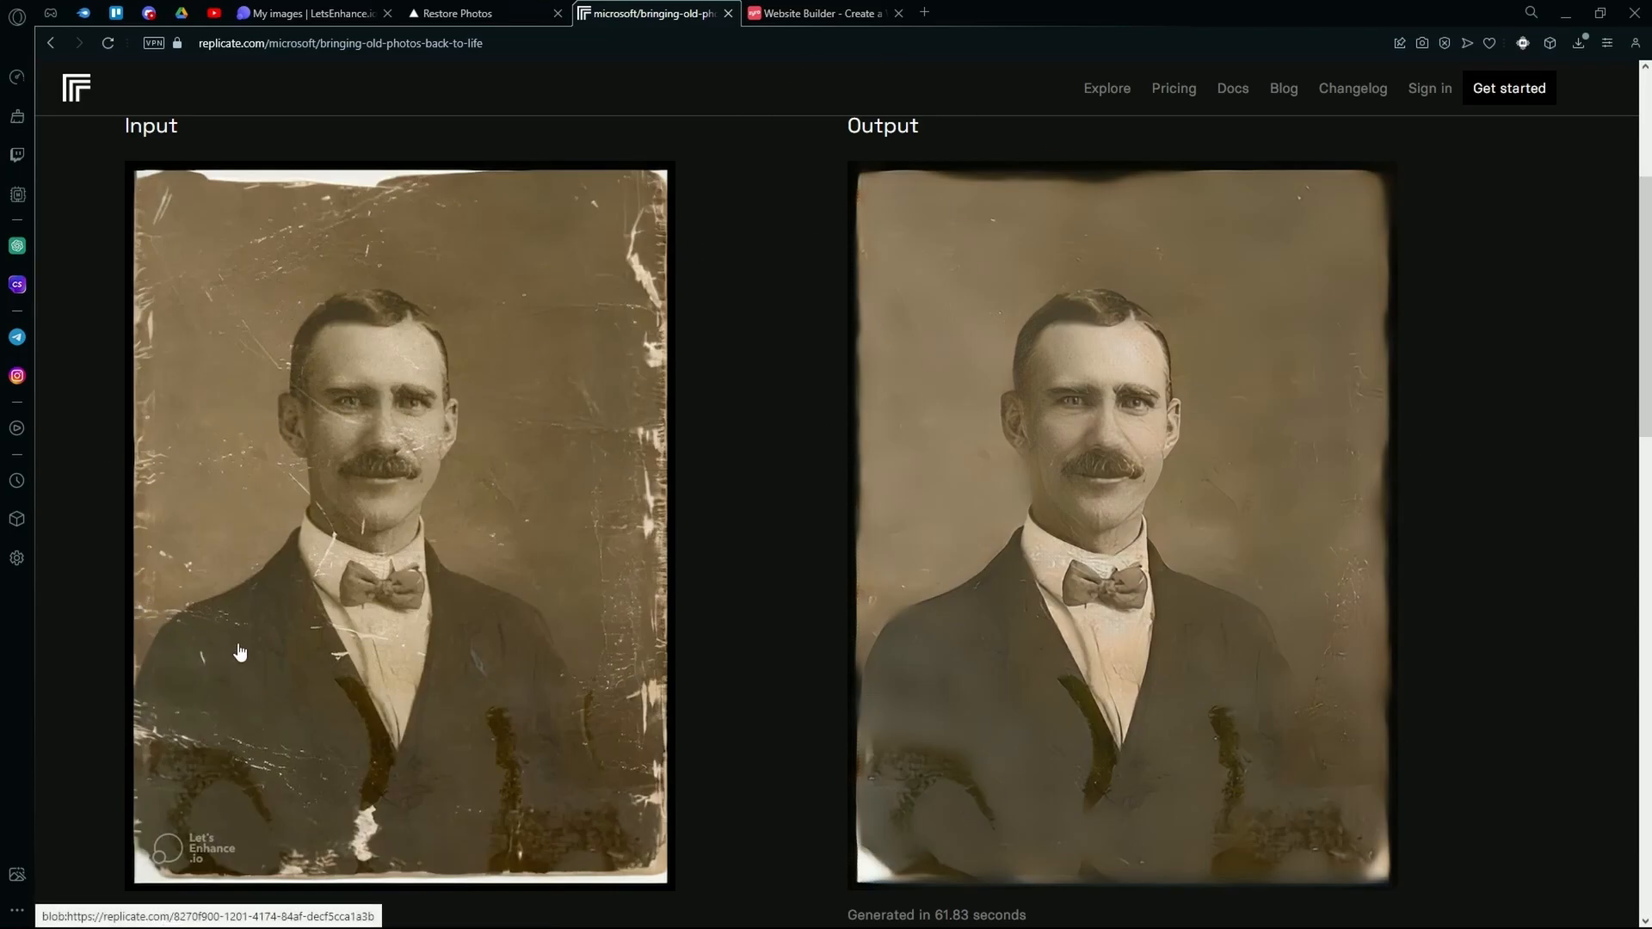
mouse_move(938, 804)
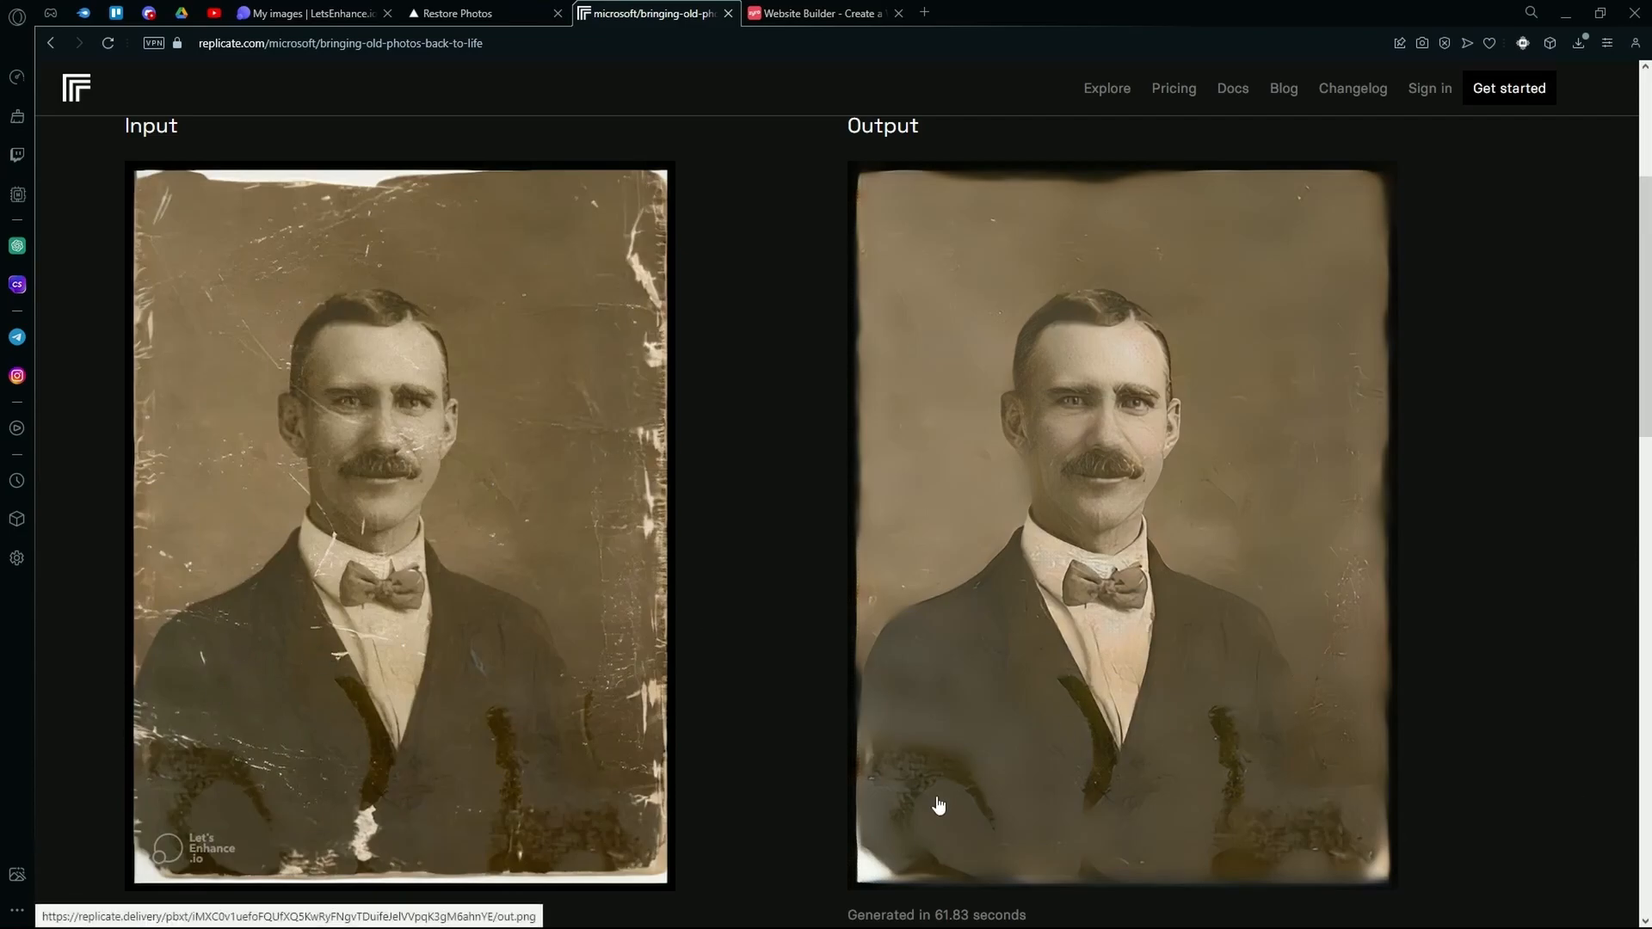
mouse_move(496, 96)
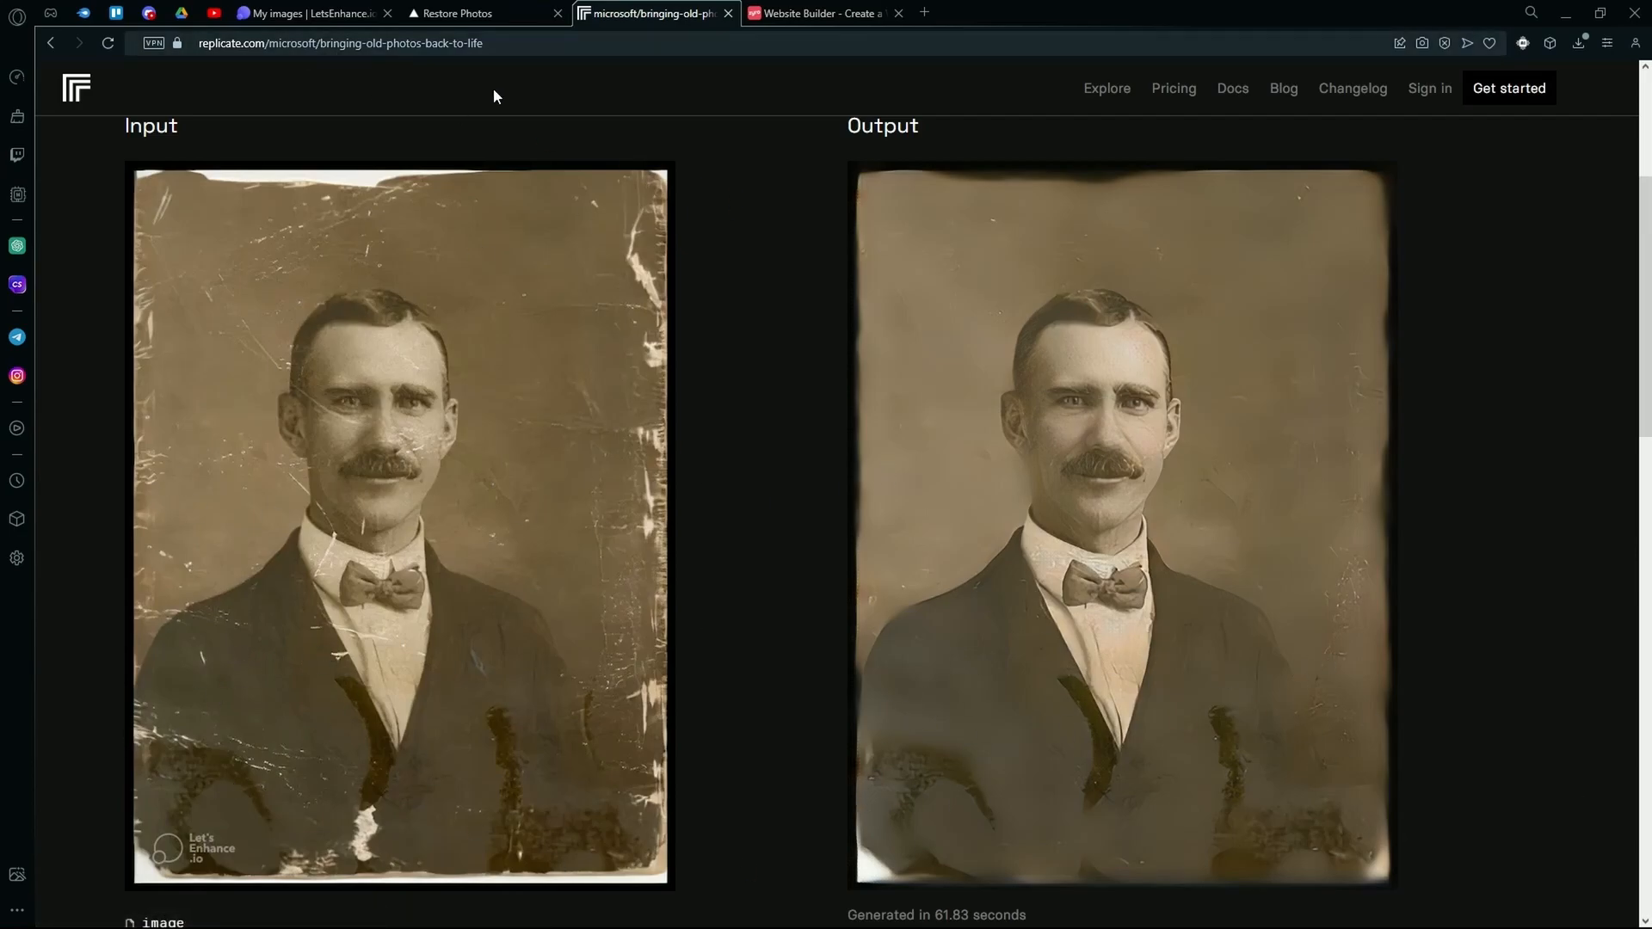
Step: Bring up the image options on the restored Output portrait
right_click(1112, 475)
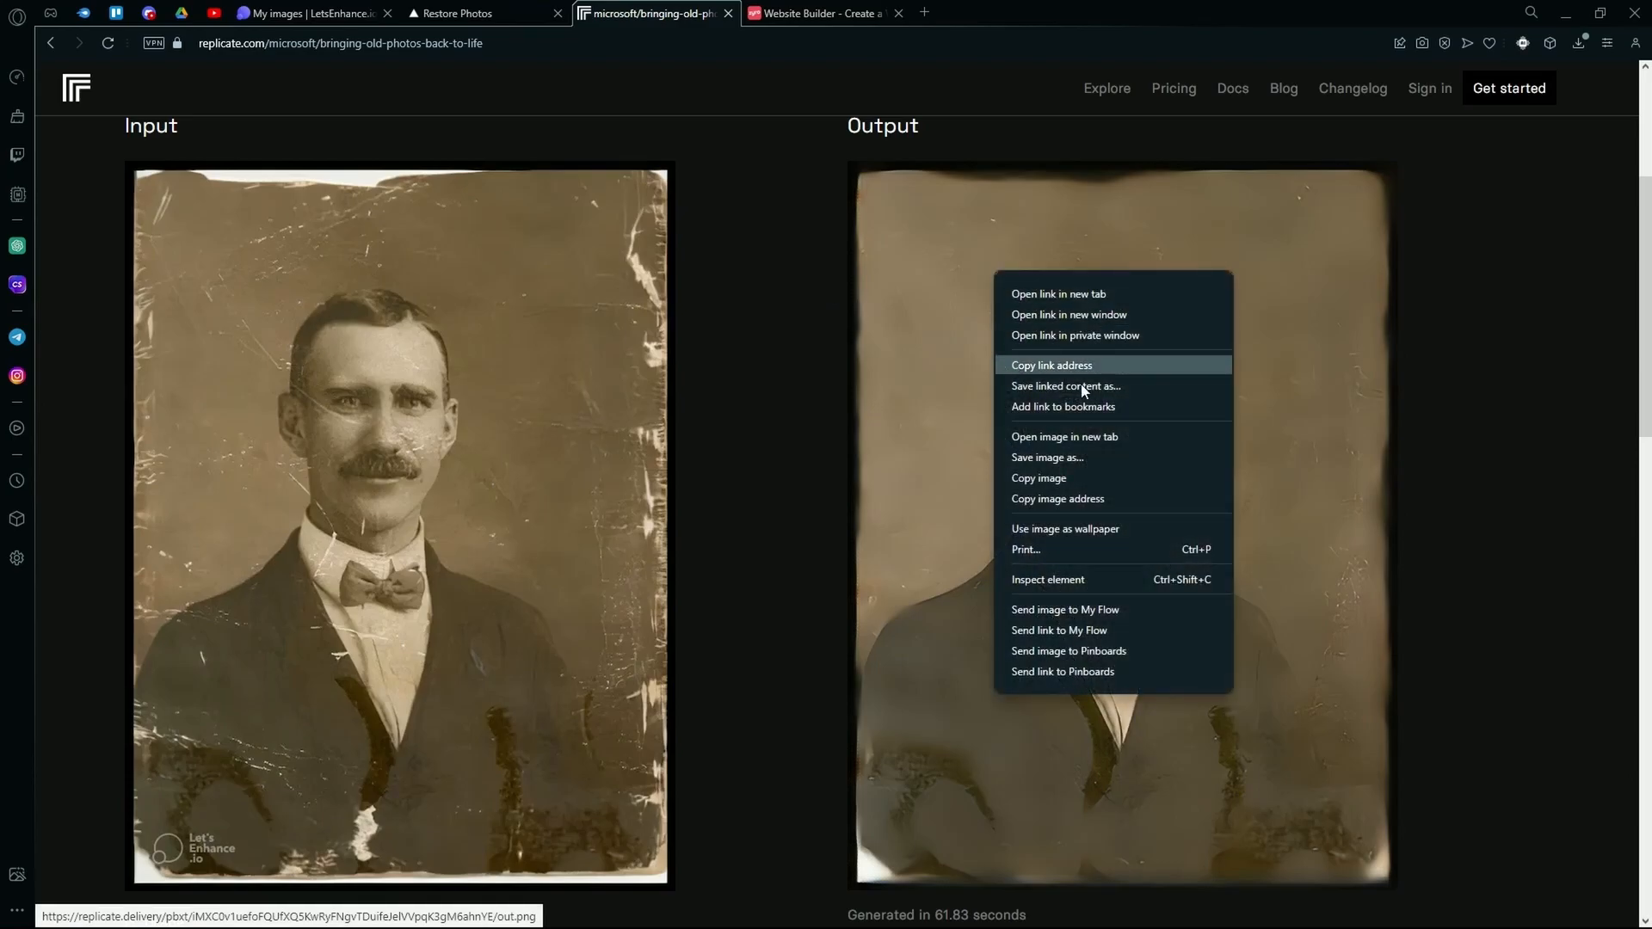
mouse_move(704, 262)
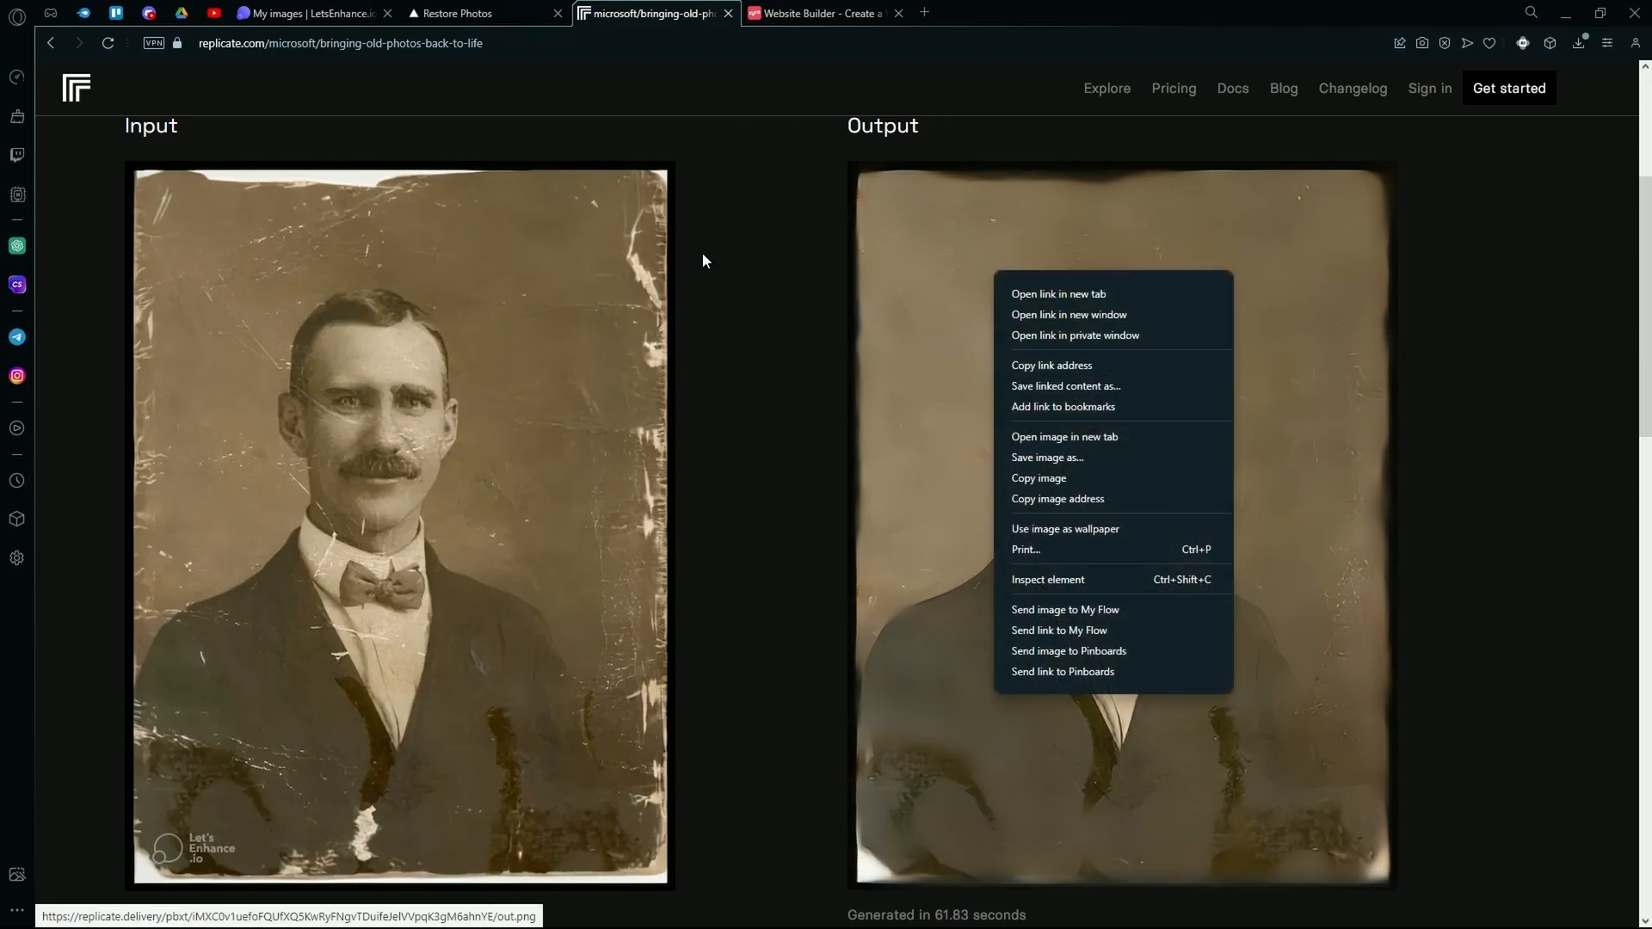
Step: View out.png (640×848) in its own tab, choose Save image as, then go to the Zyro site
left_click(1064, 436)
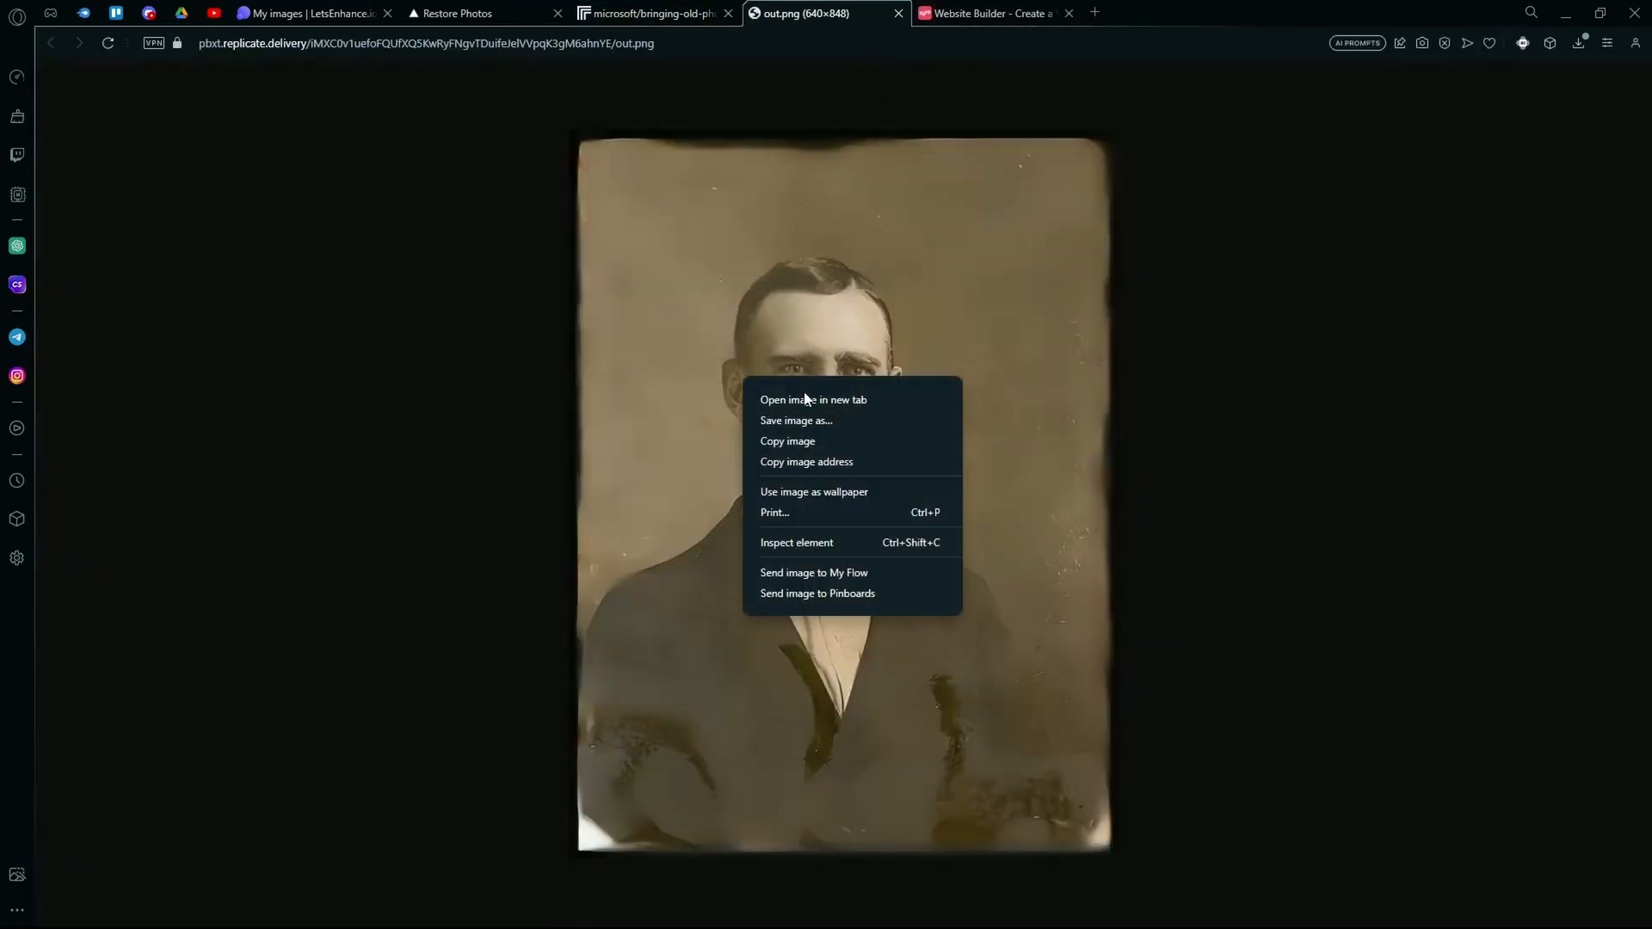
left_click(795, 420)
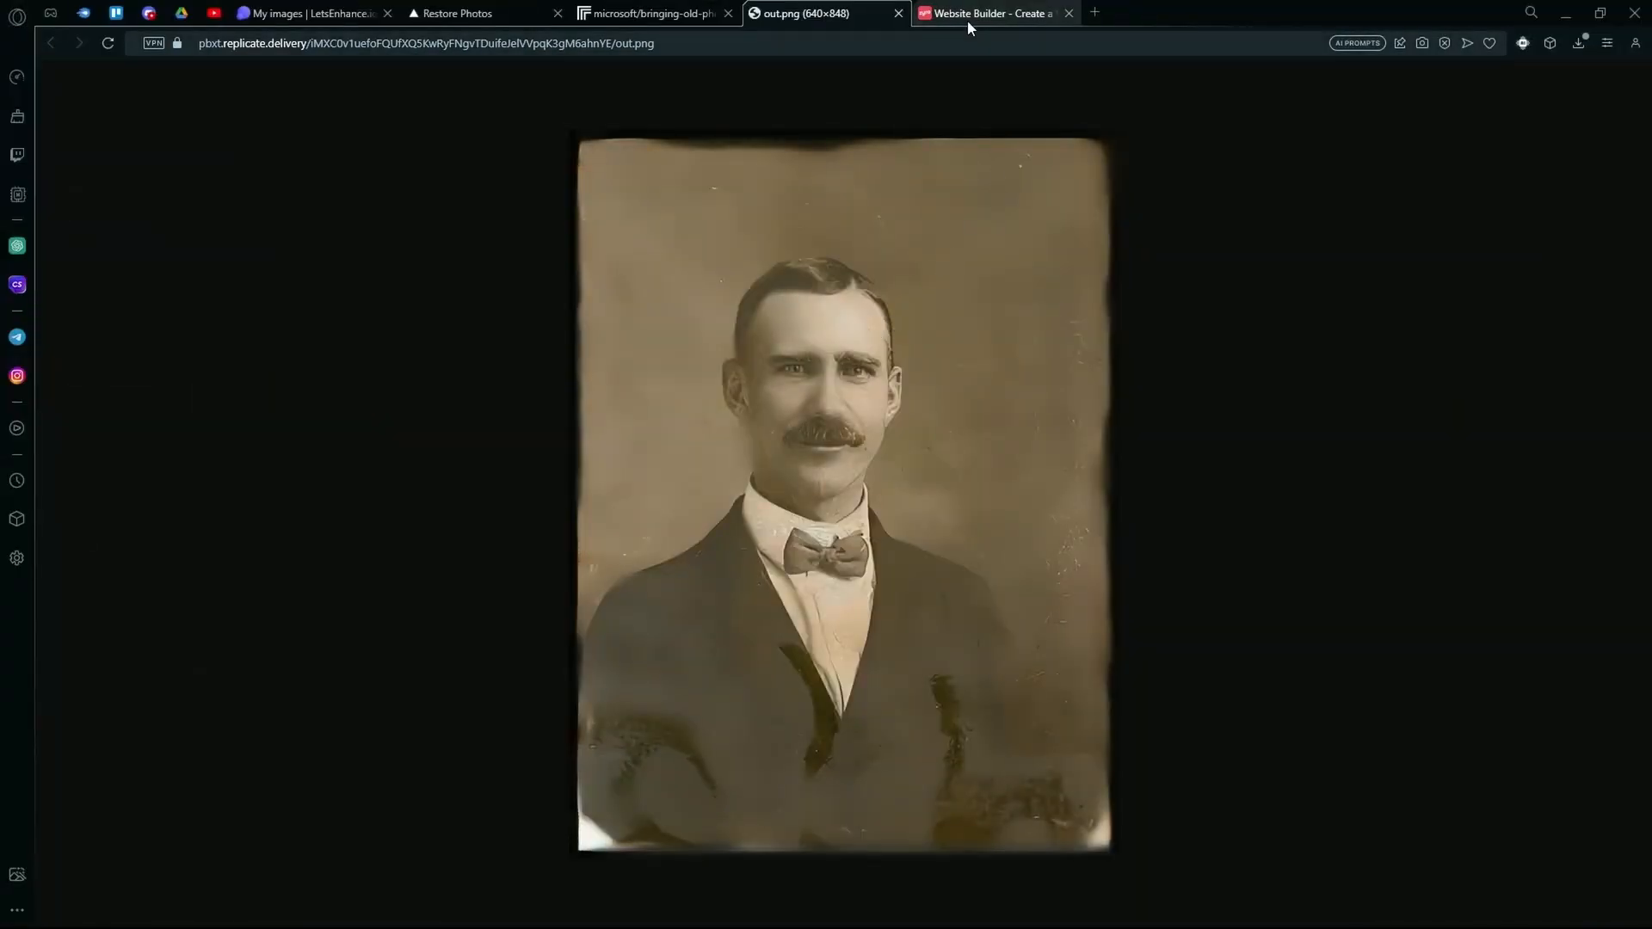
left_click(992, 12)
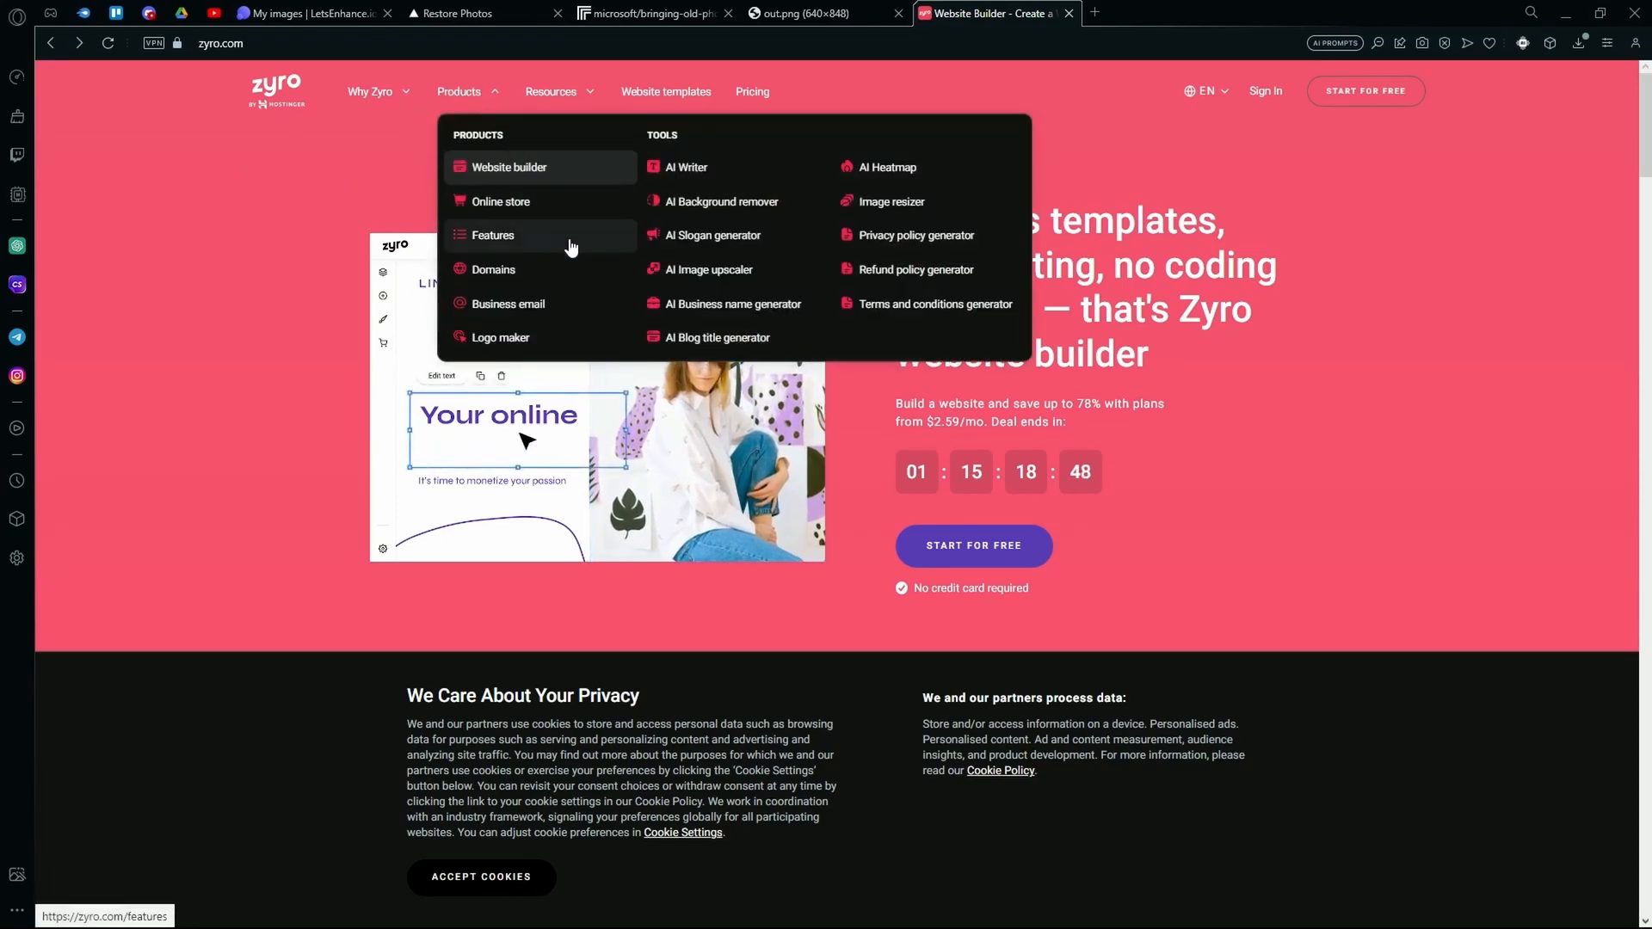
mouse_move(756, 276)
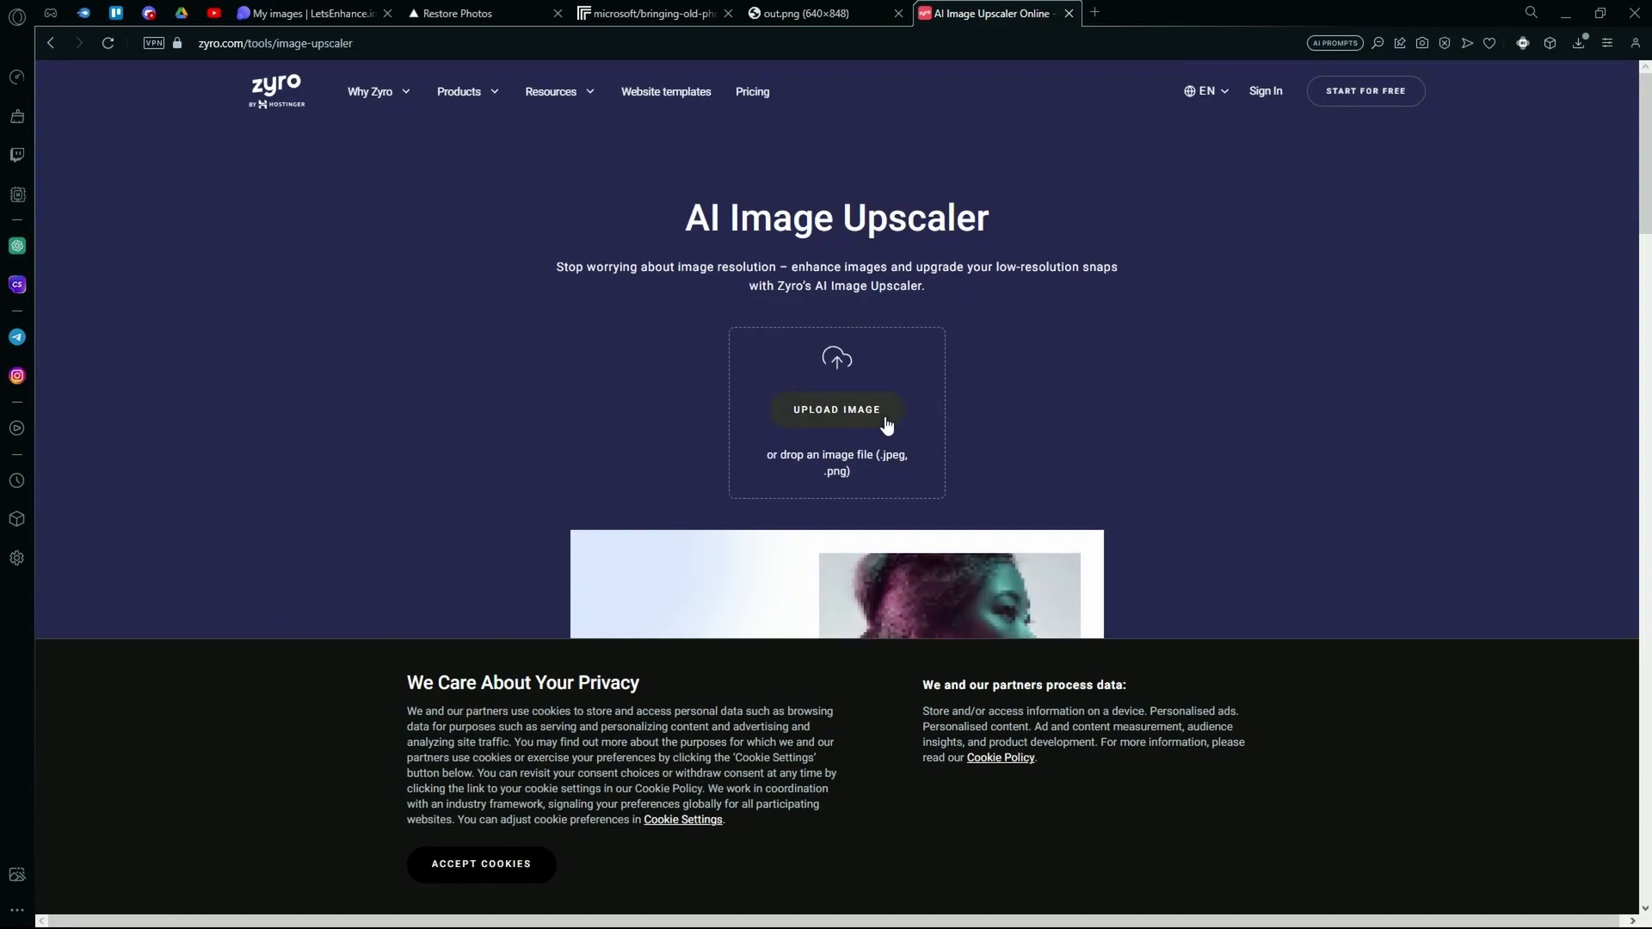
Step: Upload the portrait to Zyro's AI Image Upscaler, see it rejected as too large, and return to Let's Enhance
left_click(836, 410)
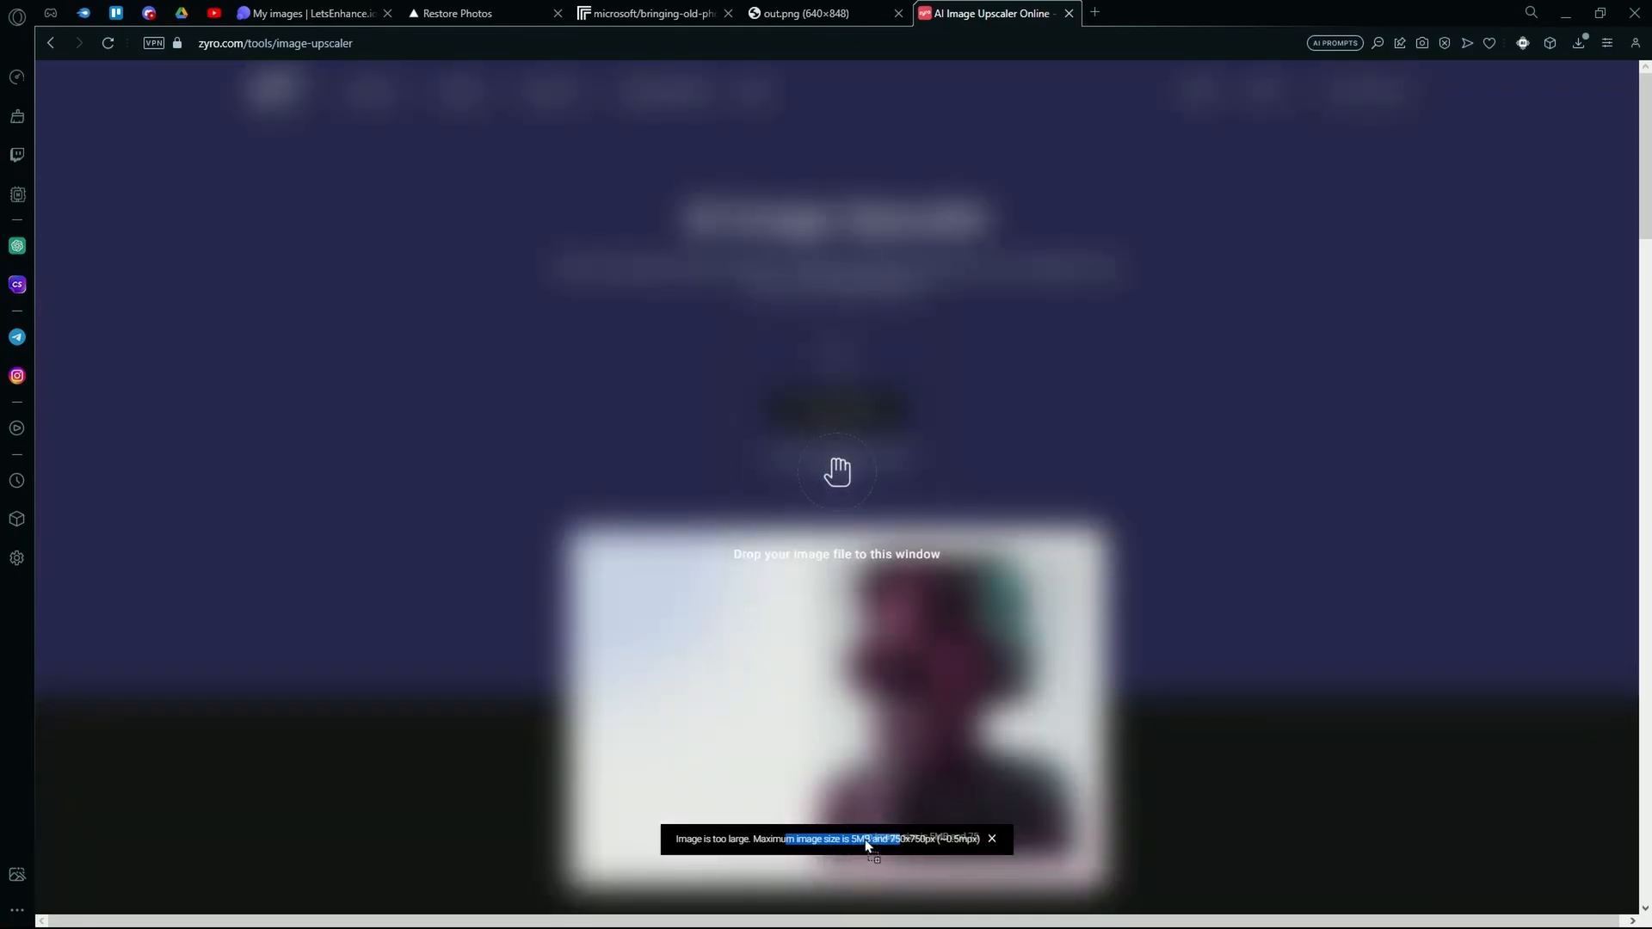
left_click(311, 12)
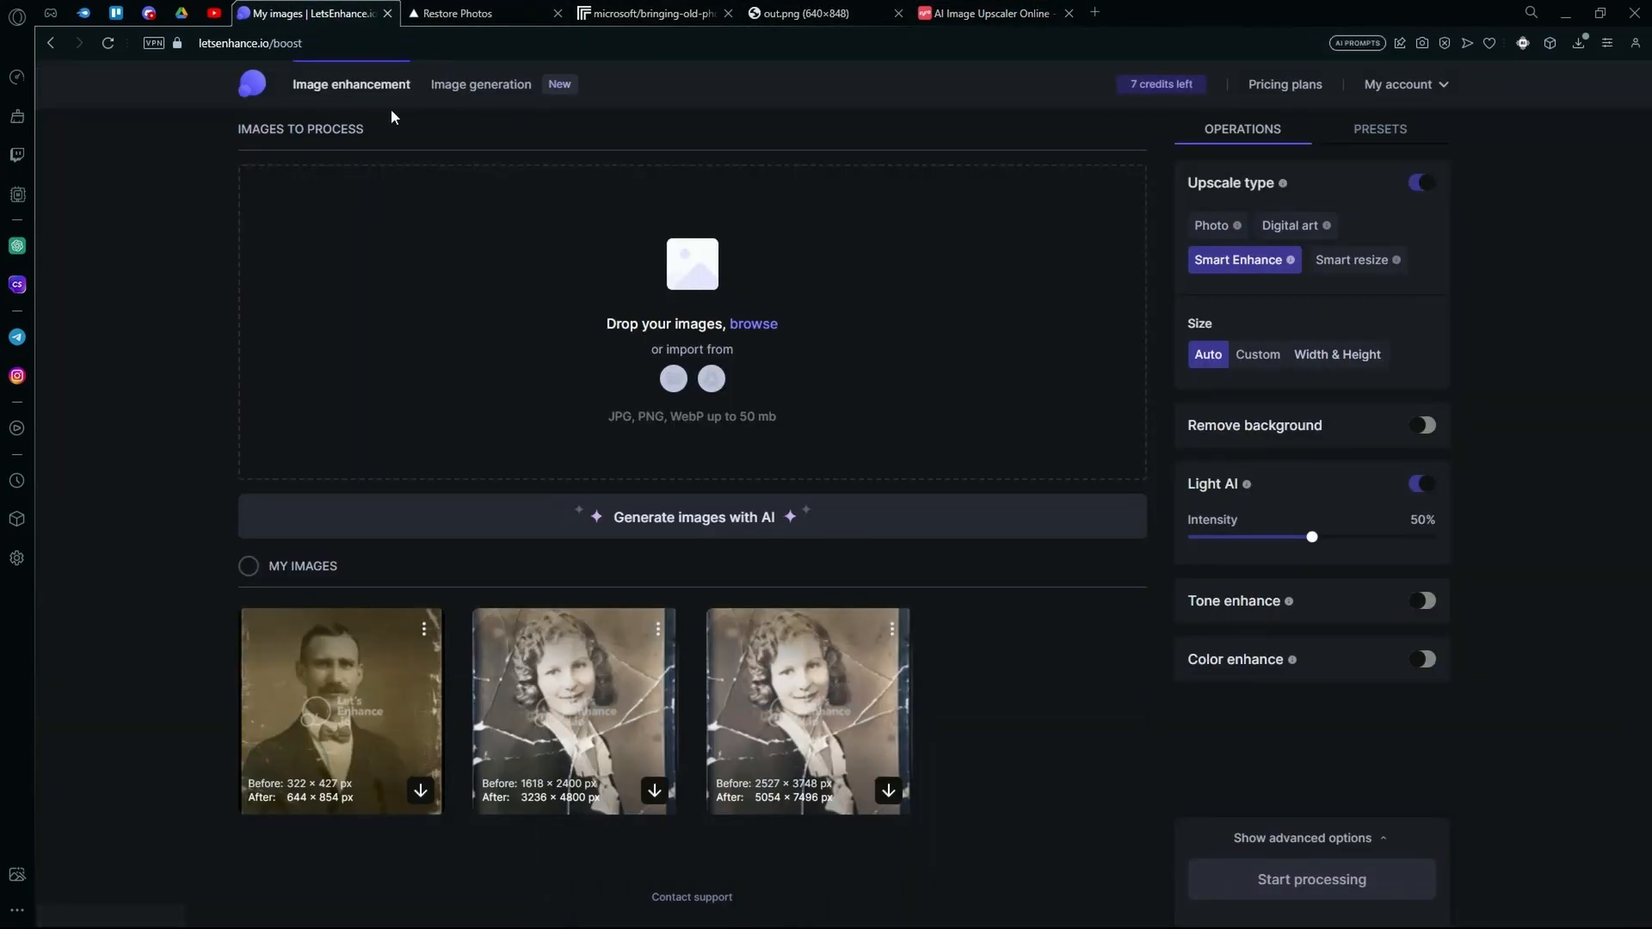
mouse_move(825, 67)
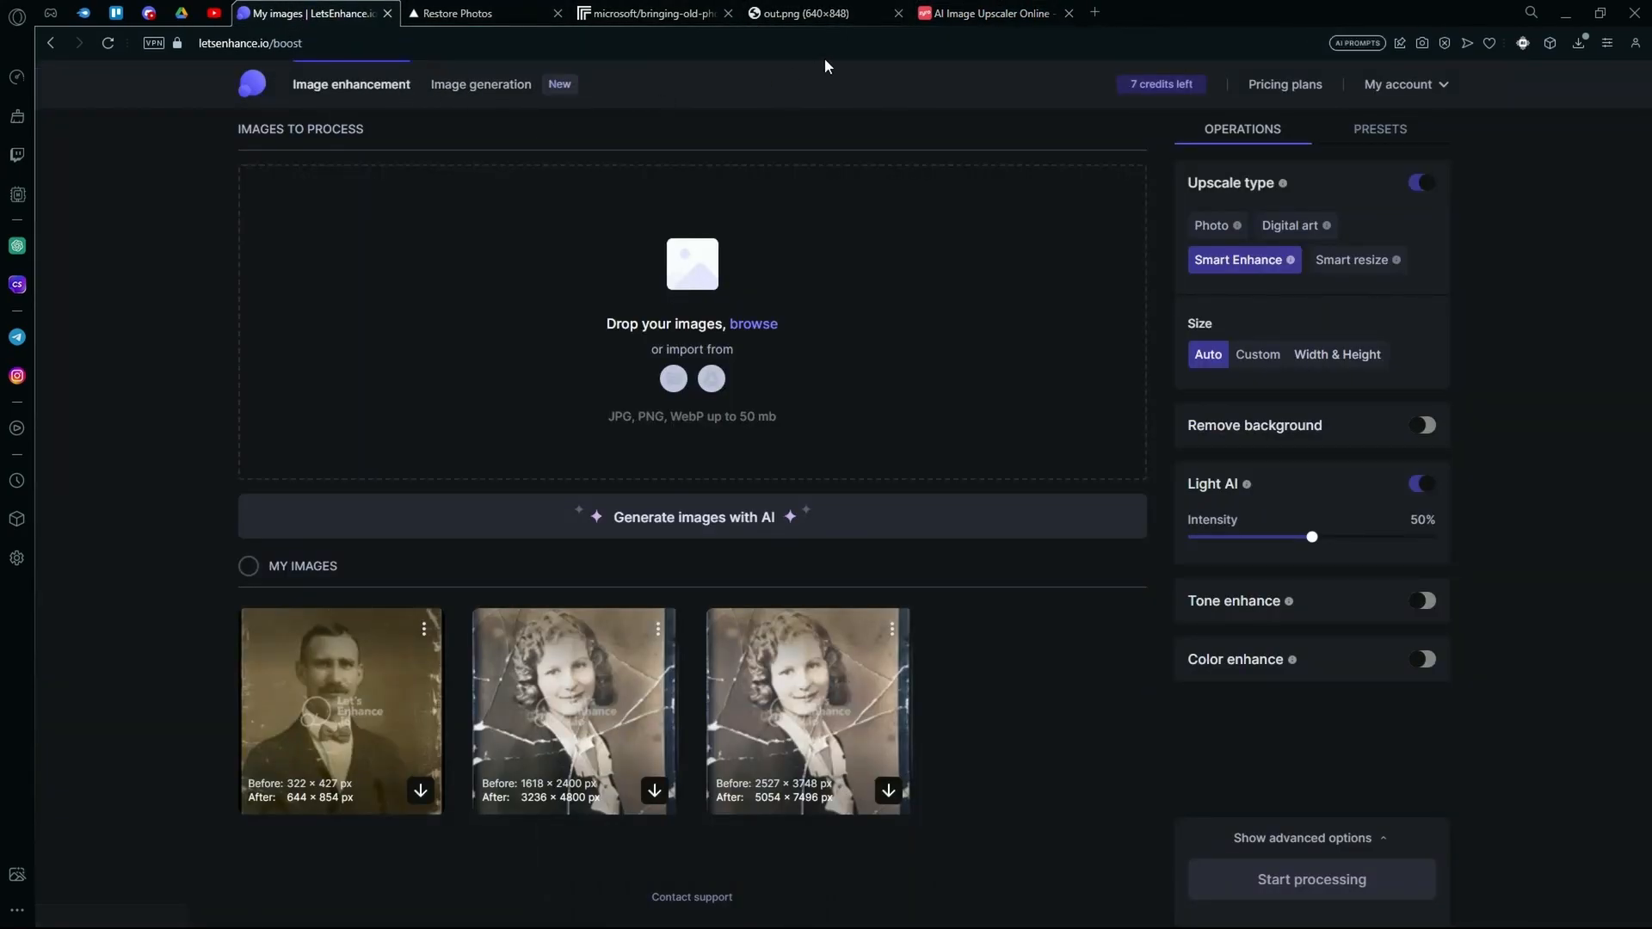